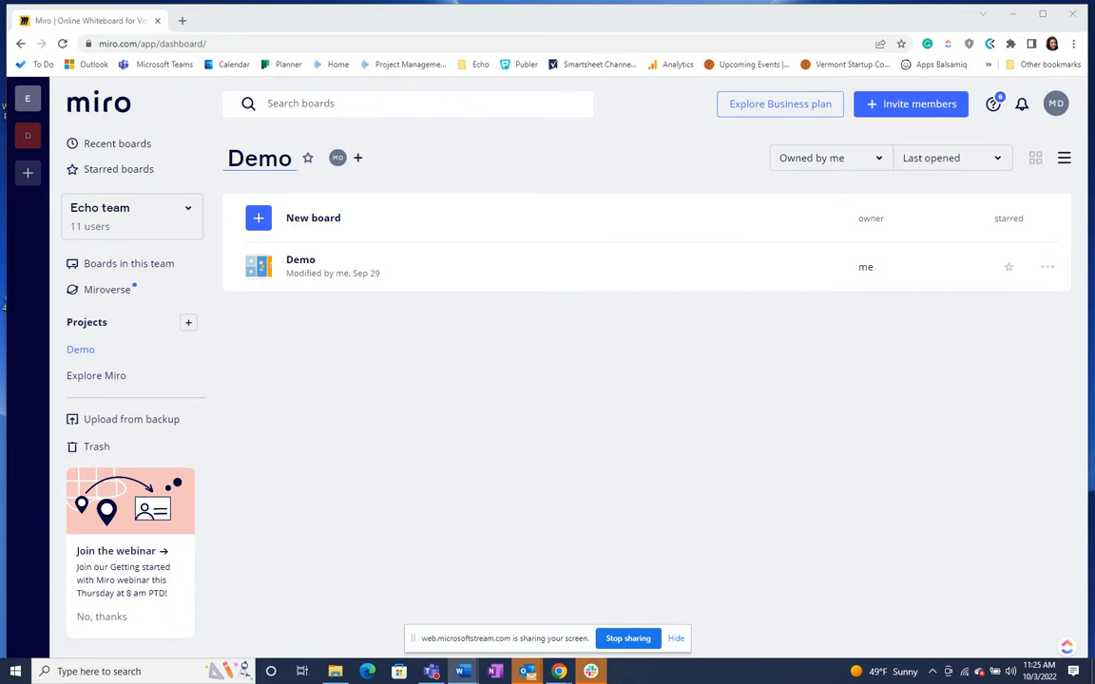
{"action": "mouse_move", "coordinate": [1080, 324]}
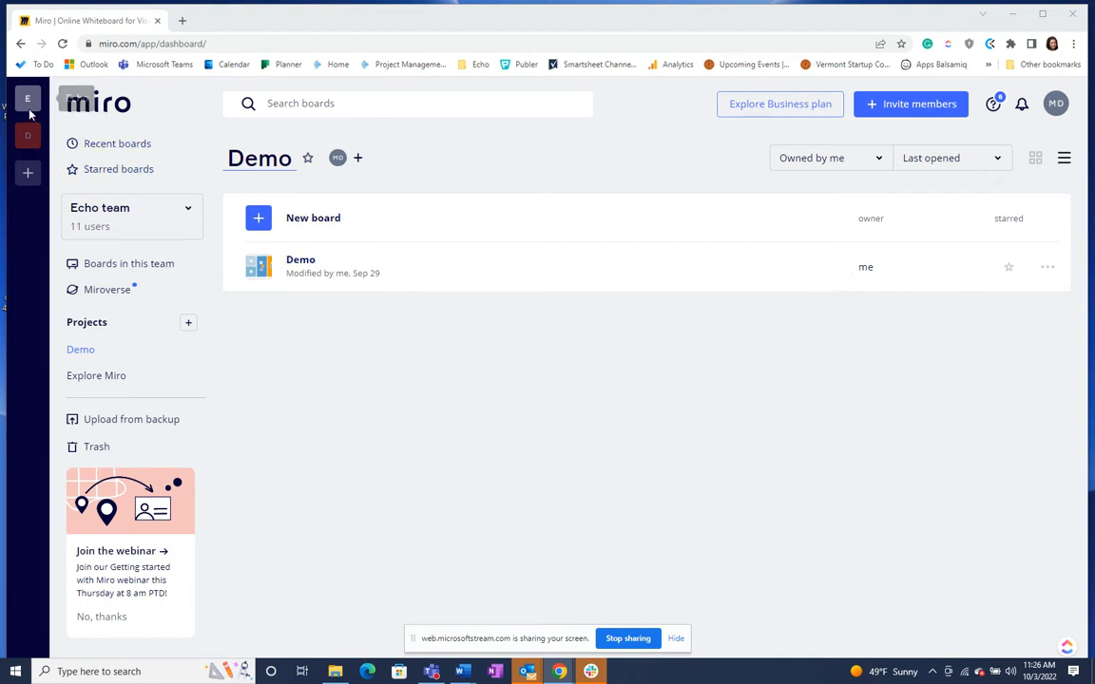
{"action": "mouse_move", "coordinate": [26, 99]}
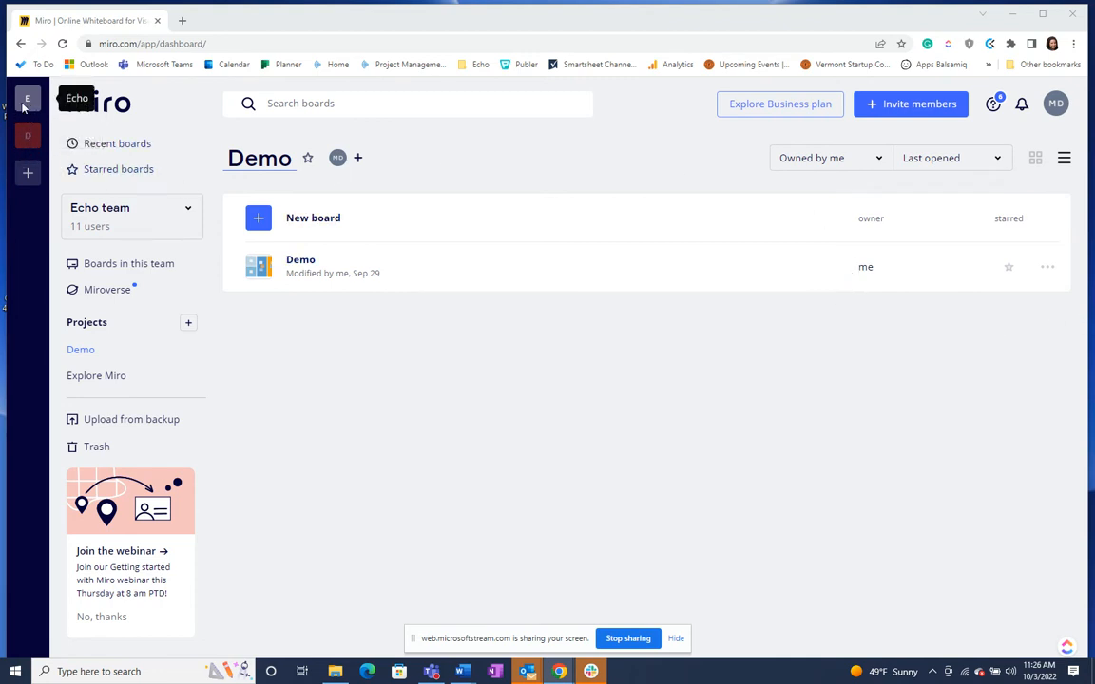
{"action": "mouse_move", "coordinate": [27, 173]}
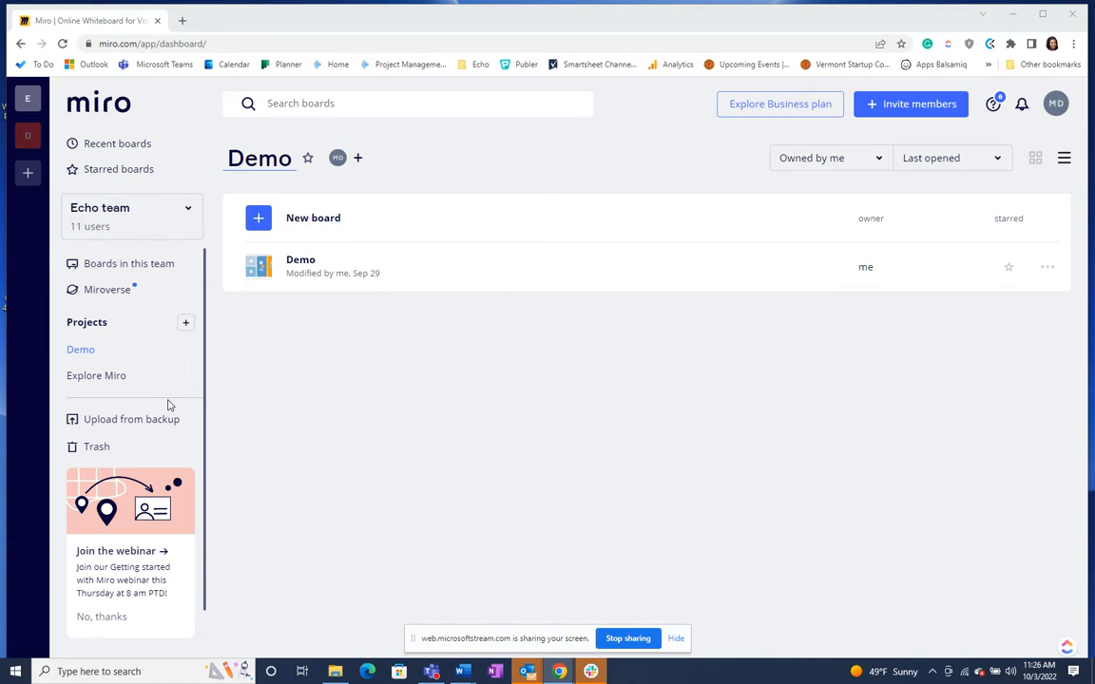
{"action": "mouse_move", "coordinate": [99, 365]}
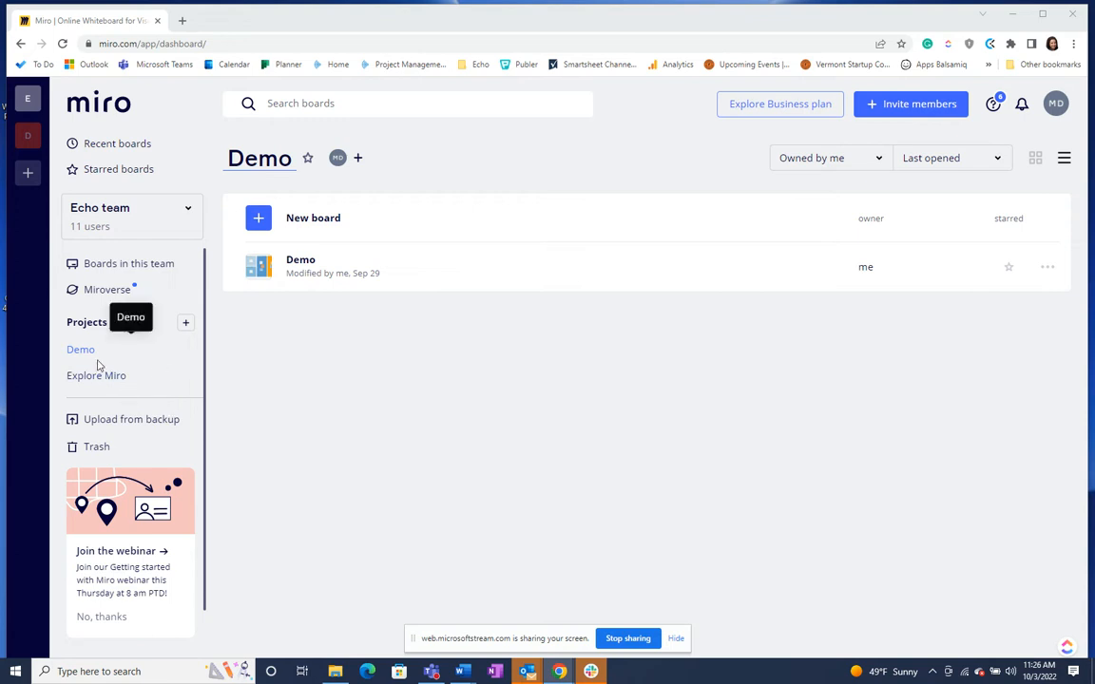
{"action": "mouse_move", "coordinate": [104, 430]}
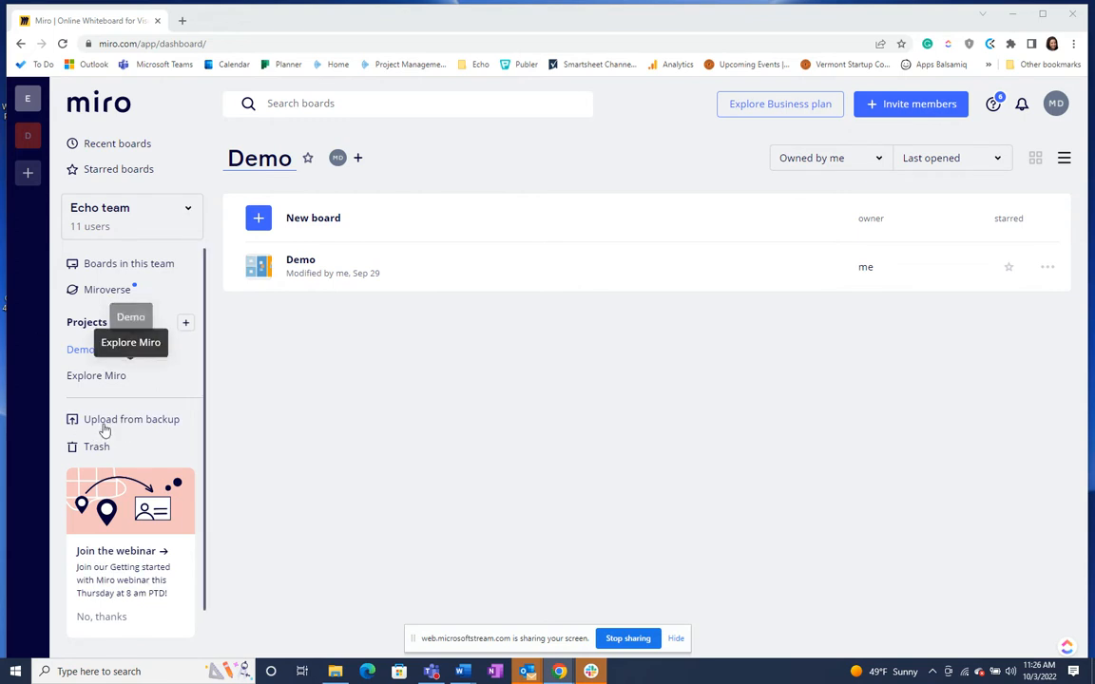
{"action": "mouse_move", "coordinate": [167, 393]}
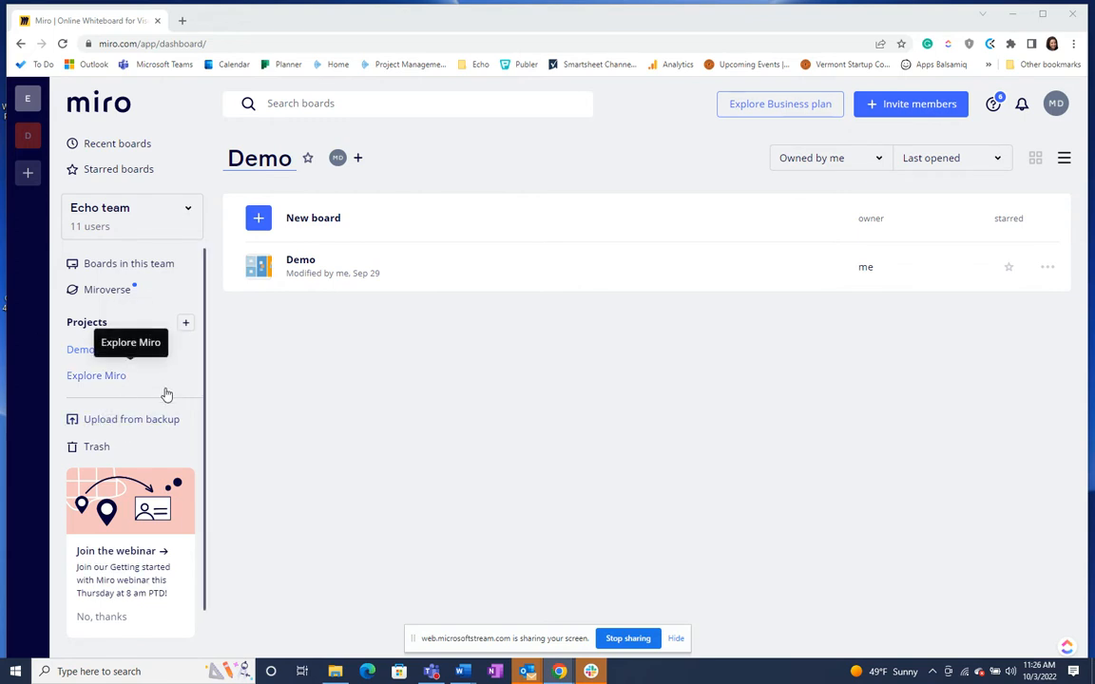
{"action": "mouse_move", "coordinate": [167, 396]}
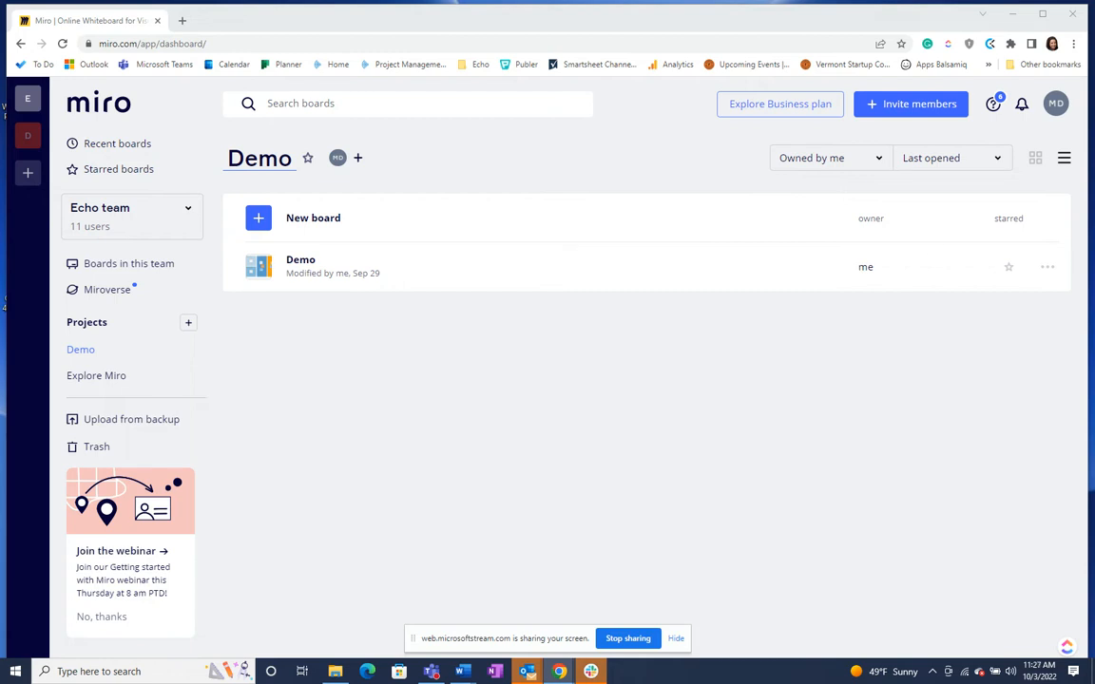
{"action": "mouse_move", "coordinate": [452, 517]}
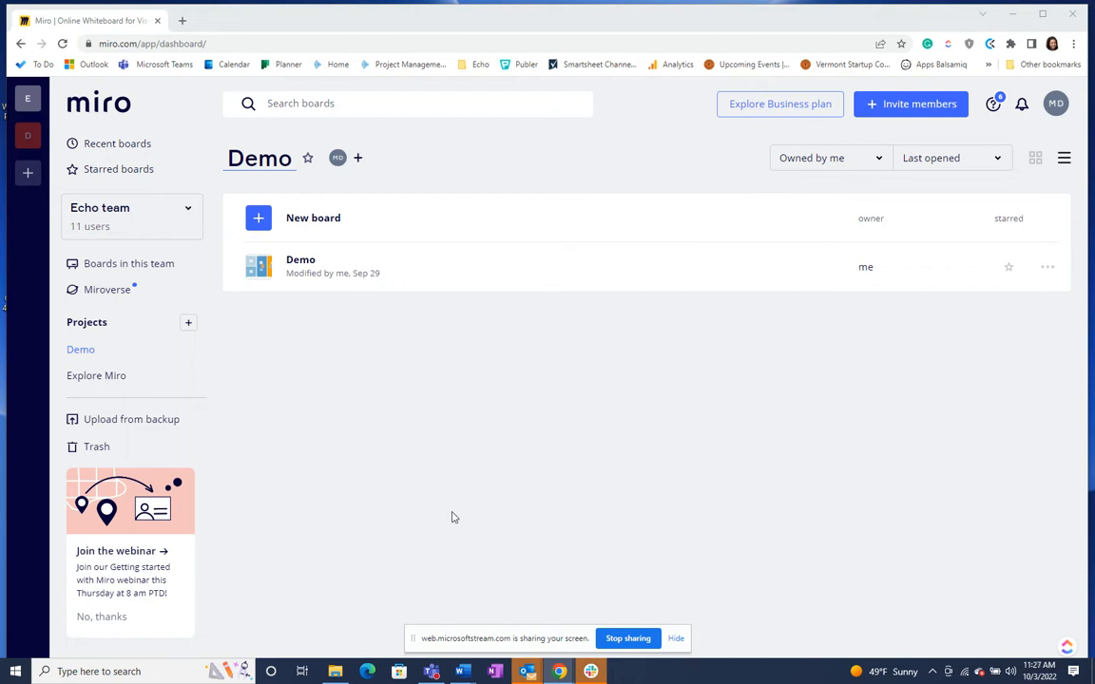
{"action": "mouse_move", "coordinate": [410, 392]}
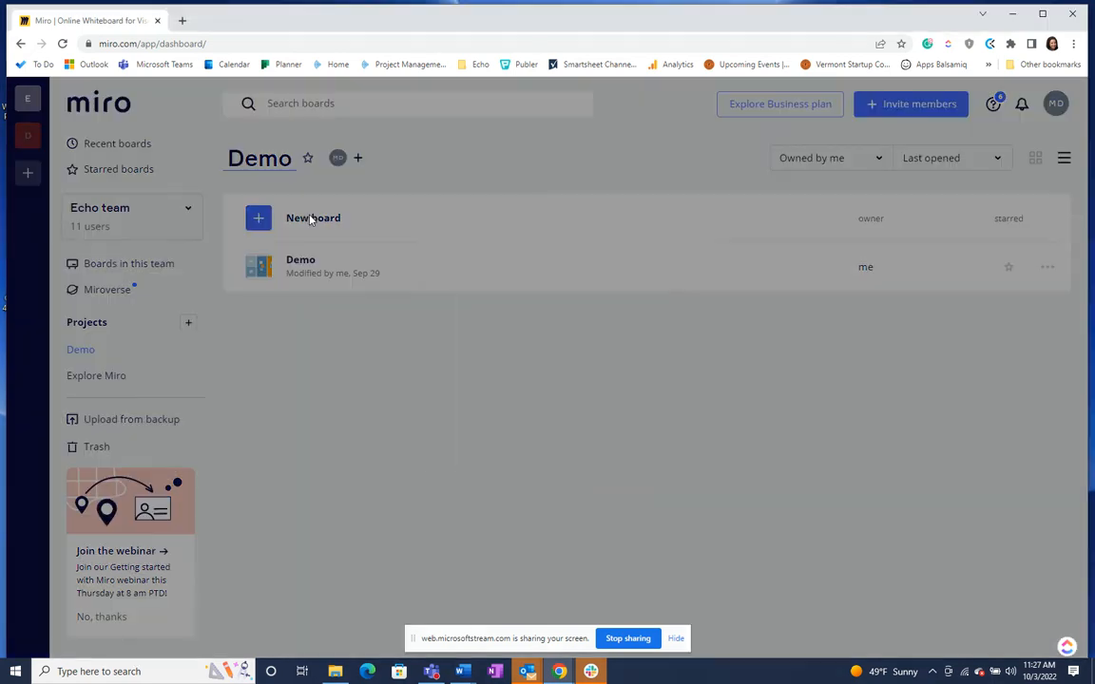
- Create a new board and begin naming it 'Test'
{"action": "left_click", "coordinate": [311, 217]}
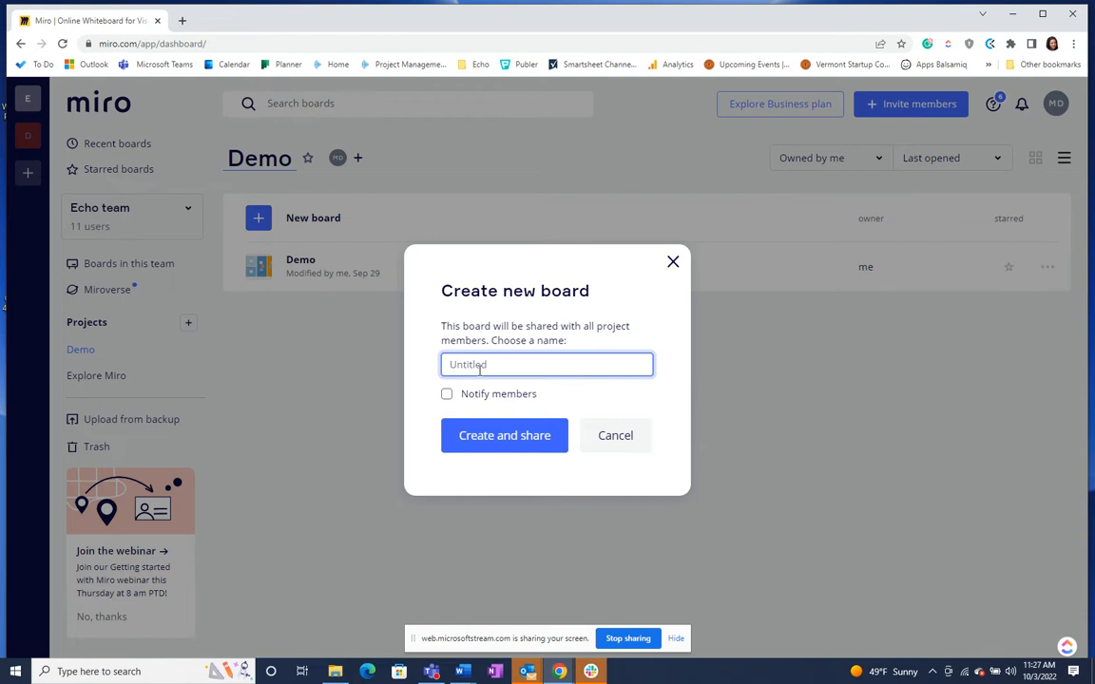
{"action": "type", "text": "Te"}
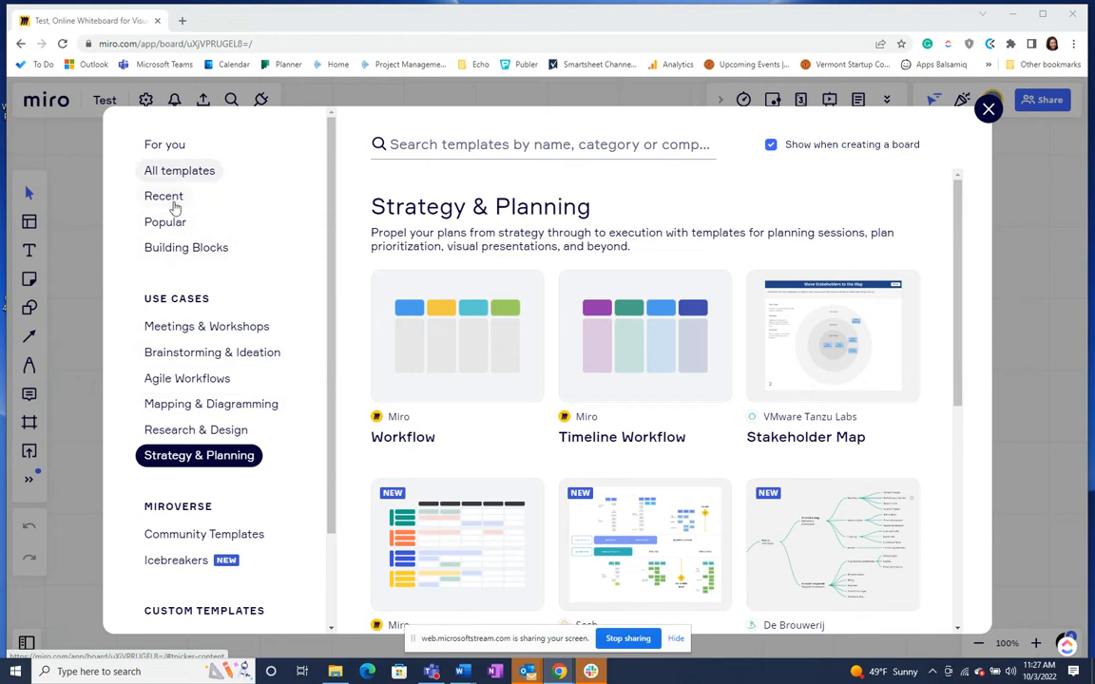
- Turn off 'Show when creating a board' in the template picker
{"action": "scroll", "scroll_direction": "down", "scroll_amount": 3}
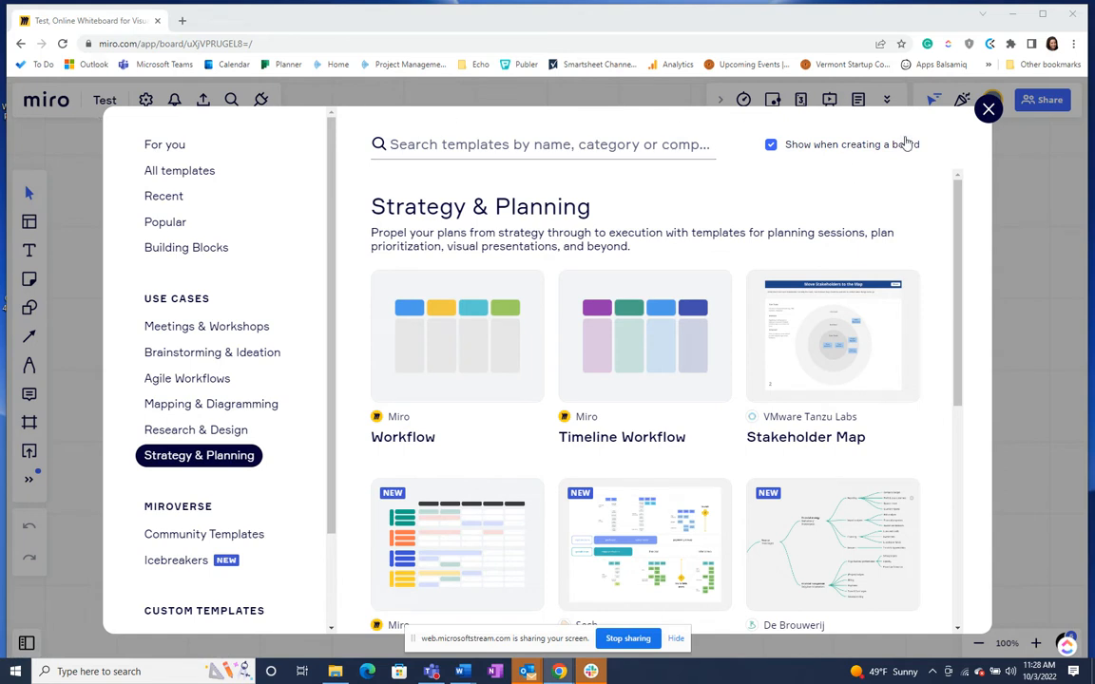
{"action": "left_click", "coordinate": [989, 108]}
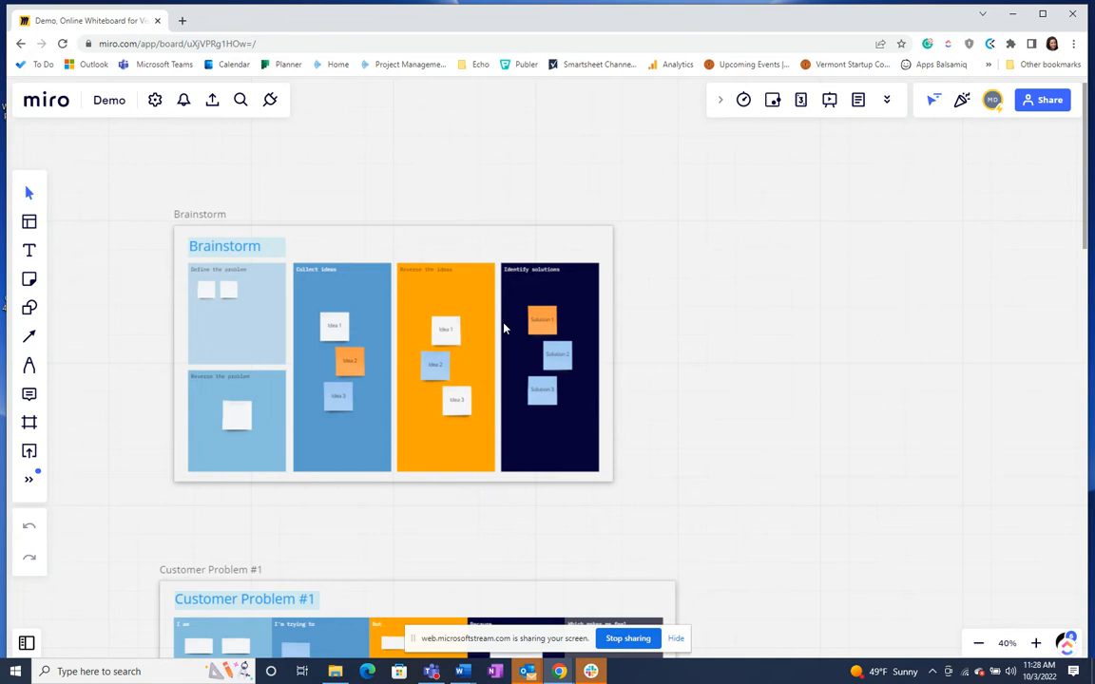
{"action": "mouse_move", "coordinate": [639, 348]}
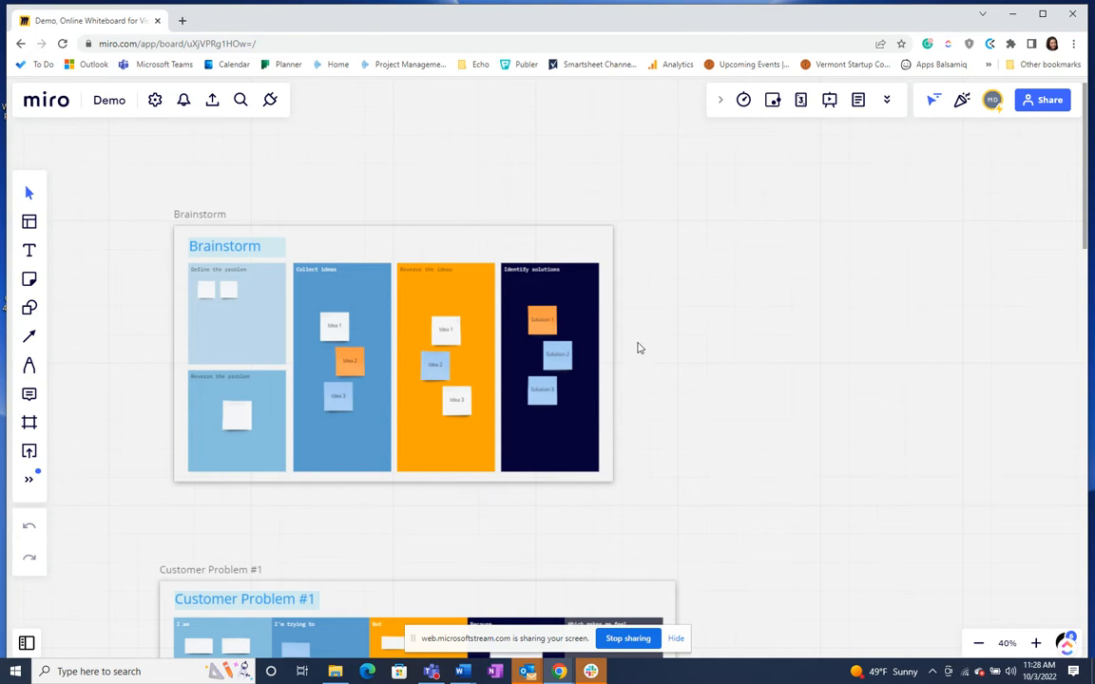
{"action": "mouse_move", "coordinate": [754, 312]}
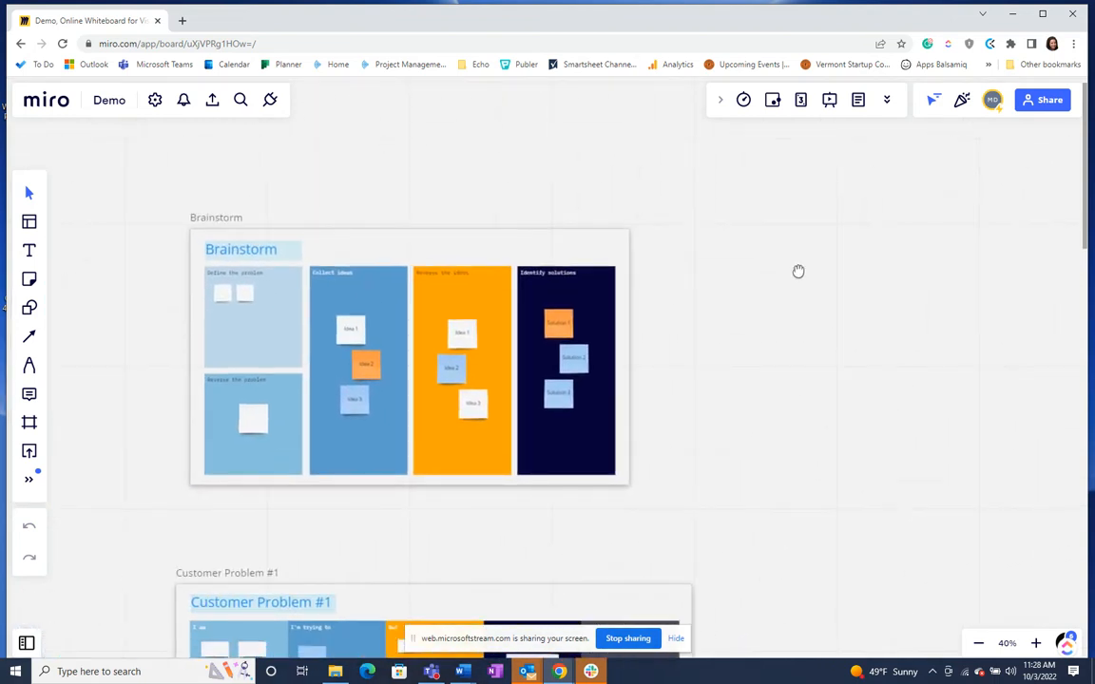
{"action": "scroll", "scroll_direction": "down", "scroll_amount": 3}
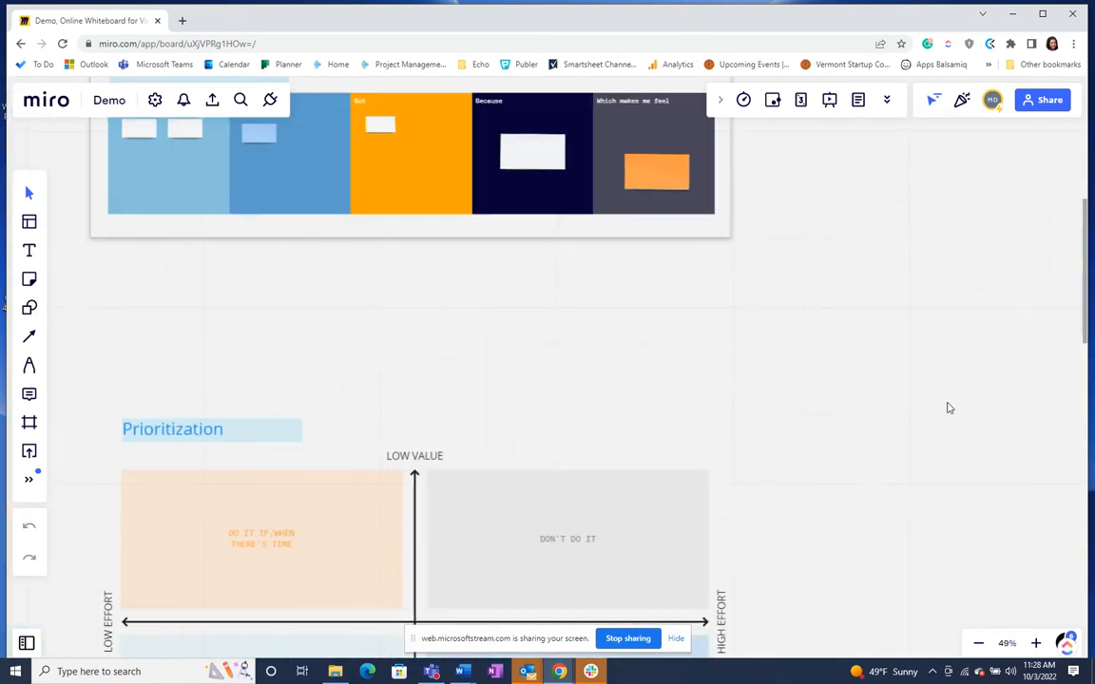
{"action": "mouse_move", "coordinate": [848, 405]}
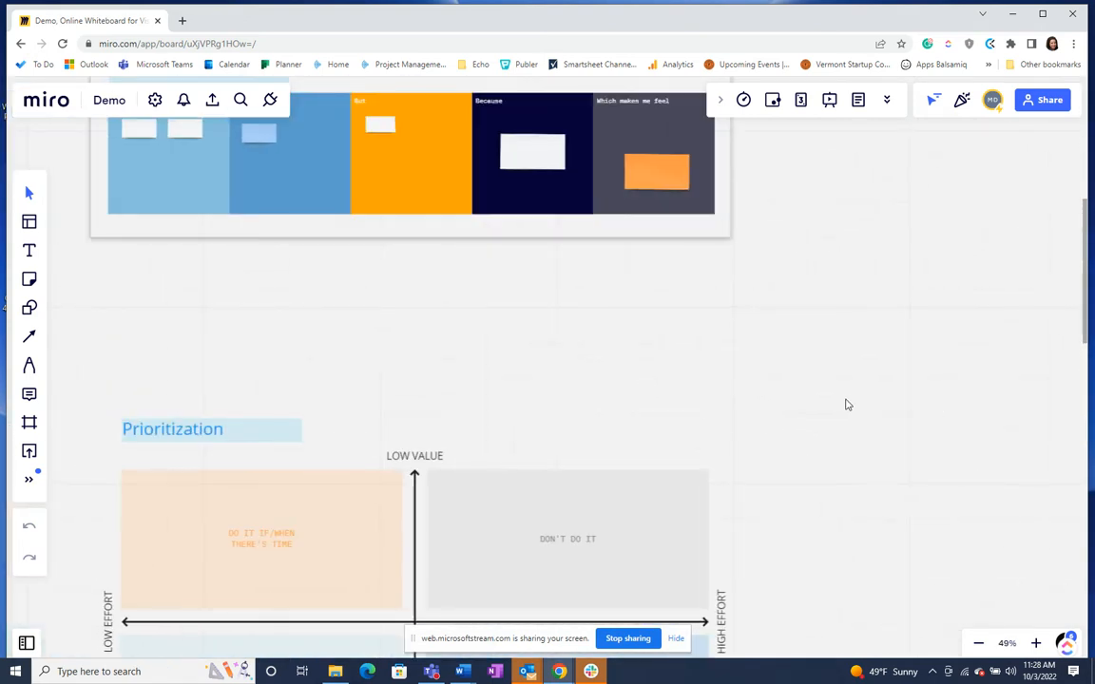
{"action": "scroll", "scroll_direction": "down", "scroll_amount": 3}
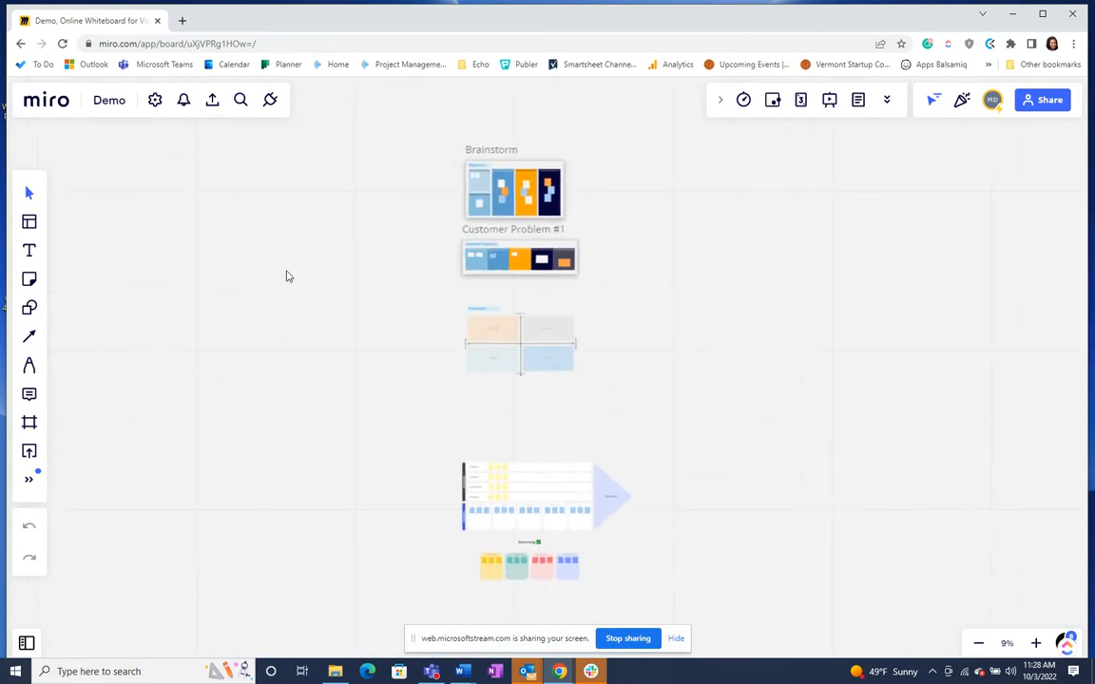
{"action": "mouse_move", "coordinate": [510, 393]}
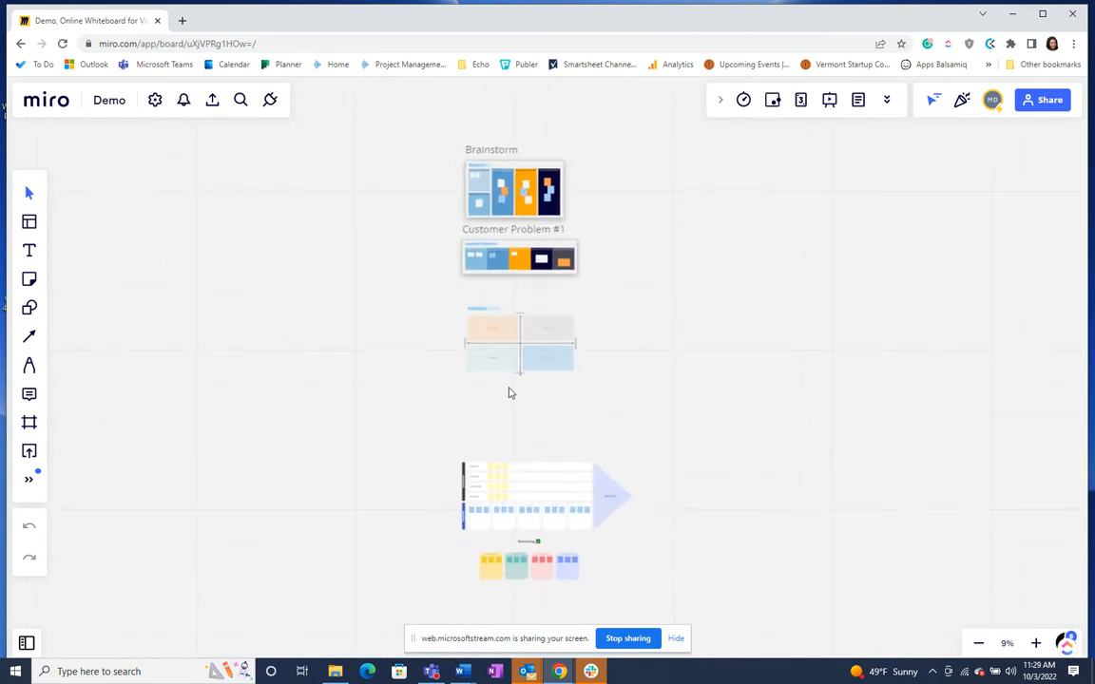
{"action": "left_click", "coordinate": [514, 190]}
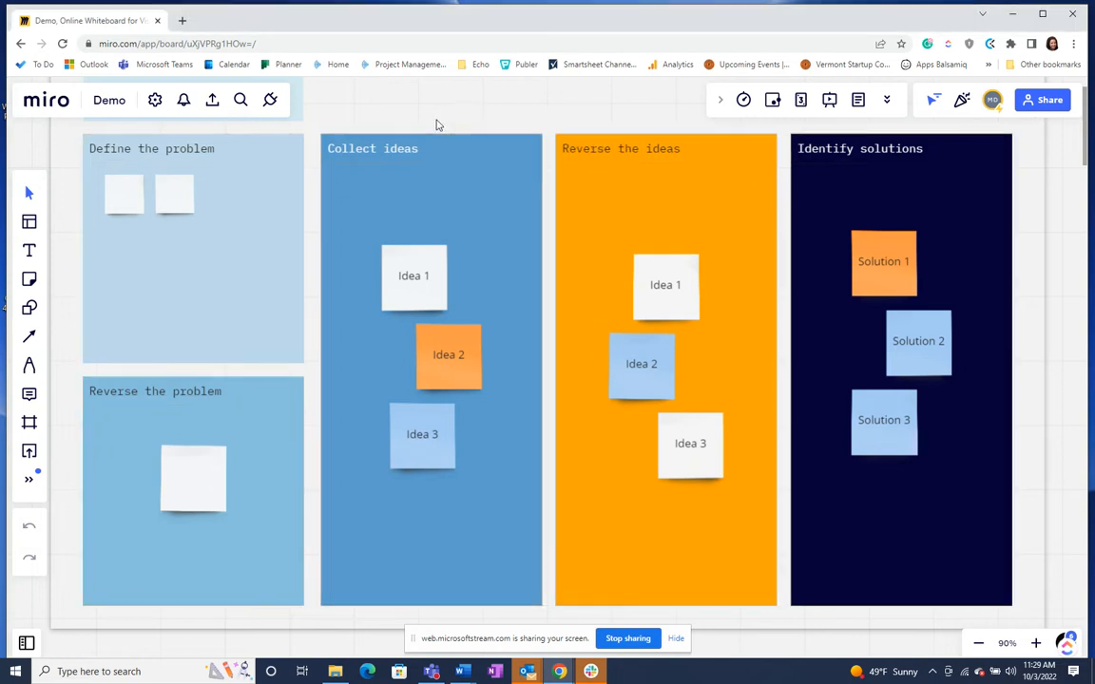
{"action": "left_click", "coordinate": [240, 99]}
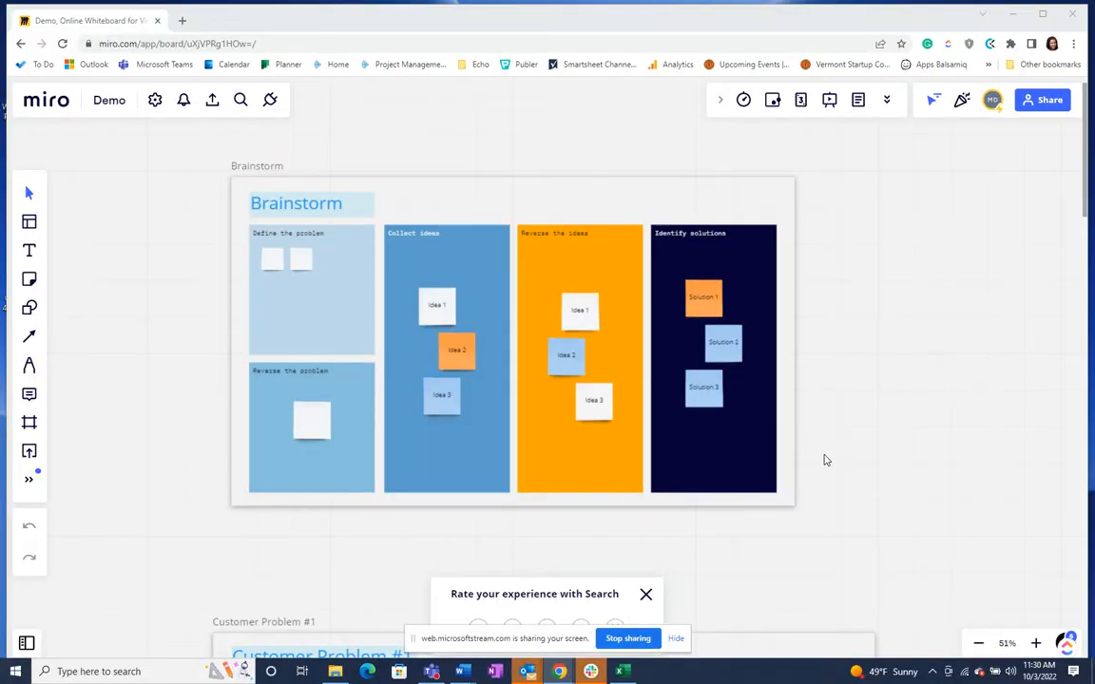
{"action": "mouse_move", "coordinate": [197, 407]}
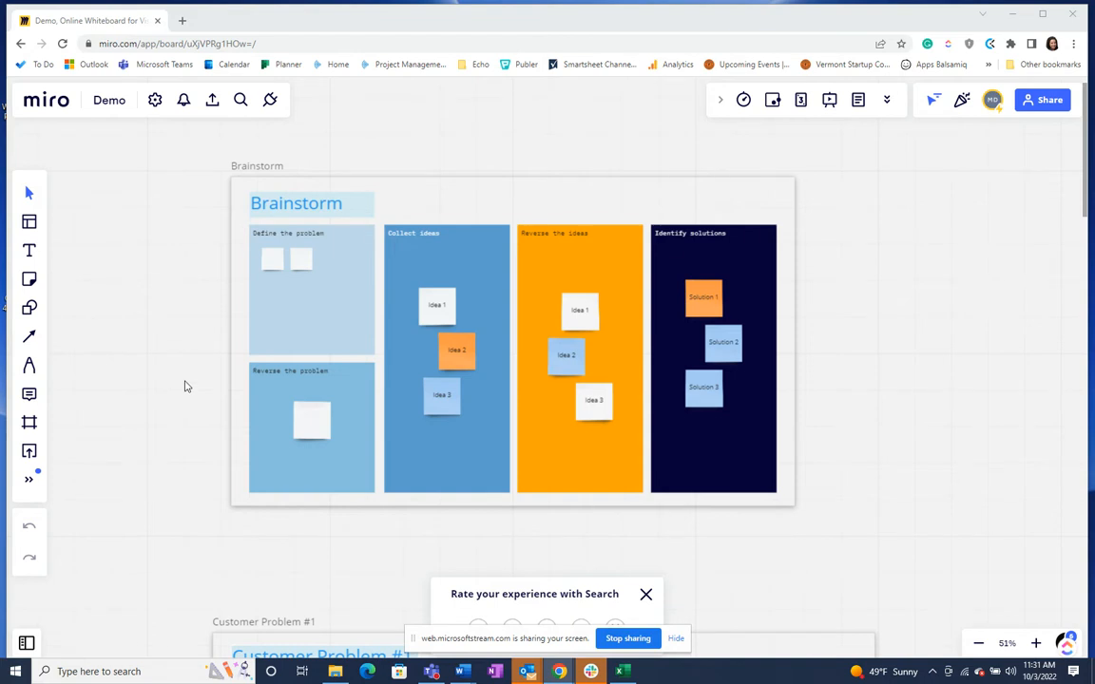
{"action": "mouse_move", "coordinate": [30, 277]}
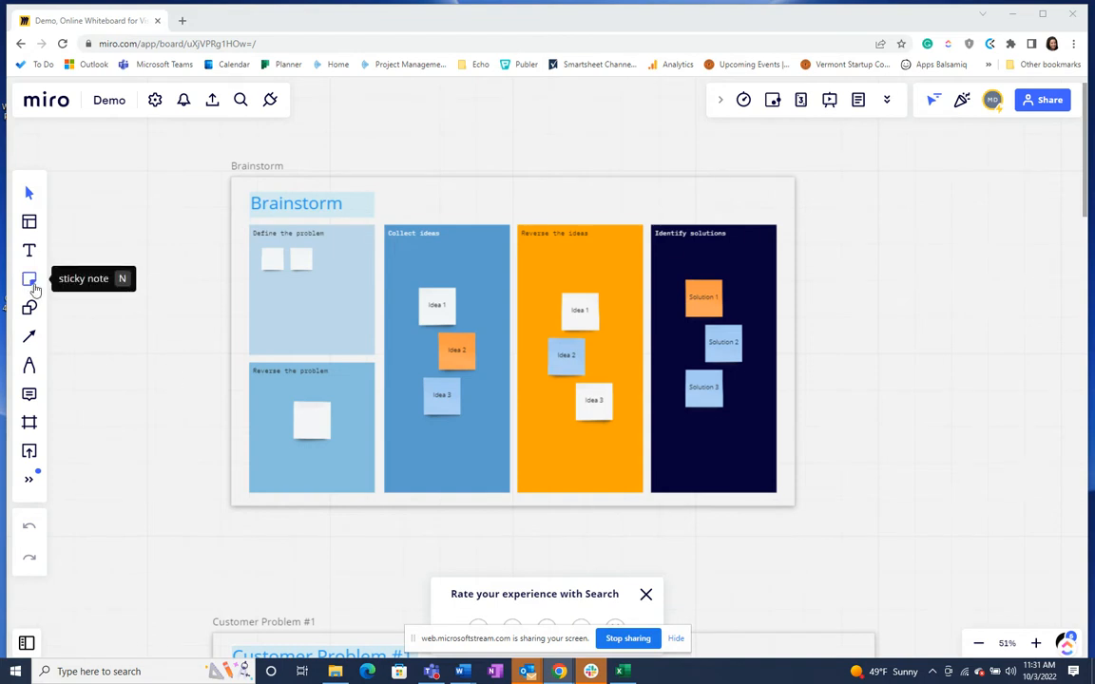
- Activate the Sticky note tool so its colour palette appears
{"action": "left_click", "coordinate": [30, 278]}
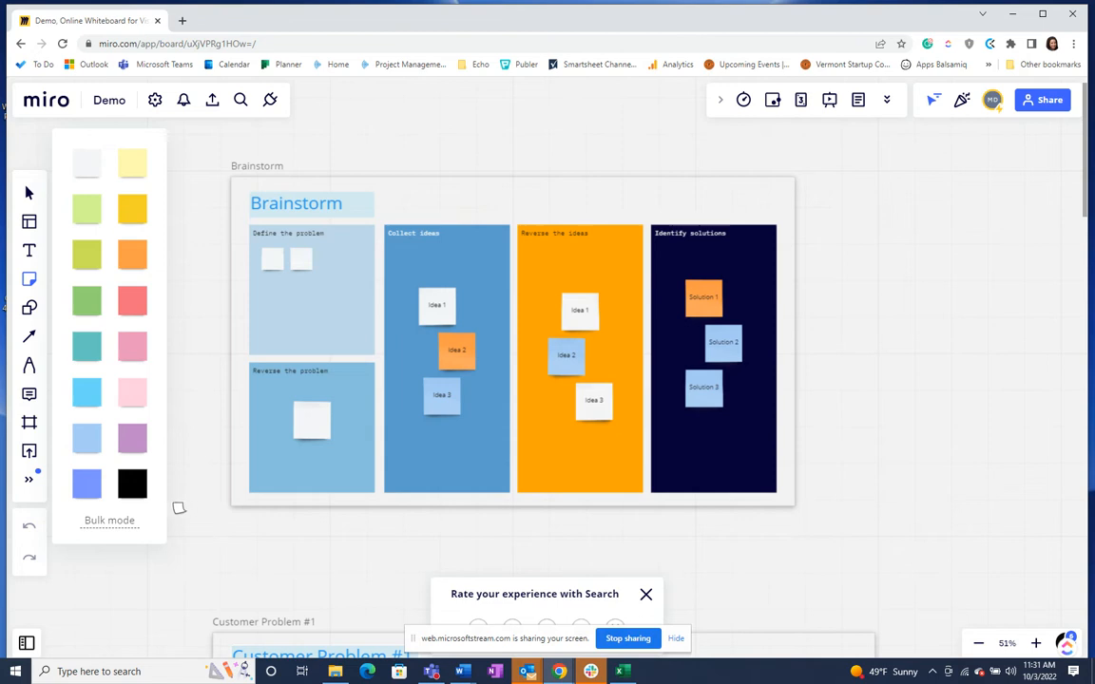
{"action": "mouse_move", "coordinate": [95, 523]}
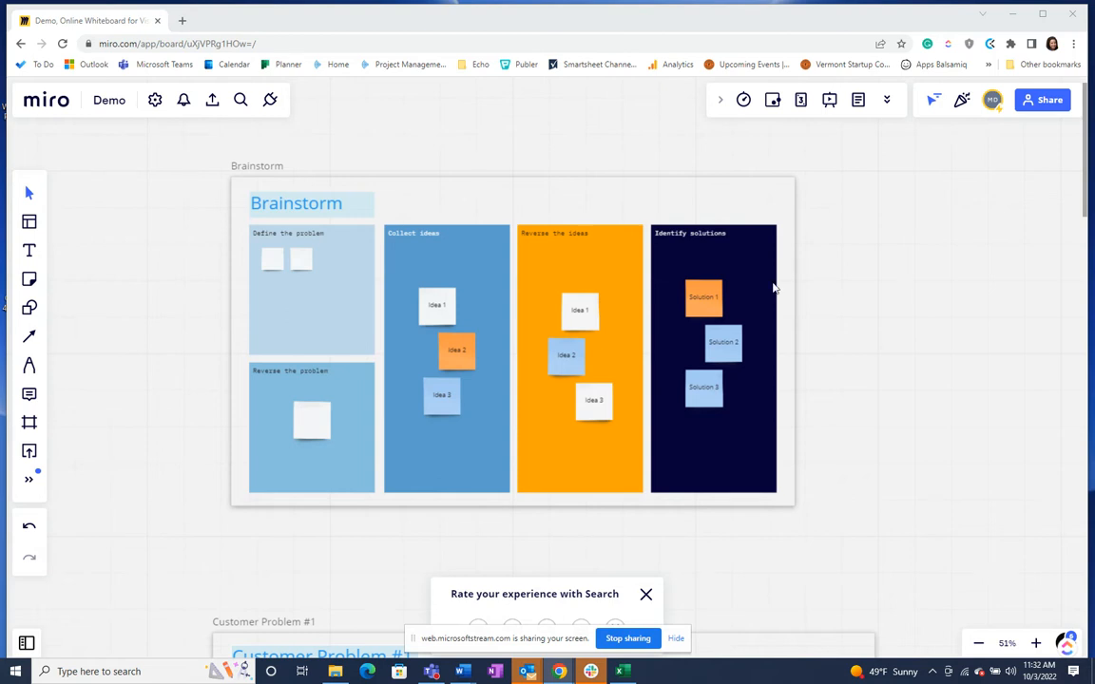
{"action": "mouse_move", "coordinate": [175, 236]}
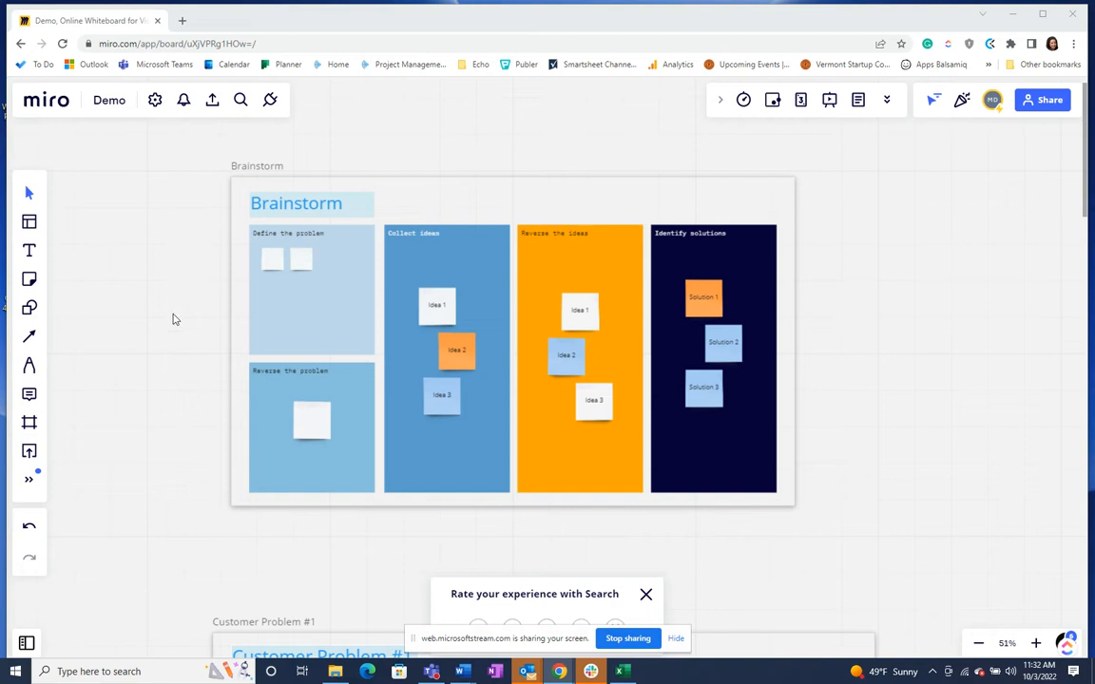
{"action": "mouse_move", "coordinate": [149, 255]}
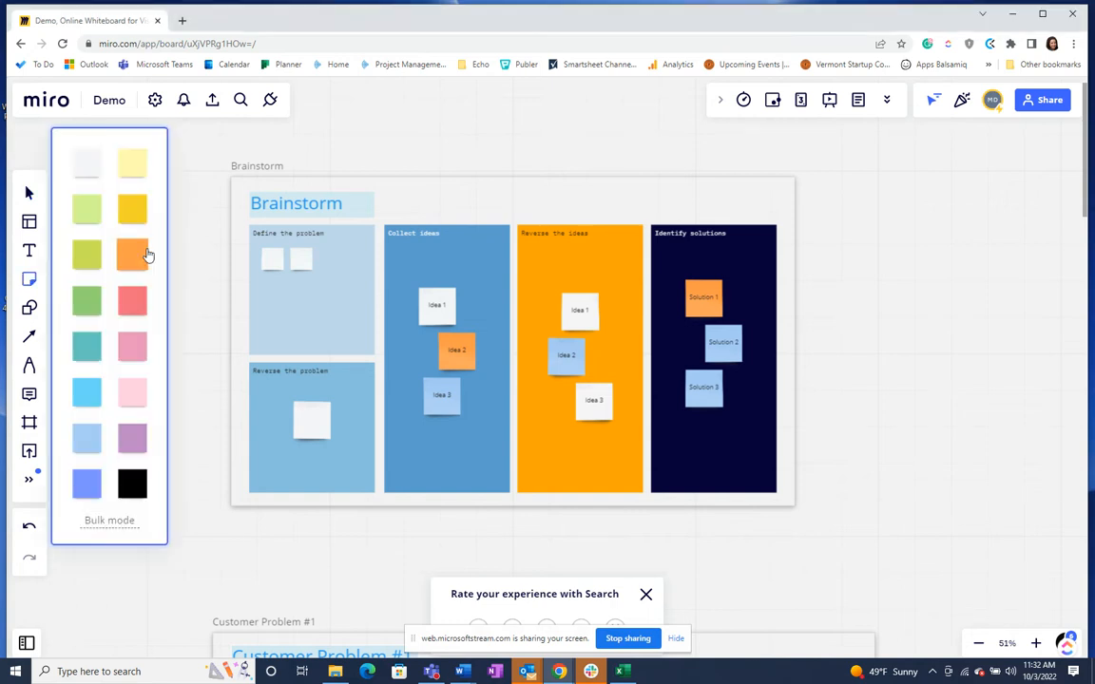
{"action": "mouse_move", "coordinate": [87, 437]}
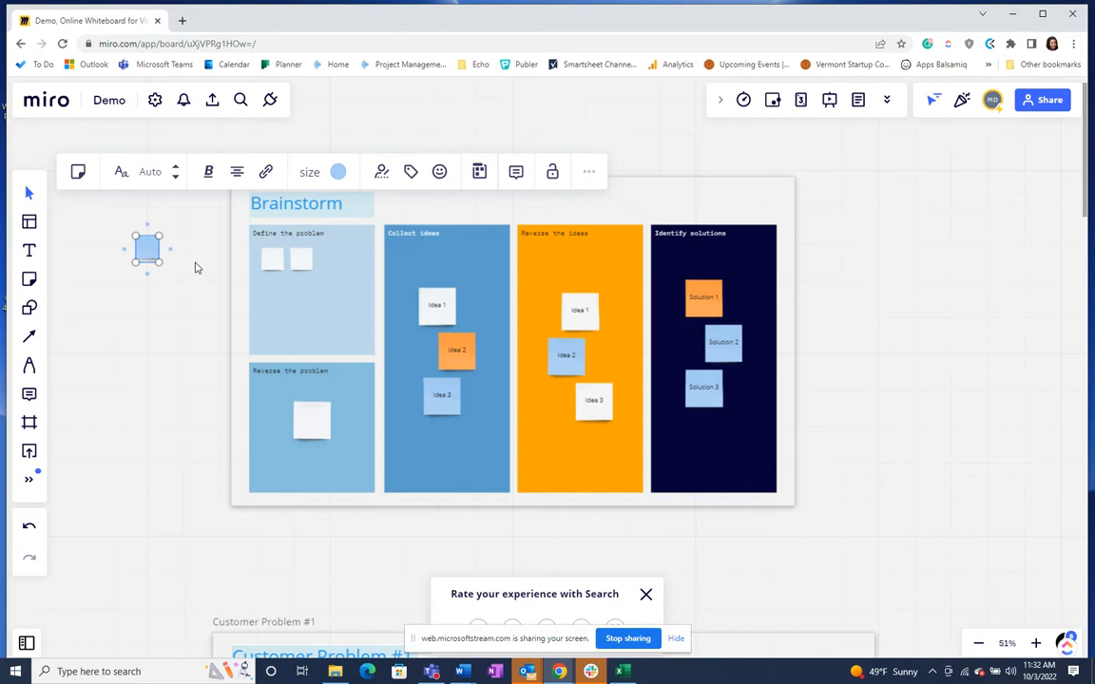
{"action": "mouse_move", "coordinate": [338, 171]}
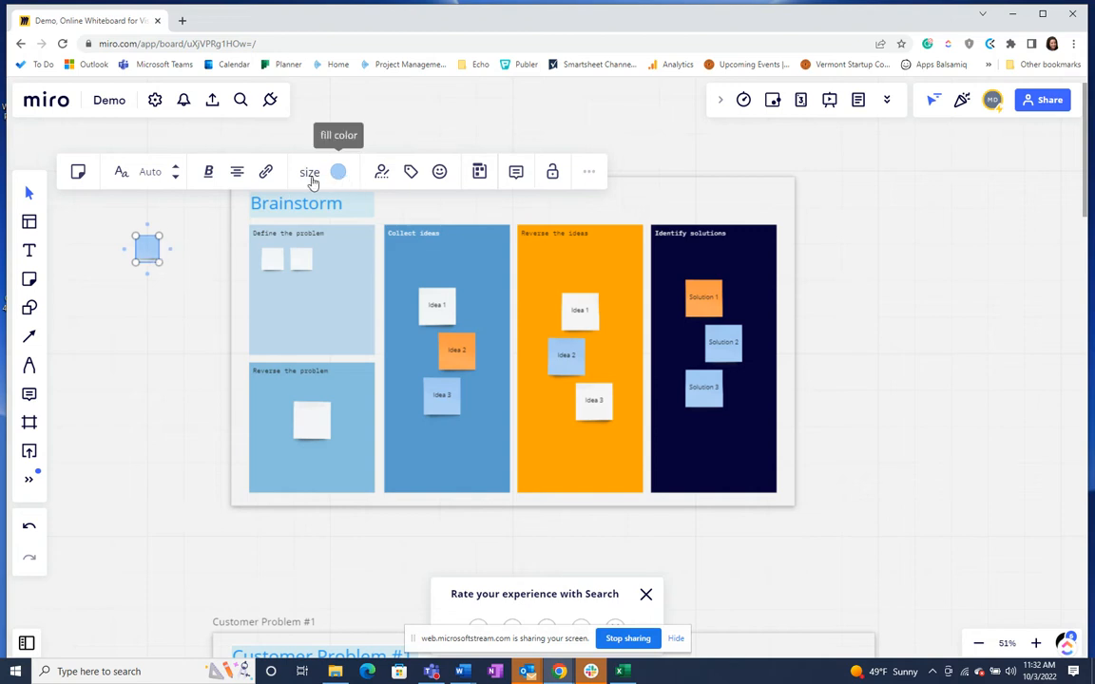
{"action": "mouse_move", "coordinate": [152, 188]}
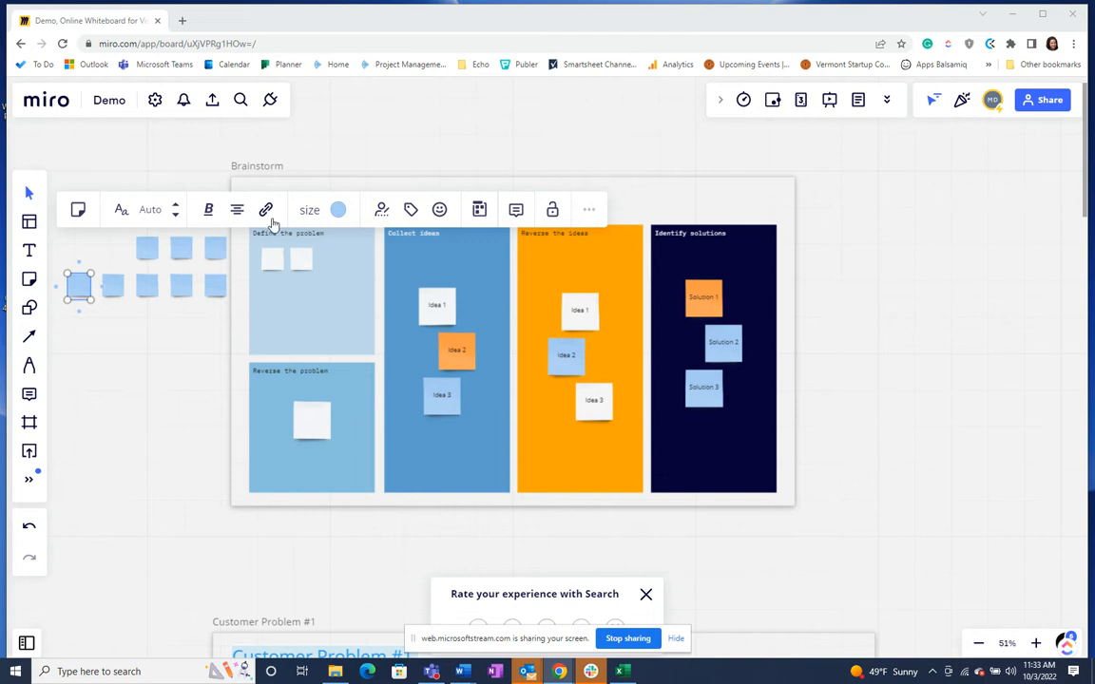
{"action": "mouse_move", "coordinate": [175, 405]}
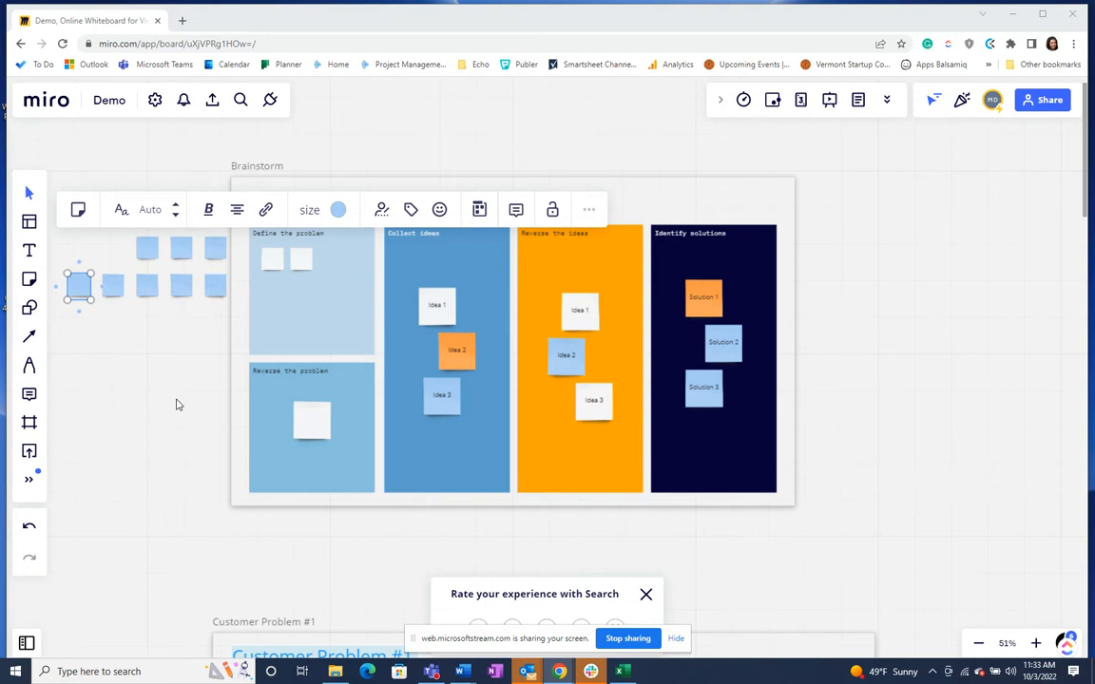
{"action": "mouse_move", "coordinate": [219, 519]}
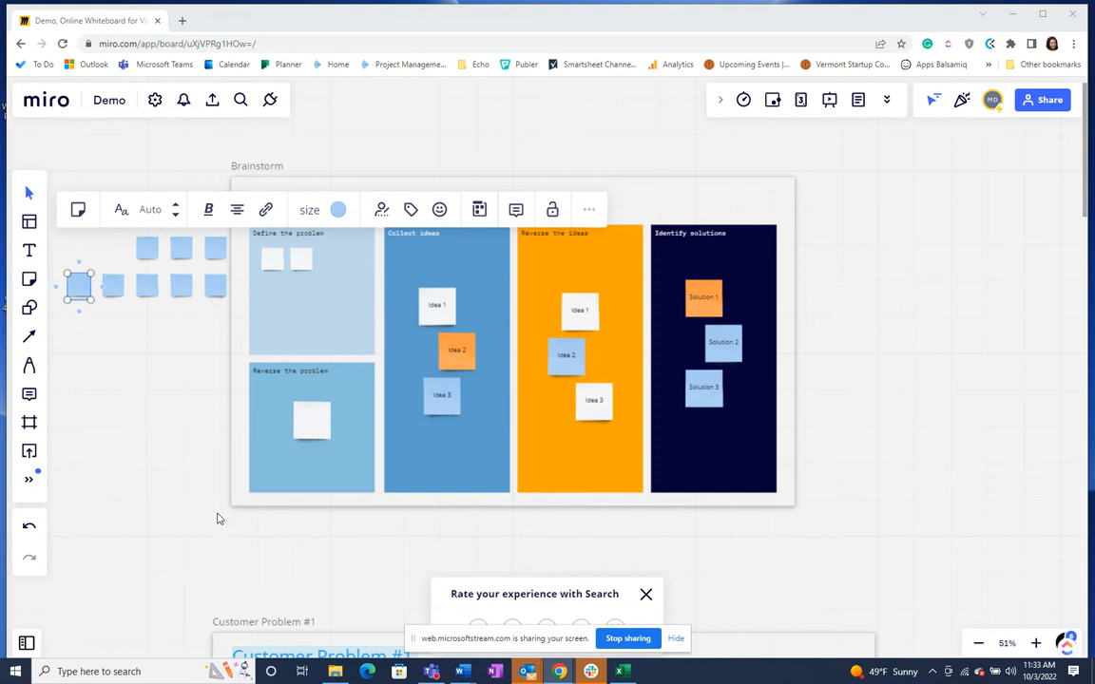
- Place a light-blue sticky note on the canvas left of the Brainstorm frame
{"action": "left_click", "coordinate": [622, 673]}
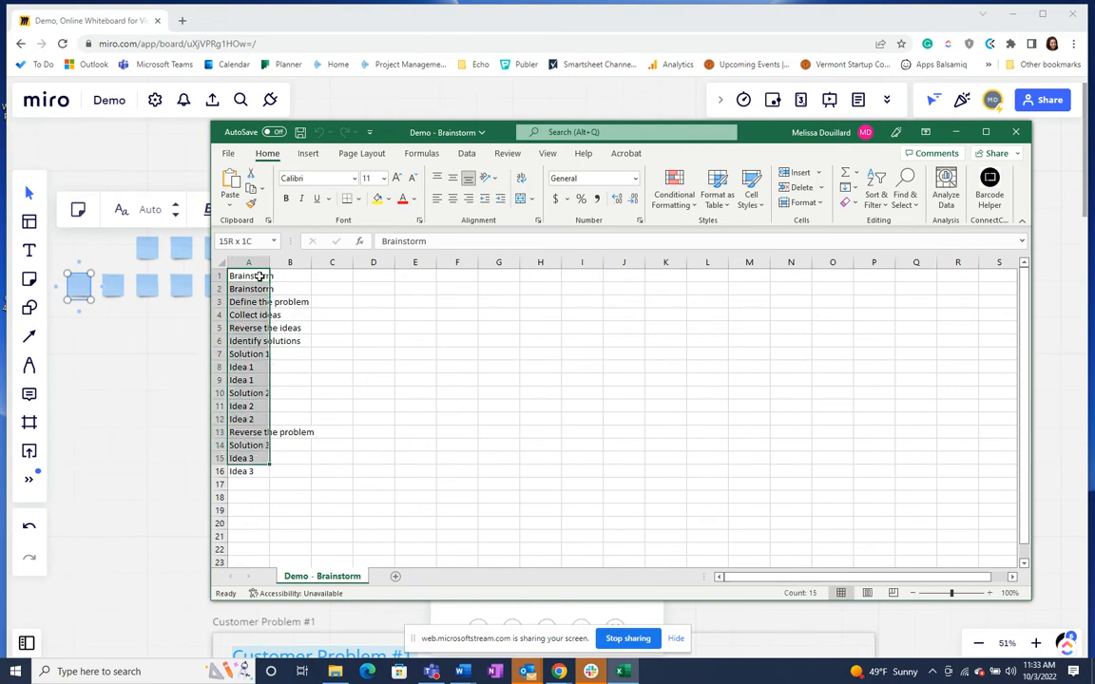
- Copy the A1:A16 Brainstorm text from Excel and paste it into Miro as sticky notes
{"action": "right_click", "coordinate": [251, 275]}
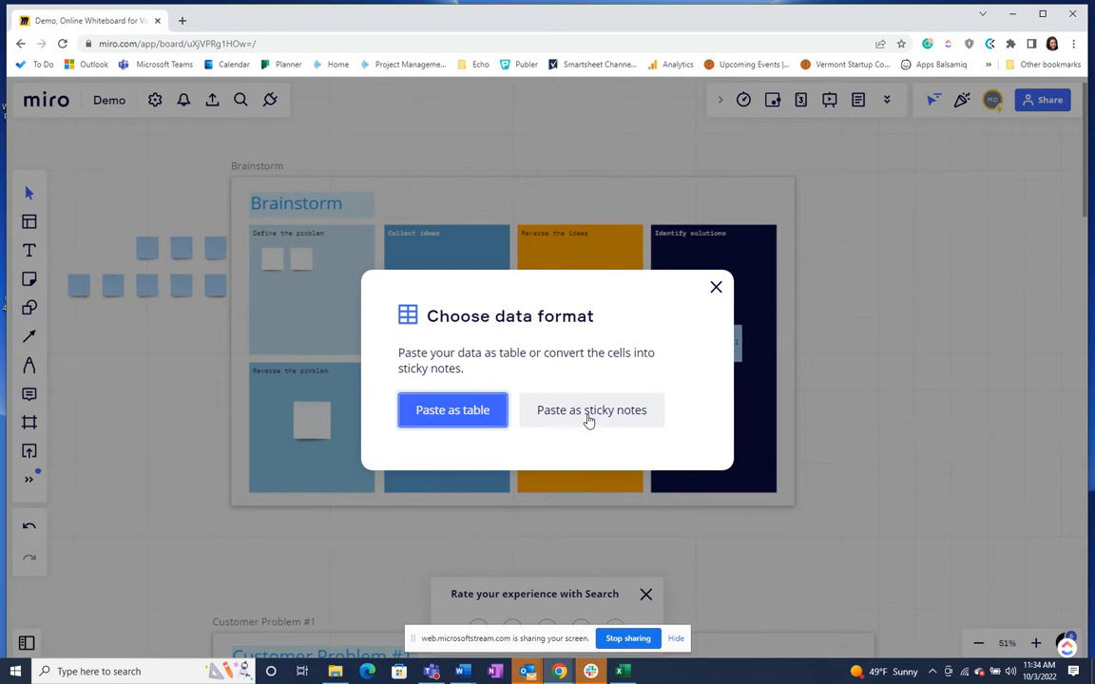
{"action": "left_click", "coordinate": [591, 410]}
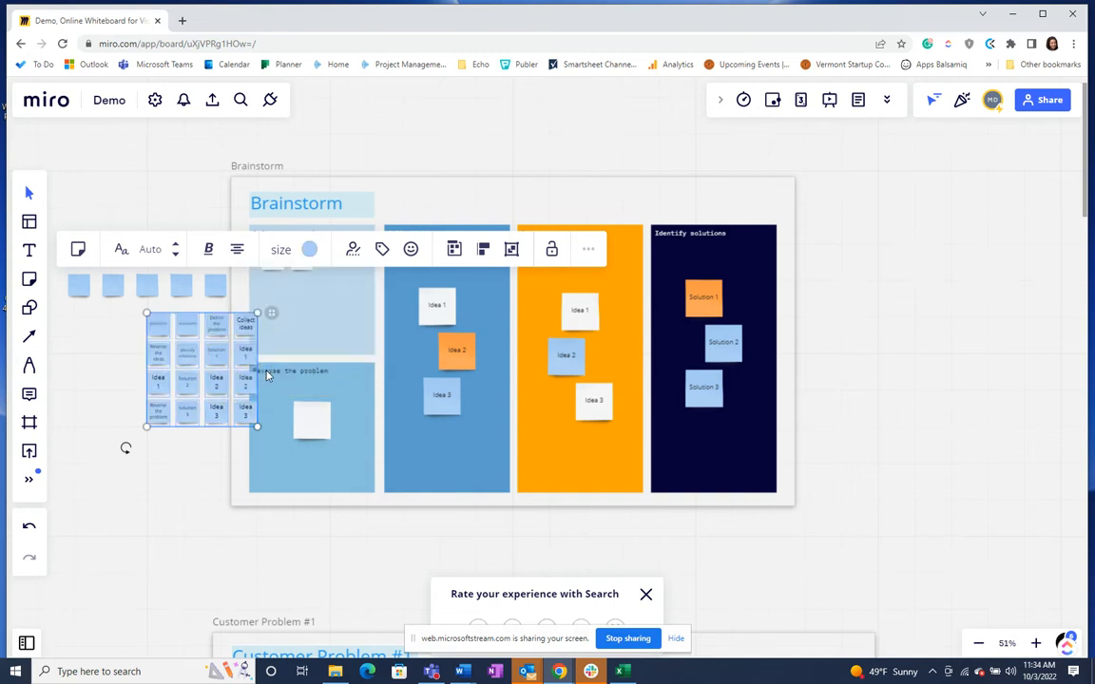
{"action": "mouse_move", "coordinate": [149, 249]}
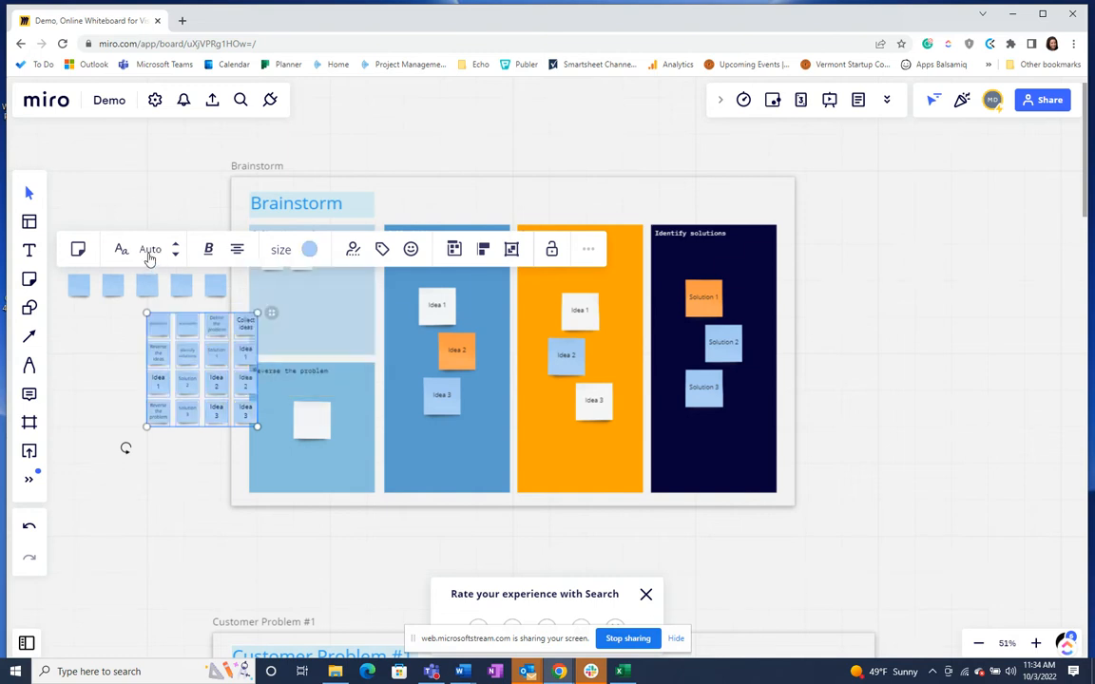
- Set the pasted notes' font size to 12, then raise it further for readability
{"action": "left_click", "coordinate": [150, 249]}
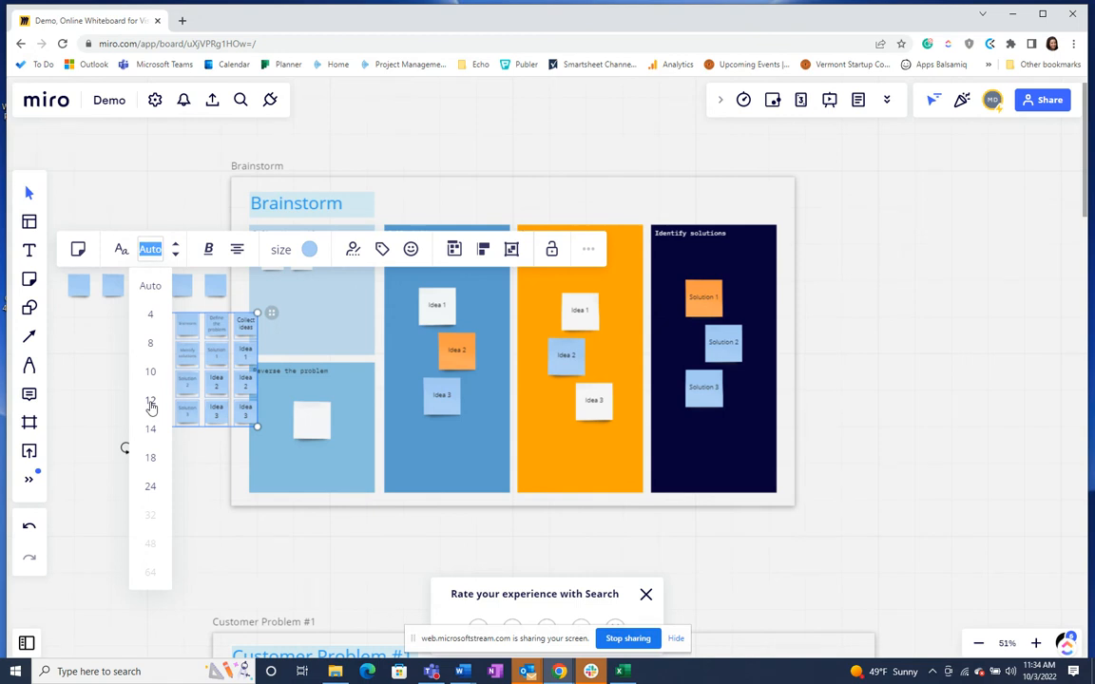
{"action": "left_click", "coordinate": [150, 400]}
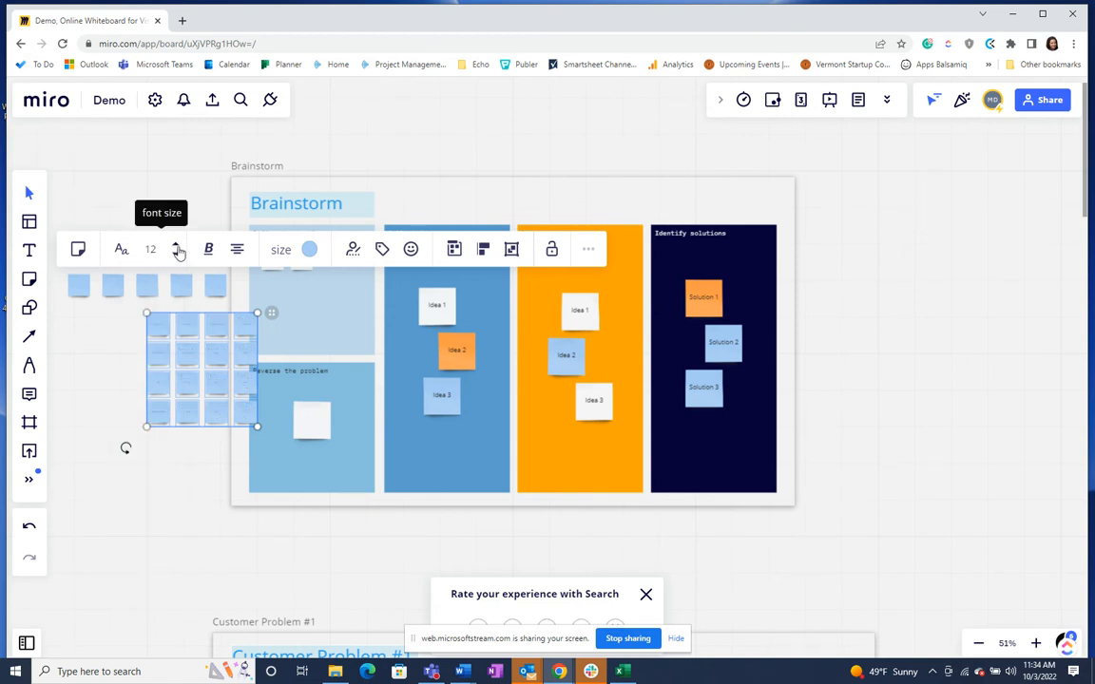
{"action": "left_click", "coordinate": [175, 245]}
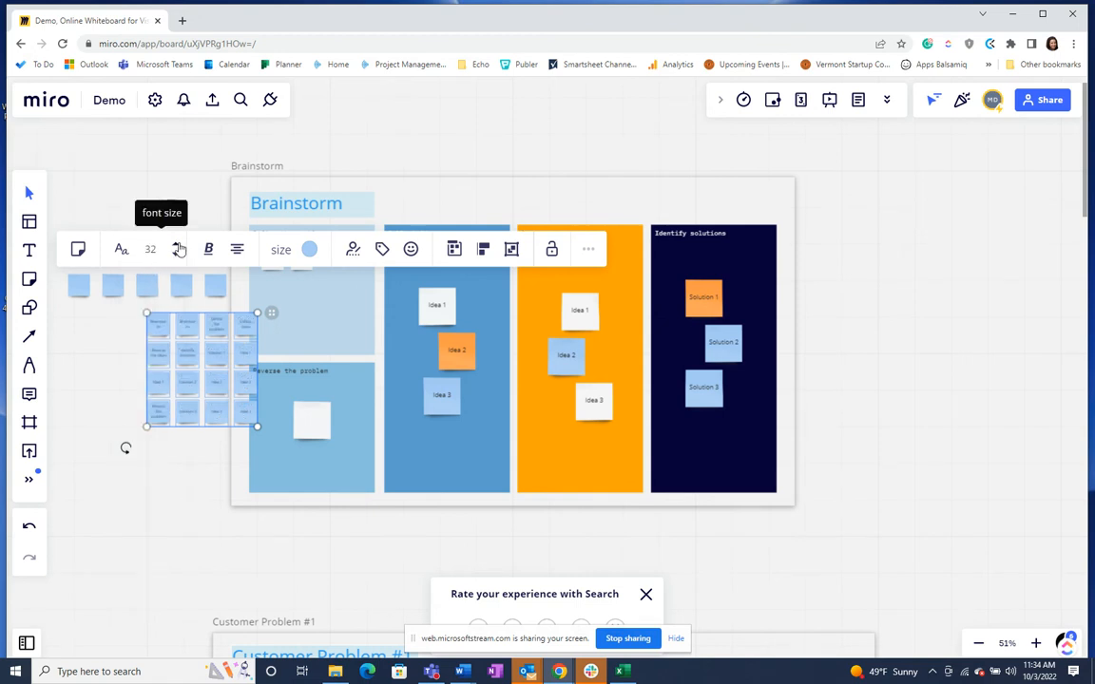
{"action": "mouse_move", "coordinate": [216, 452]}
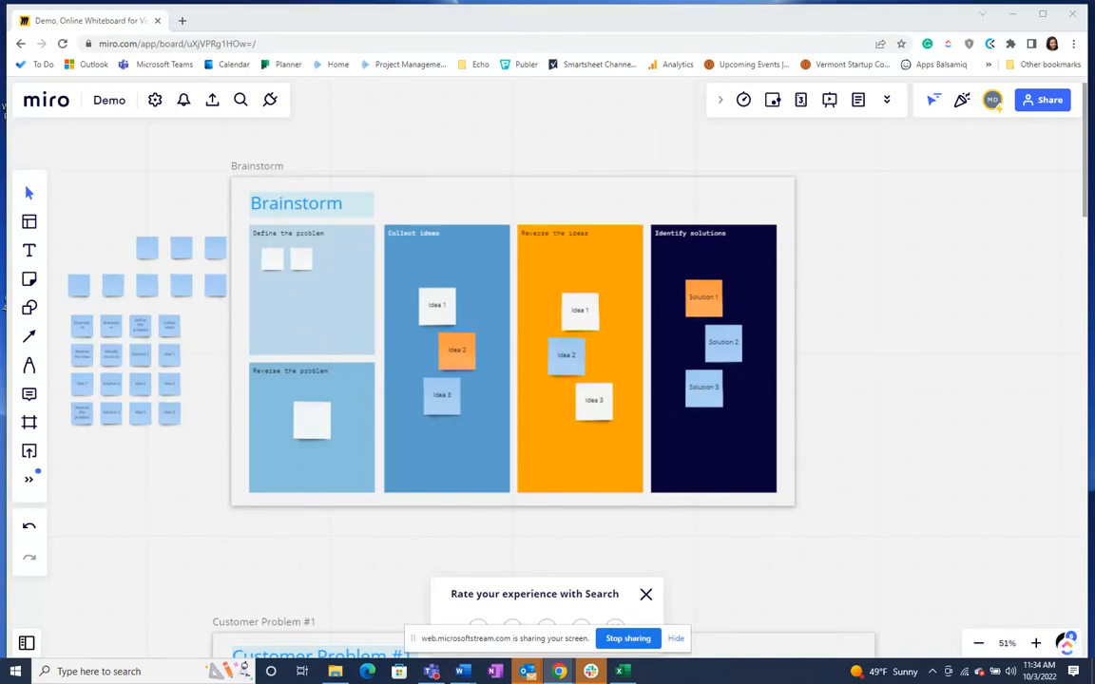
{"action": "mouse_move", "coordinate": [124, 426]}
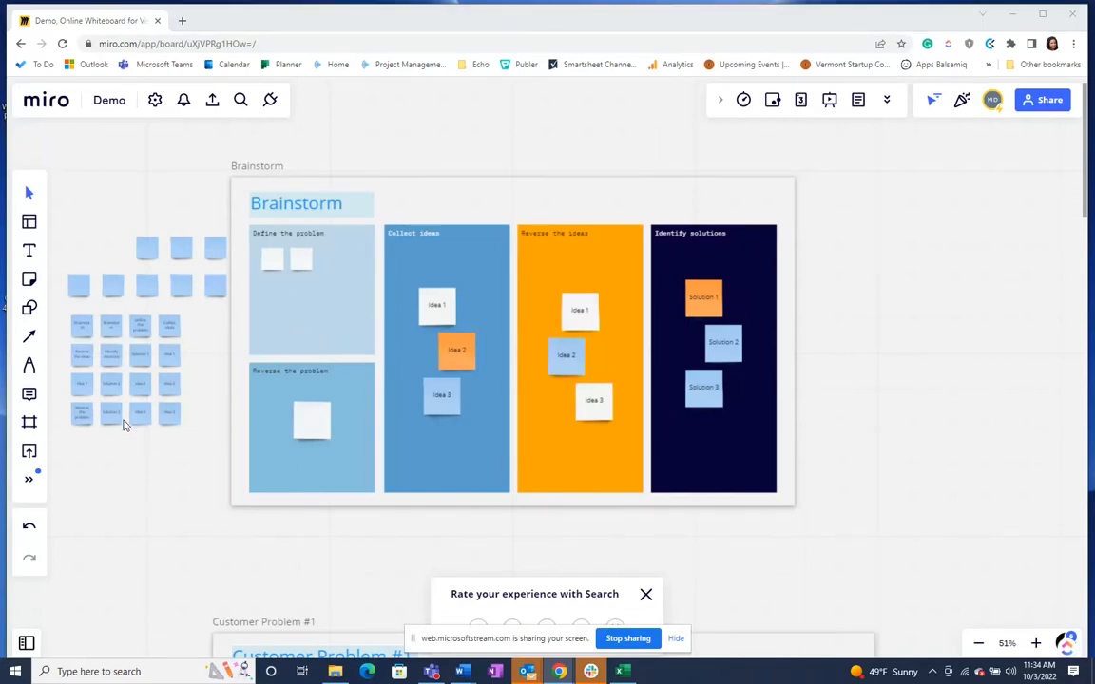
{"action": "mouse_move", "coordinate": [83, 244]}
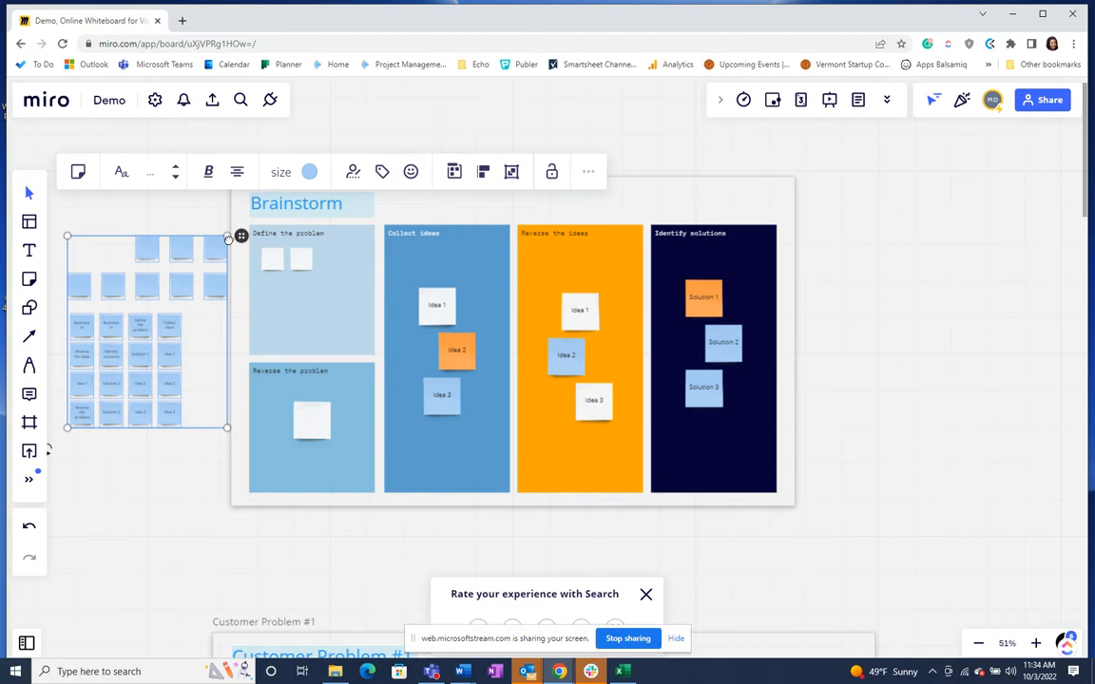
{"action": "mouse_move", "coordinate": [183, 247]}
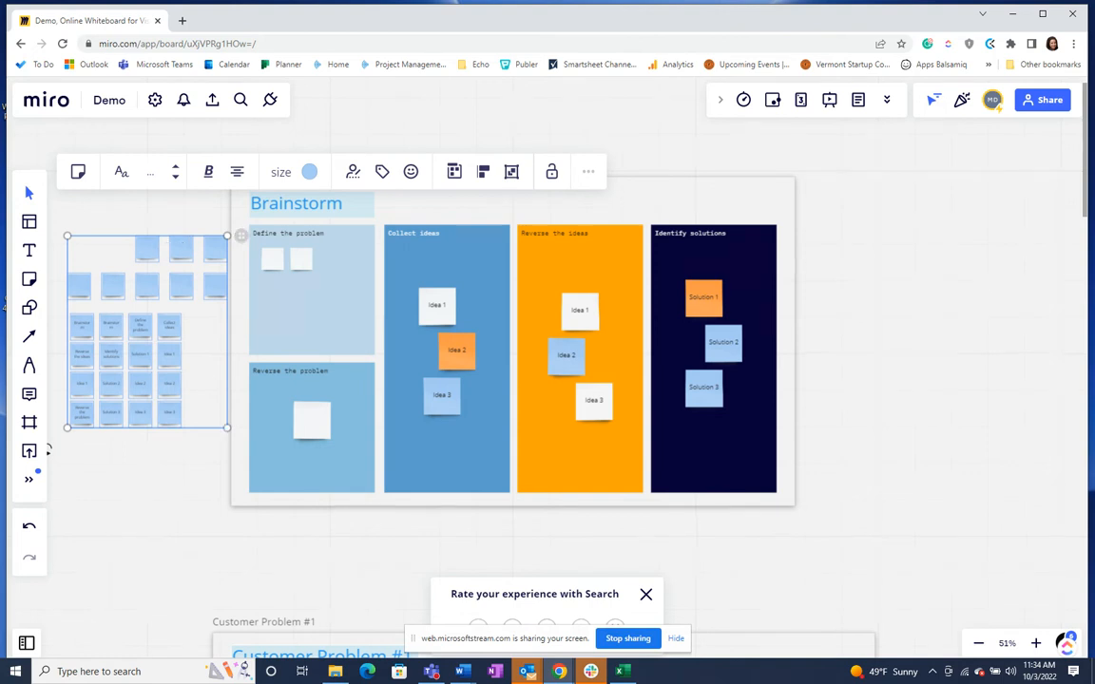
- Drag the grid resize handle to spread the selected sticky notes into more columns
{"action": "left_click_drag", "start_coordinate": [228, 427], "coordinate": [209, 354]}
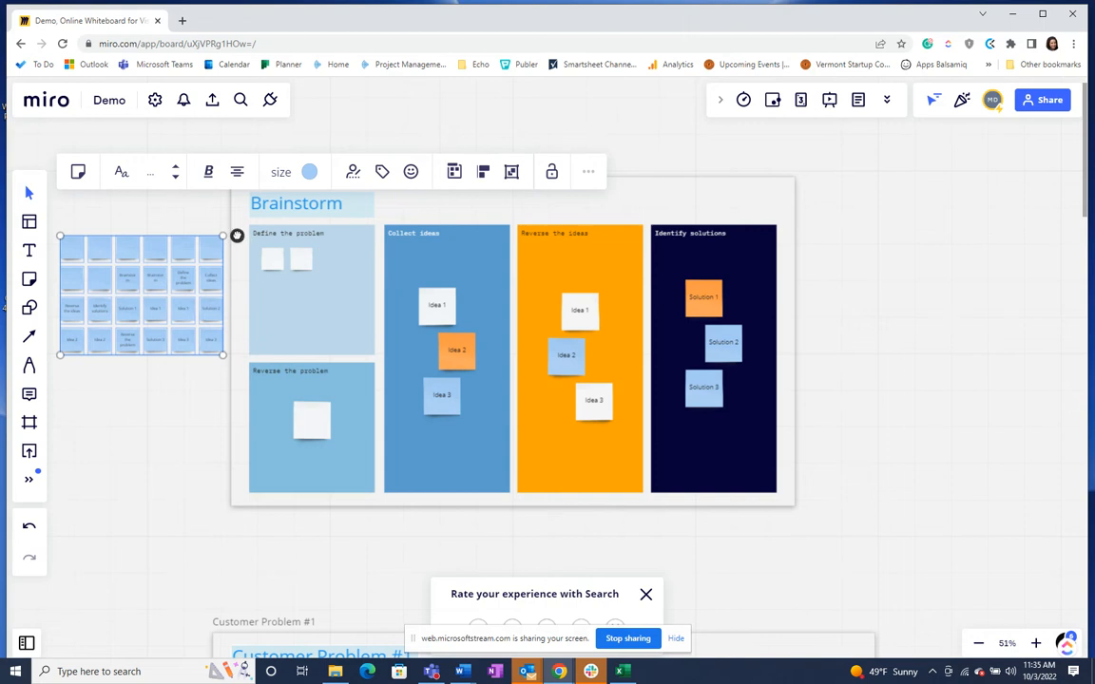
{"action": "mouse_move", "coordinate": [194, 302]}
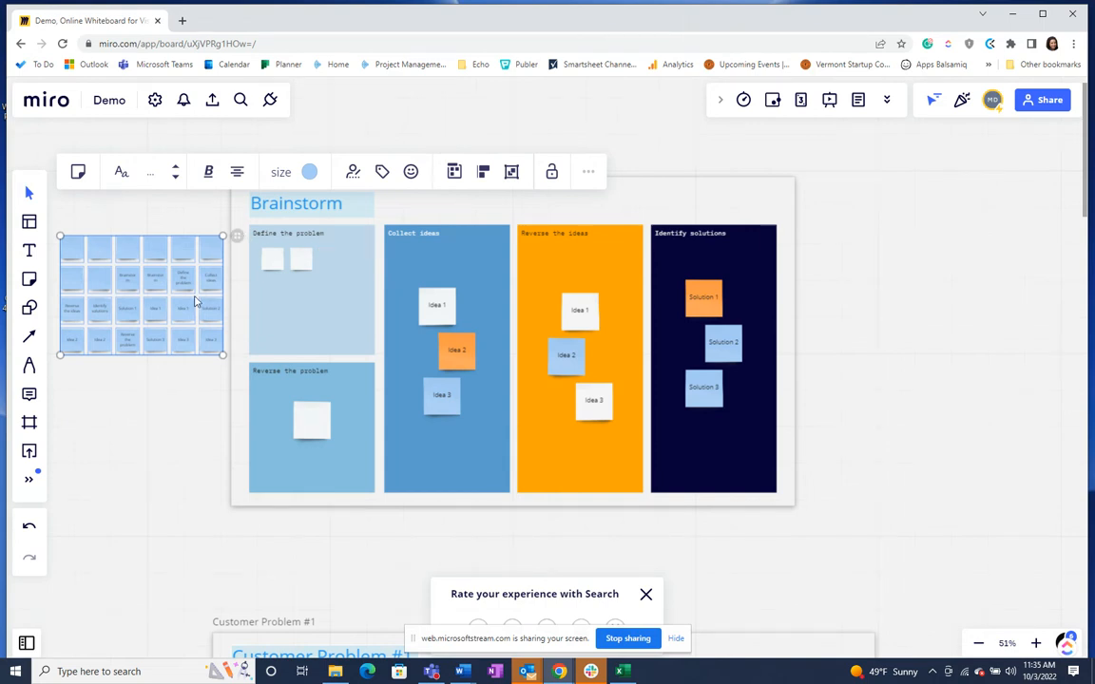
{"action": "mouse_move", "coordinate": [396, 327]}
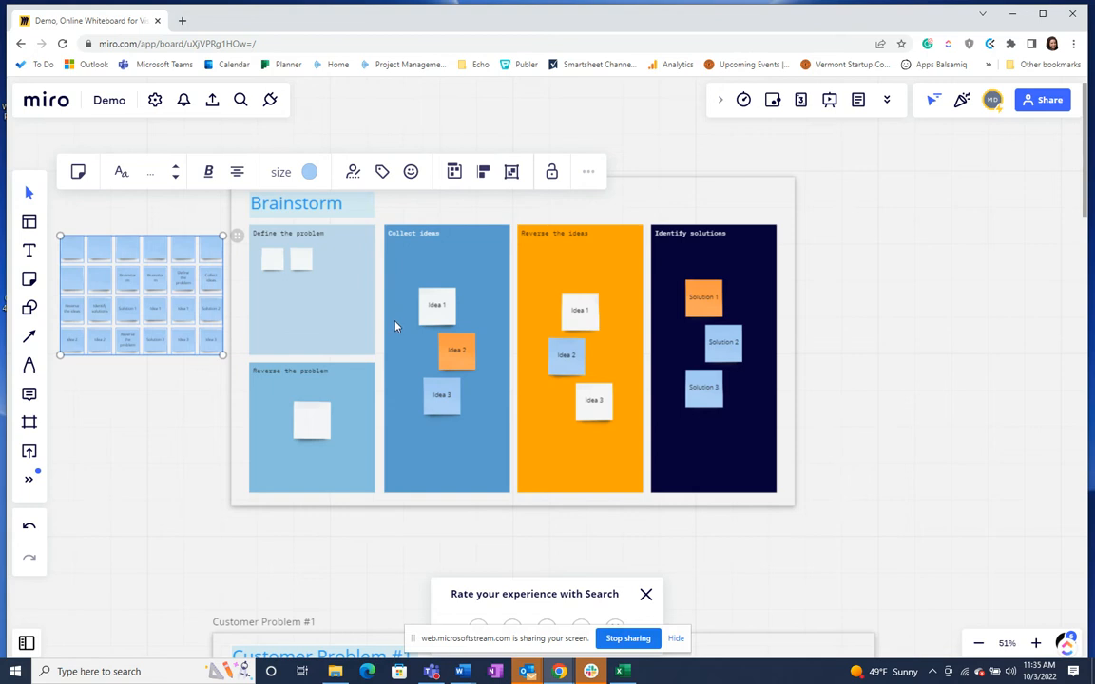
{"action": "mouse_move", "coordinate": [544, 247]}
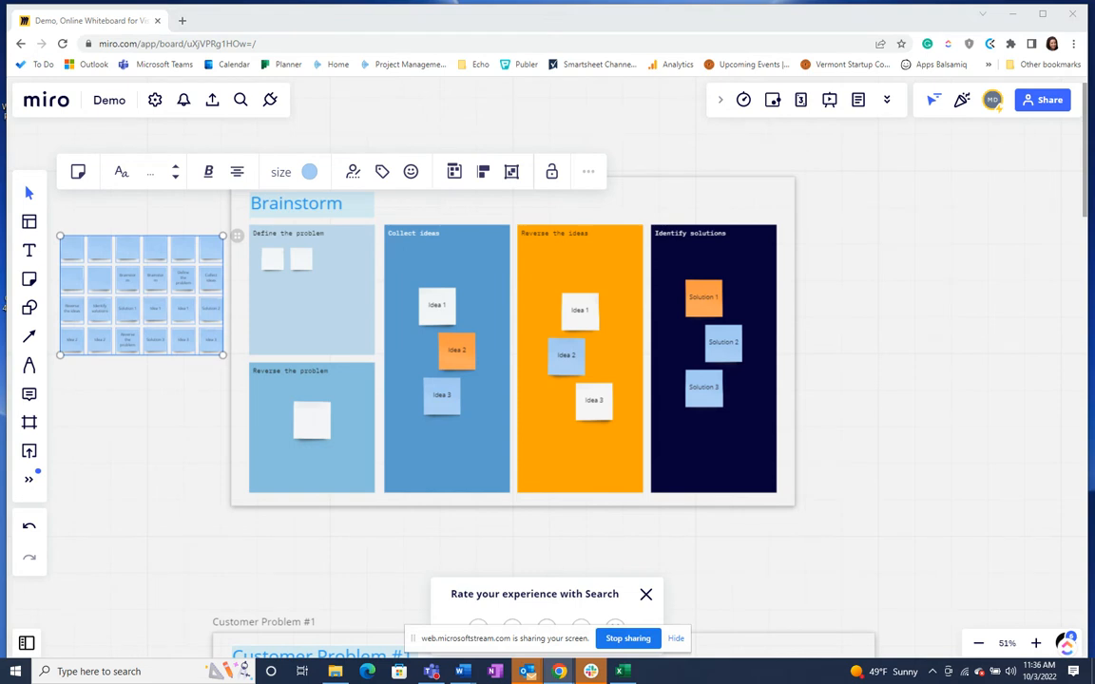
{"action": "mouse_move", "coordinate": [780, 440]}
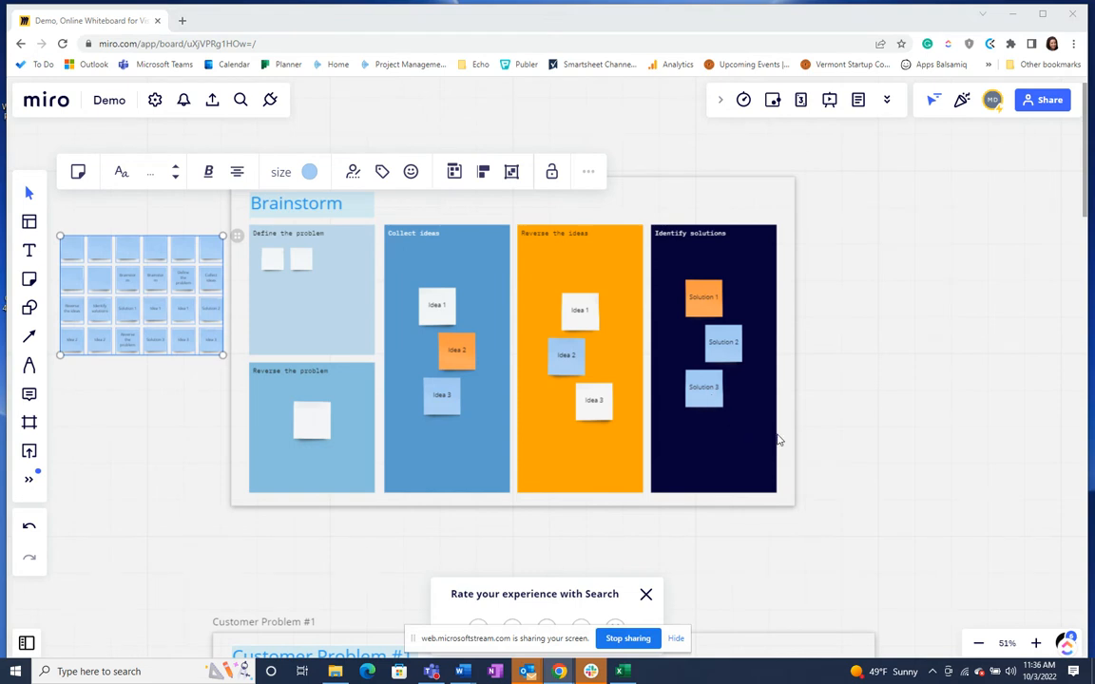
{"action": "mouse_move", "coordinate": [806, 449]}
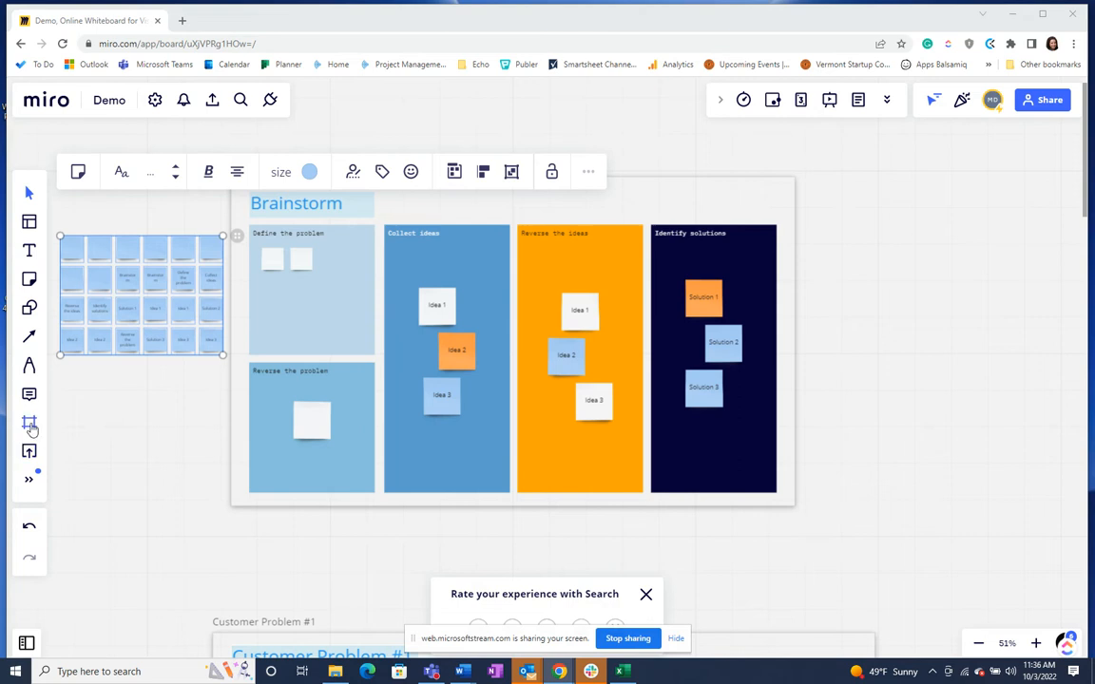
{"action": "left_click", "coordinate": [31, 423]}
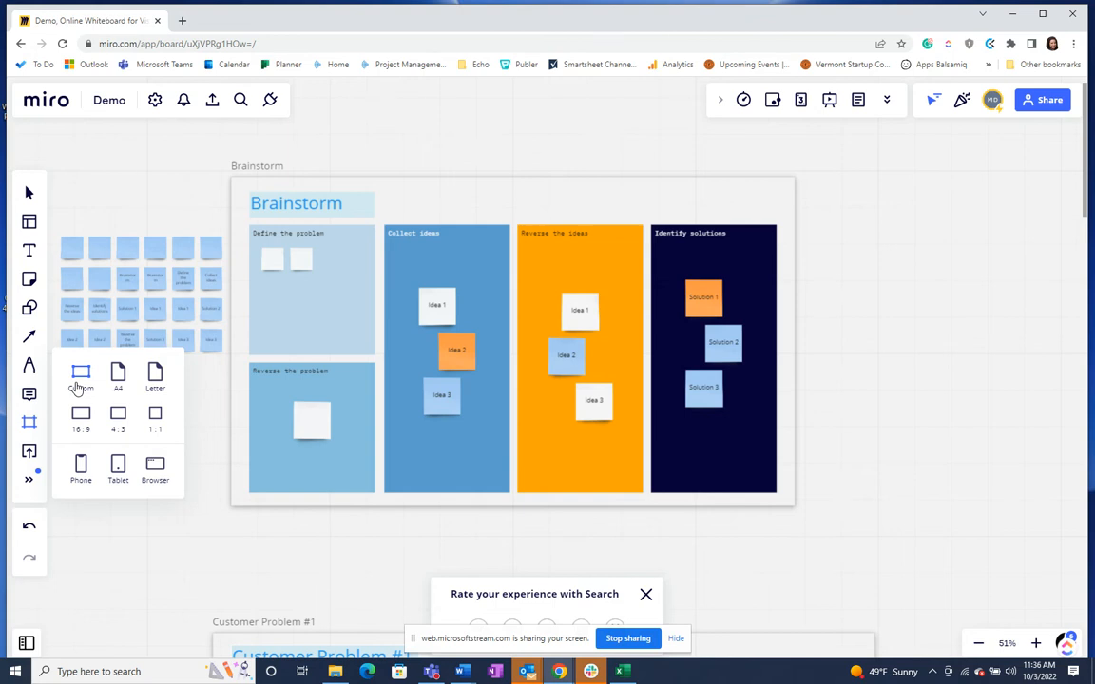
{"action": "mouse_move", "coordinate": [80, 413]}
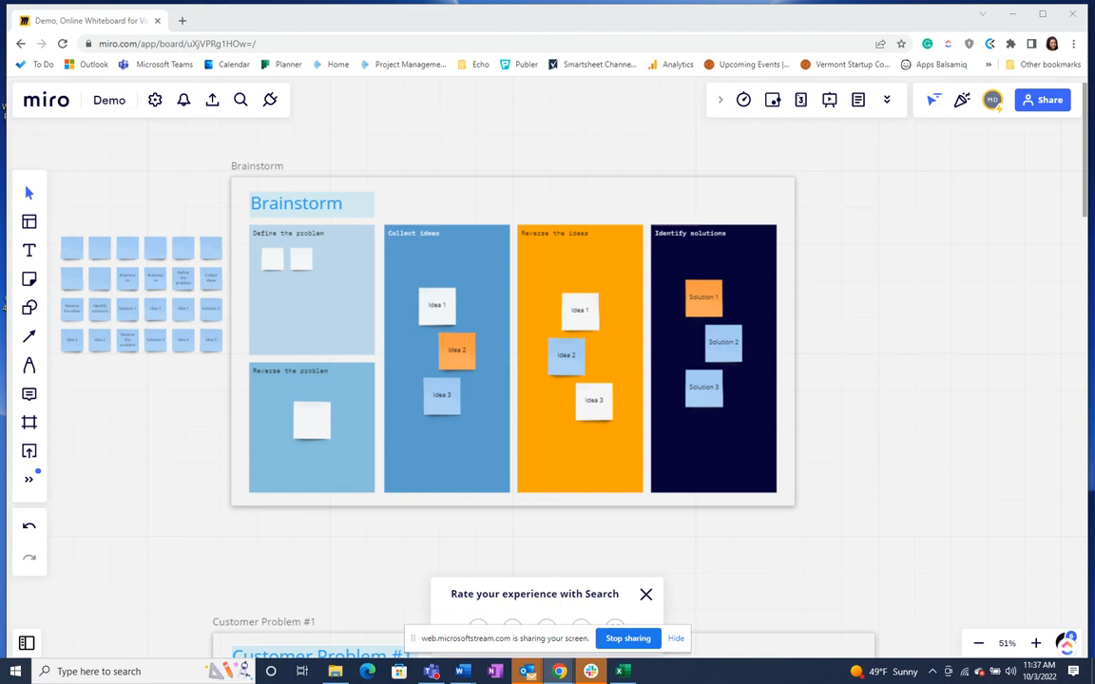
{"action": "mouse_move", "coordinate": [27, 643]}
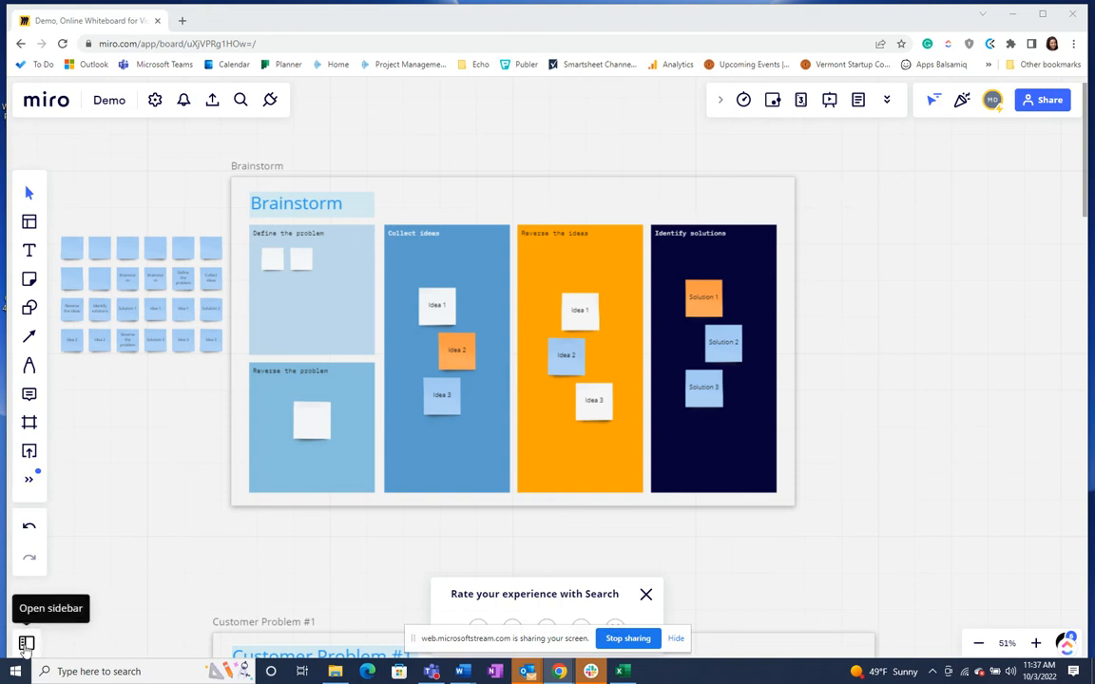
{"action": "left_click", "coordinate": [27, 644]}
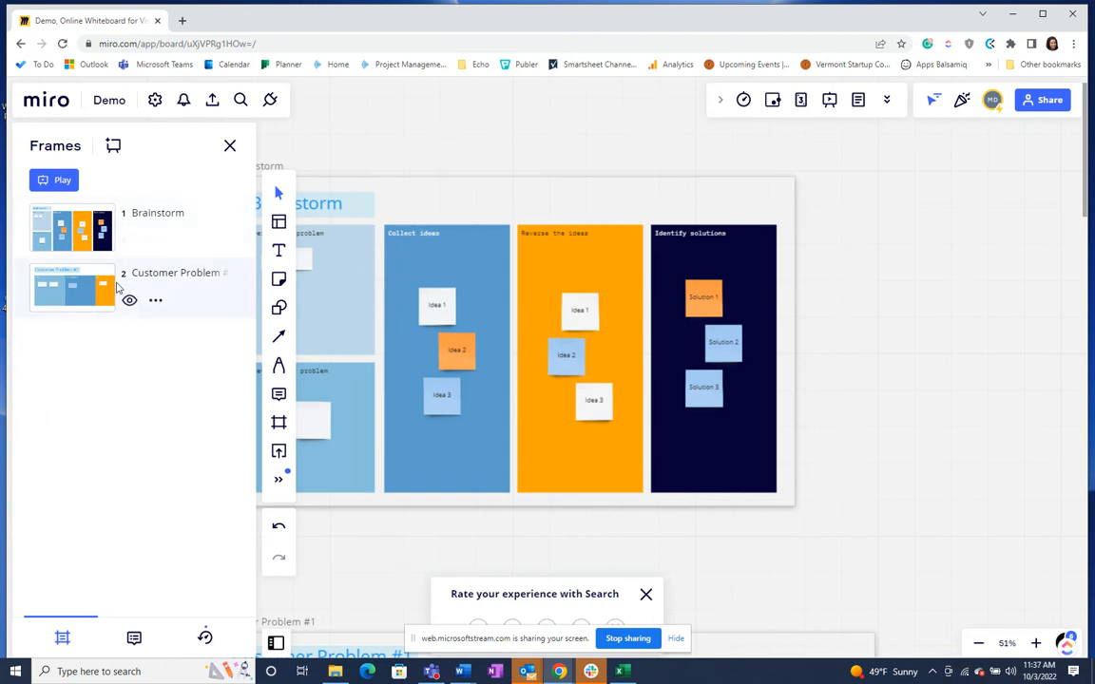
{"action": "mouse_move", "coordinate": [76, 294]}
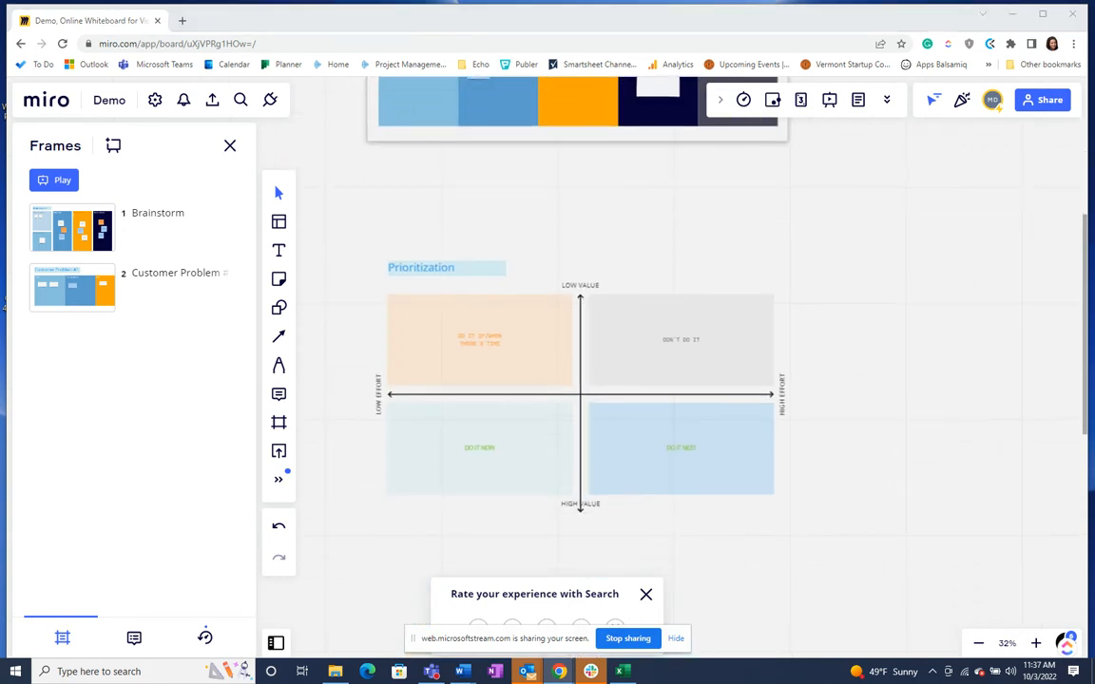
{"action": "mouse_move", "coordinate": [1035, 251]}
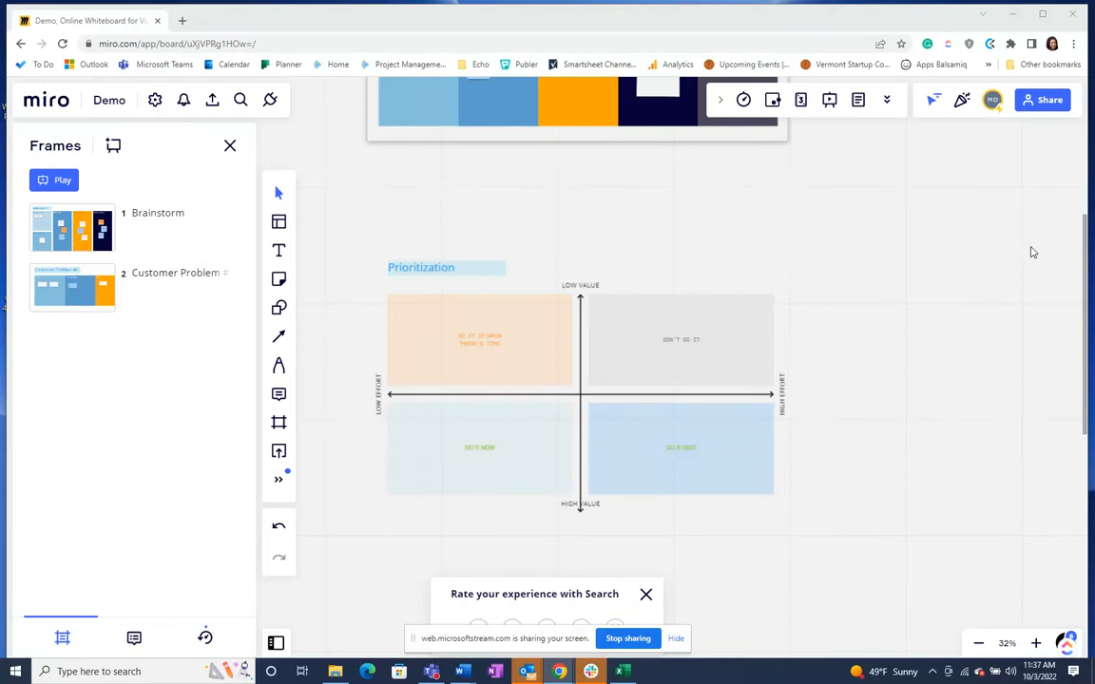
{"action": "mouse_move", "coordinate": [840, 296]}
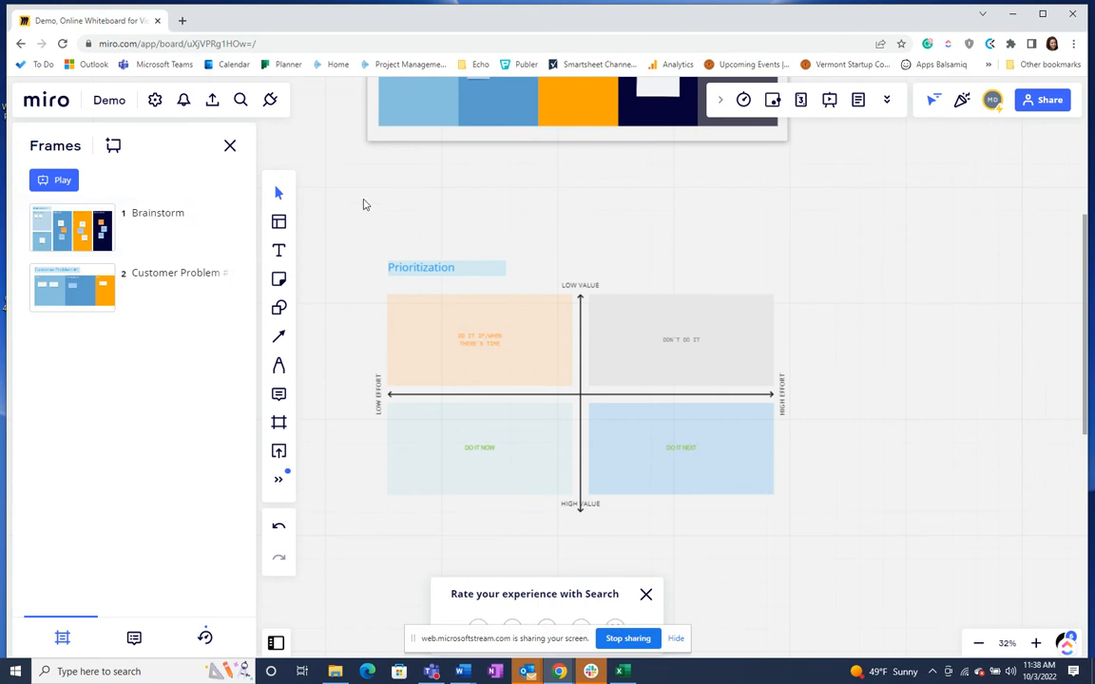
- Wrap the selected Prioritization grid in a new frame and show it in the Frames list
{"action": "left_click", "coordinate": [228, 144]}
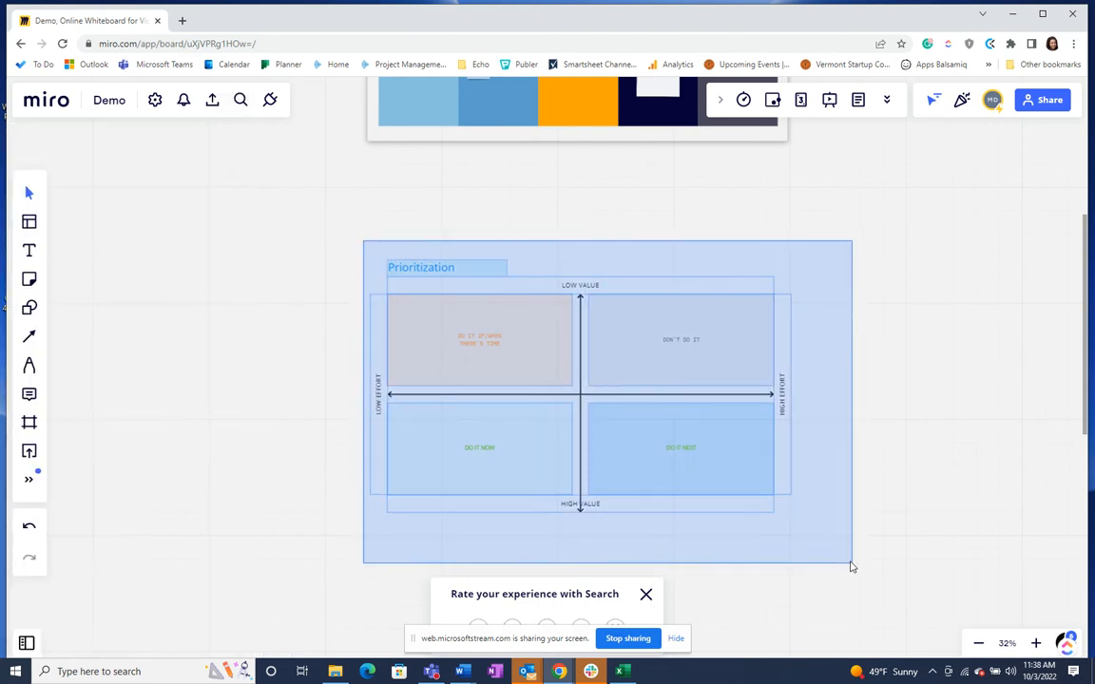
{"action": "left_click", "coordinate": [673, 195]}
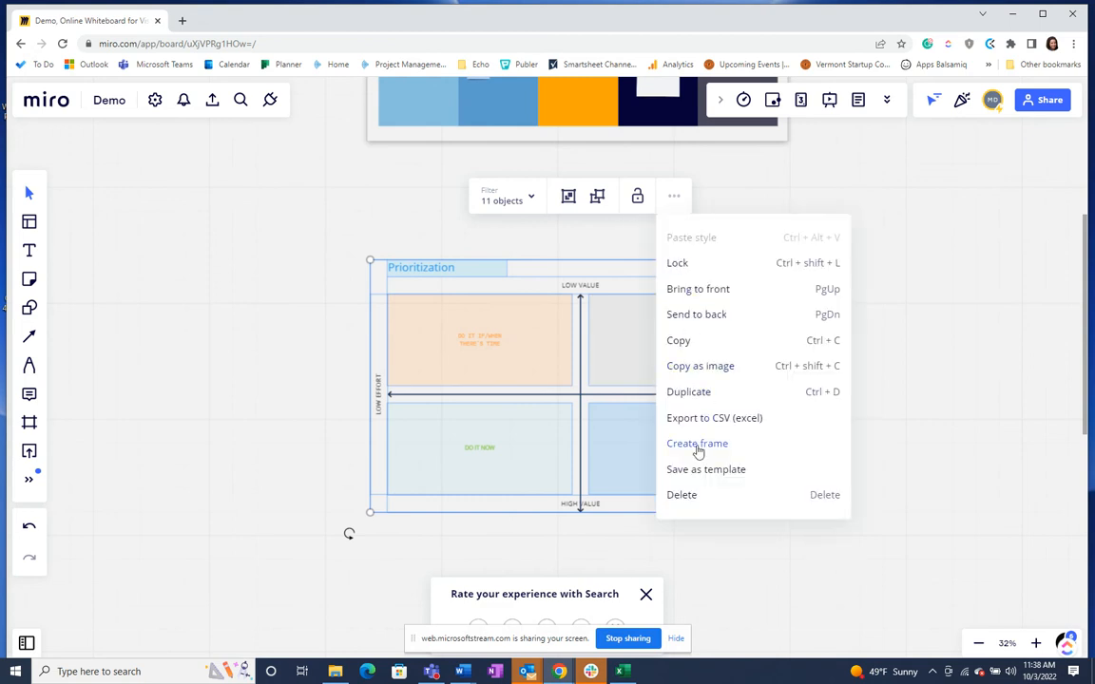
{"action": "left_click", "coordinate": [696, 444]}
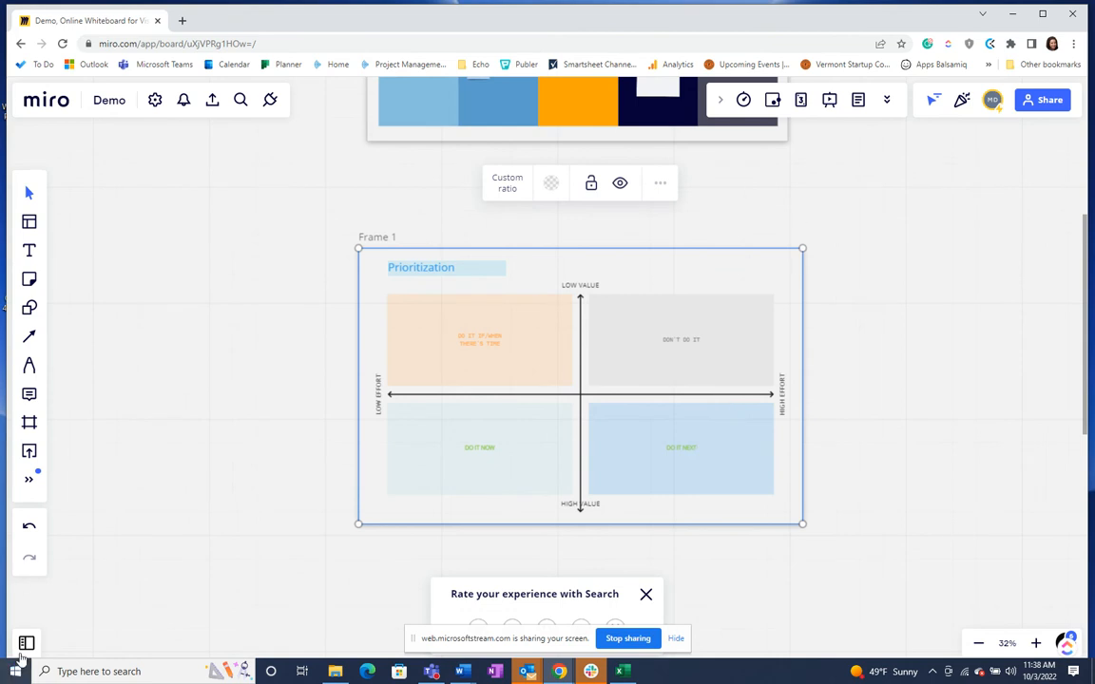
{"action": "left_click", "coordinate": [27, 643]}
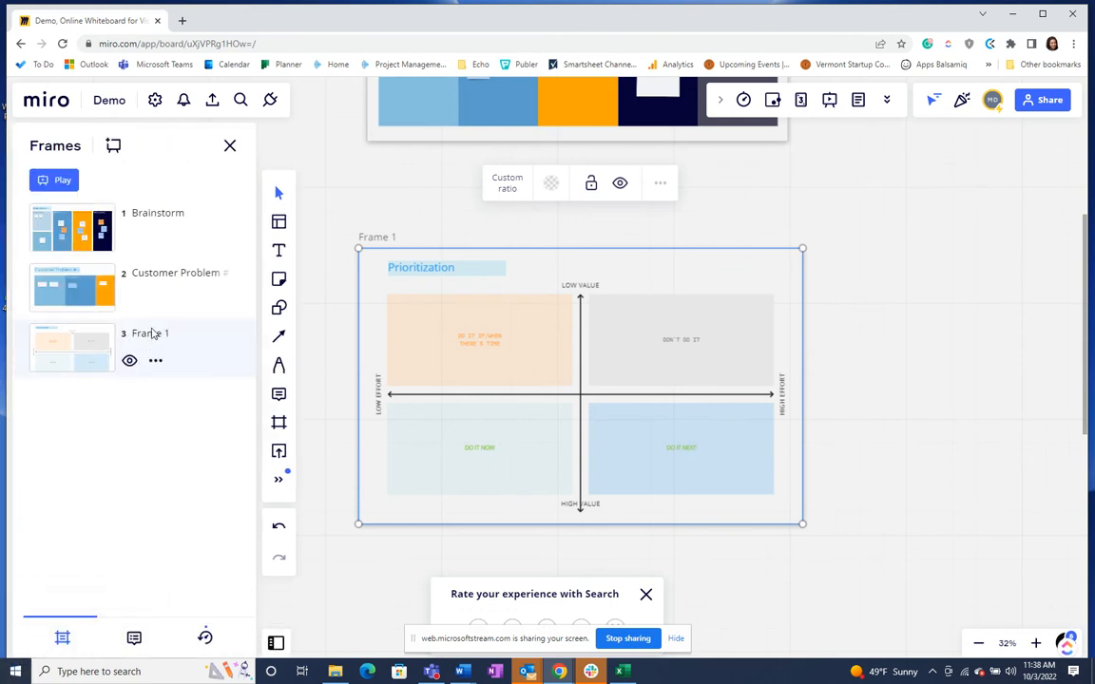
- Rename Frame 1 to 'Prioritization' from the Frames panel
{"action": "left_click", "coordinate": [156, 361]}
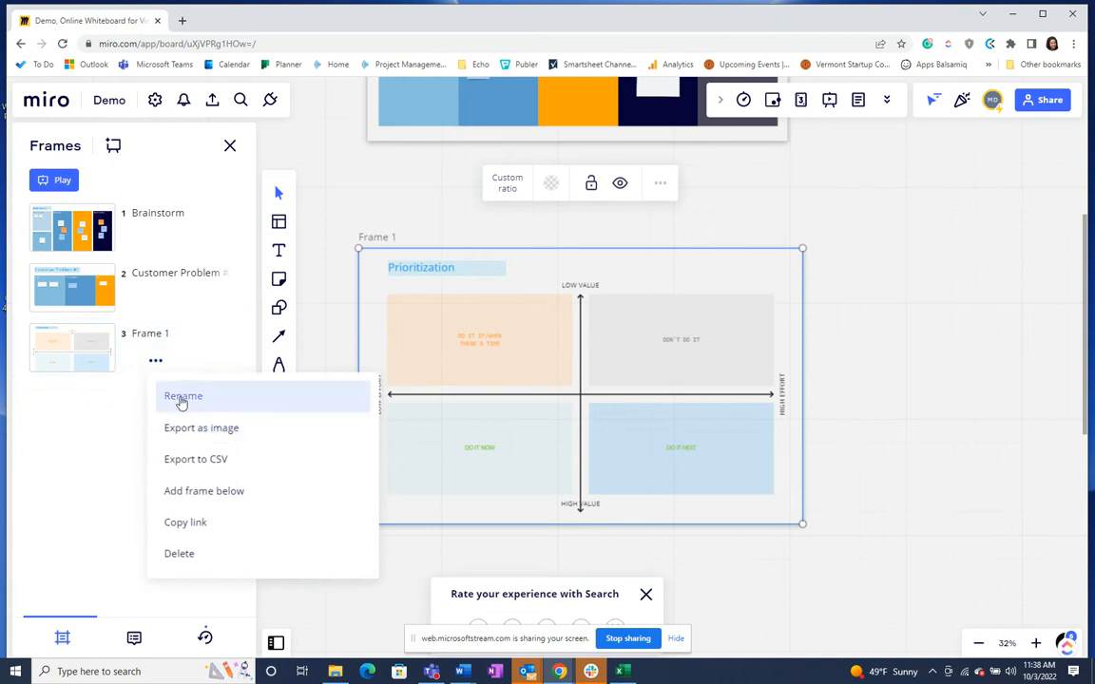
{"action": "left_click", "coordinate": [182, 397]}
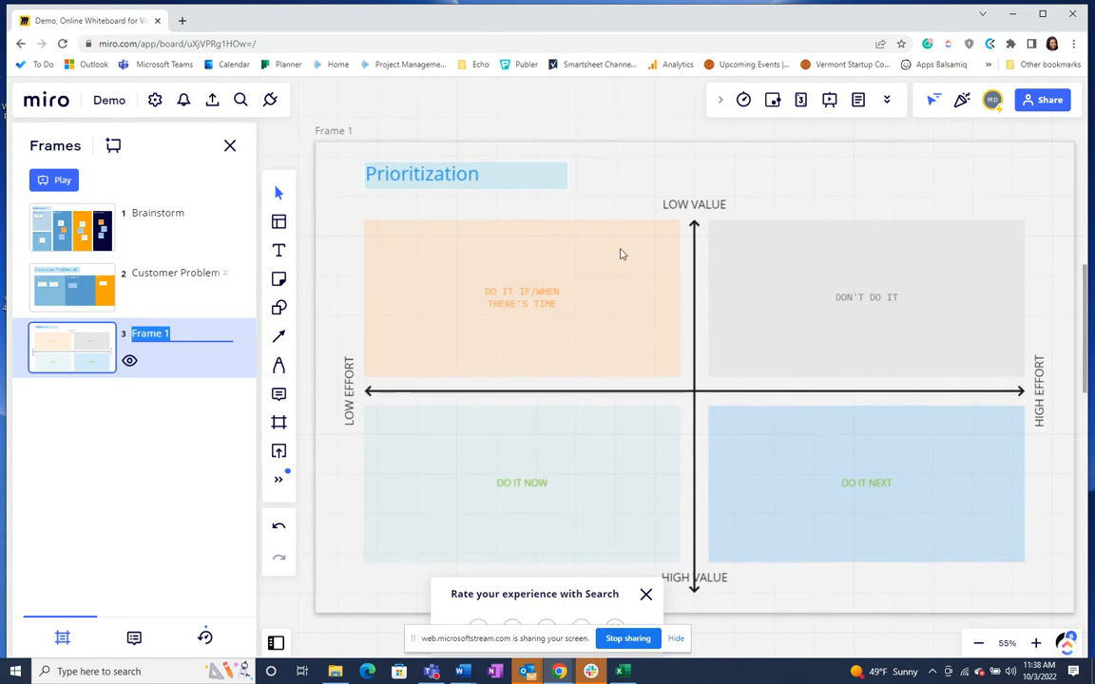
{"action": "mouse_move", "coordinate": [566, 277]}
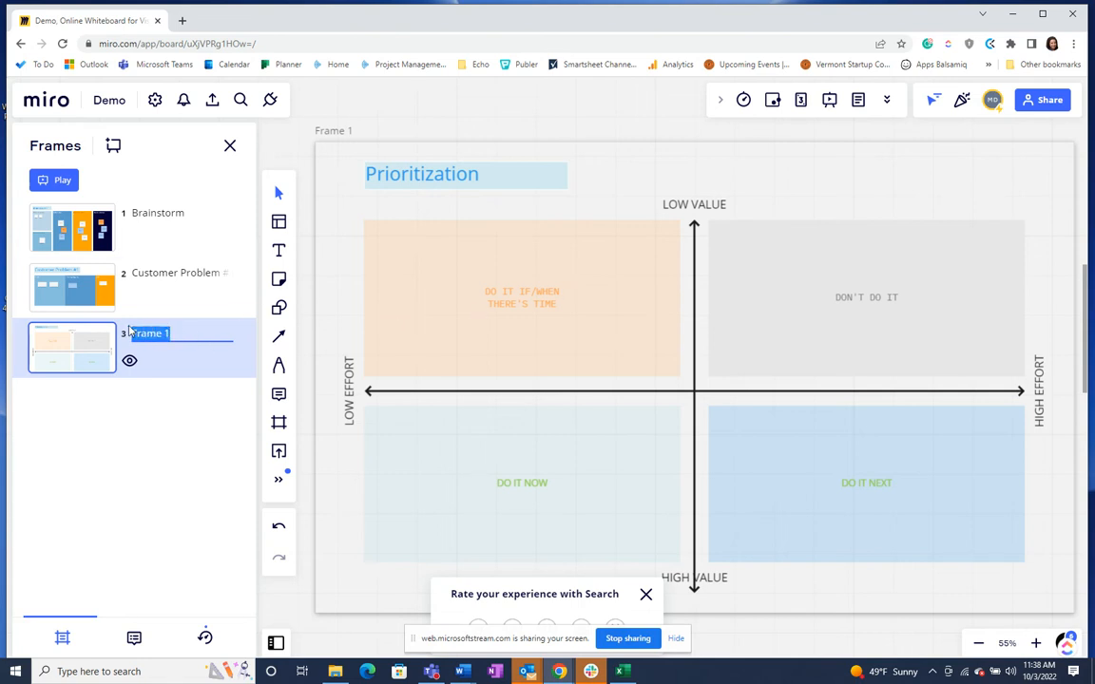
{"action": "type", "text": "P"}
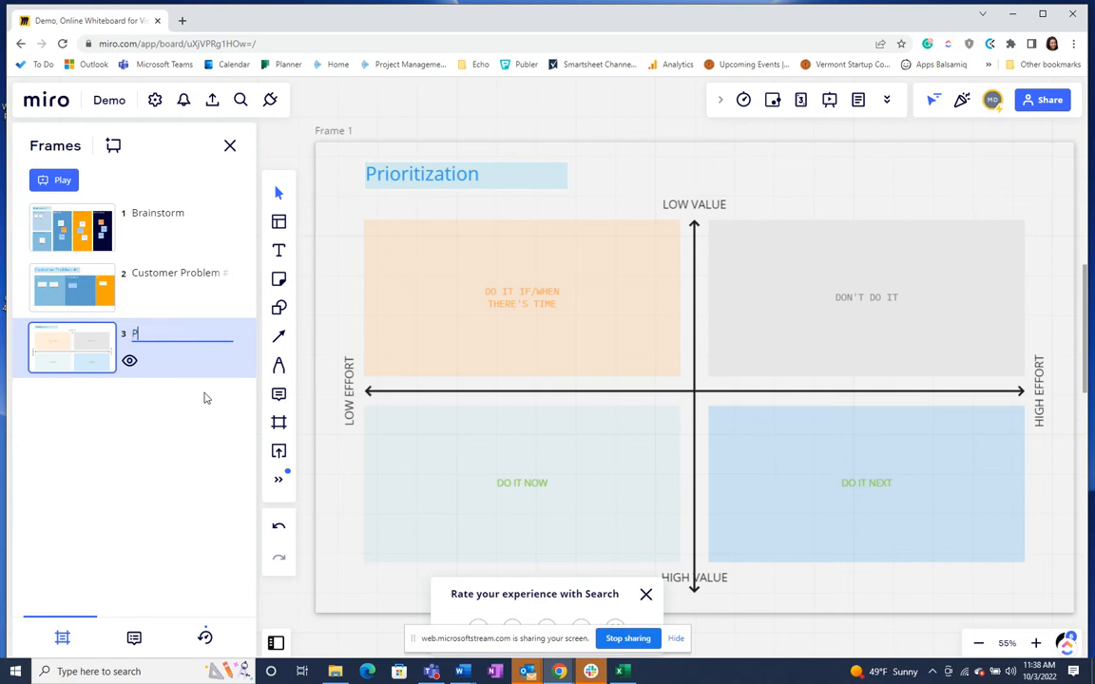
{"action": "type", "text": "rioritization"}
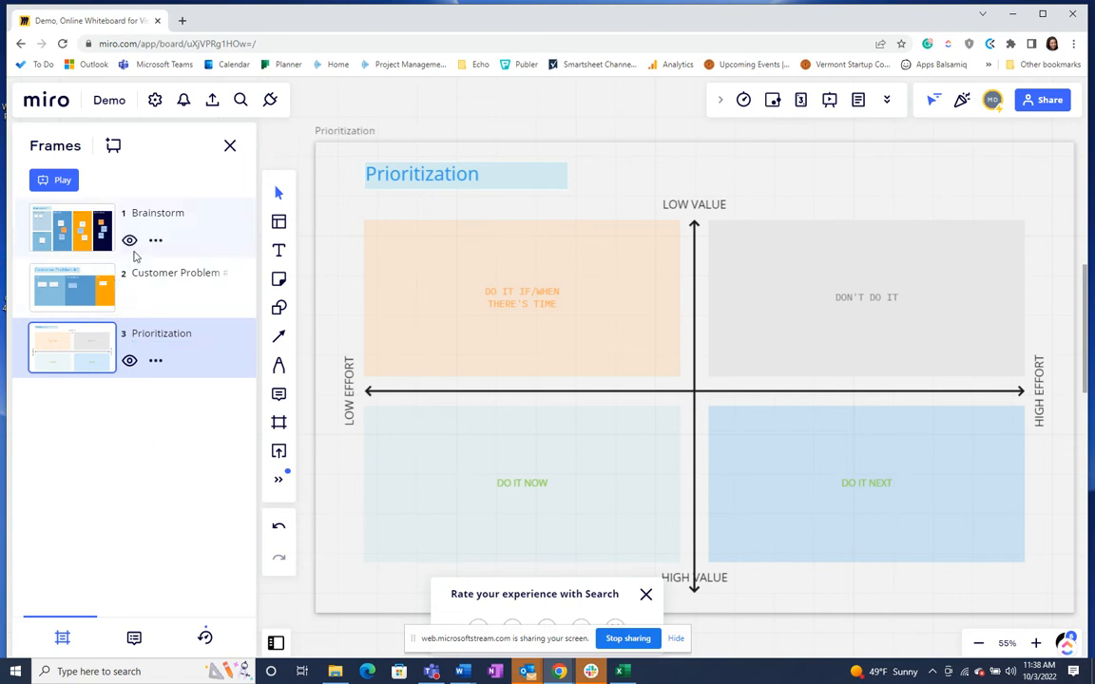
{"action": "mouse_move", "coordinate": [213, 99]}
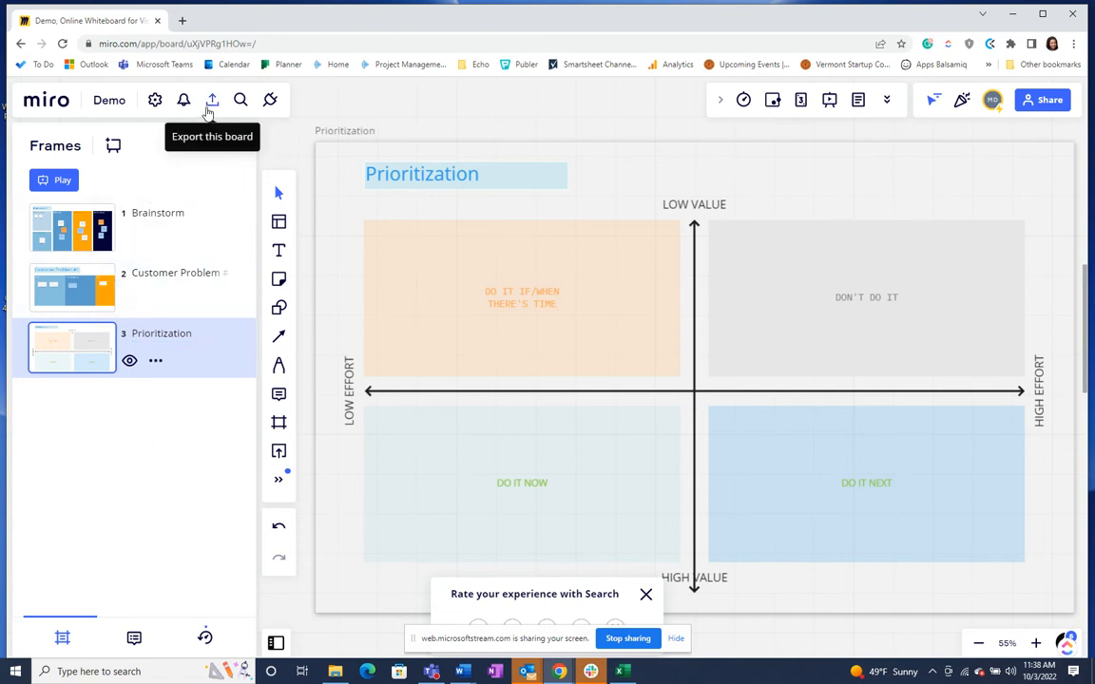
- Export the board as a PDF at Small file size
{"action": "left_click", "coordinate": [213, 99]}
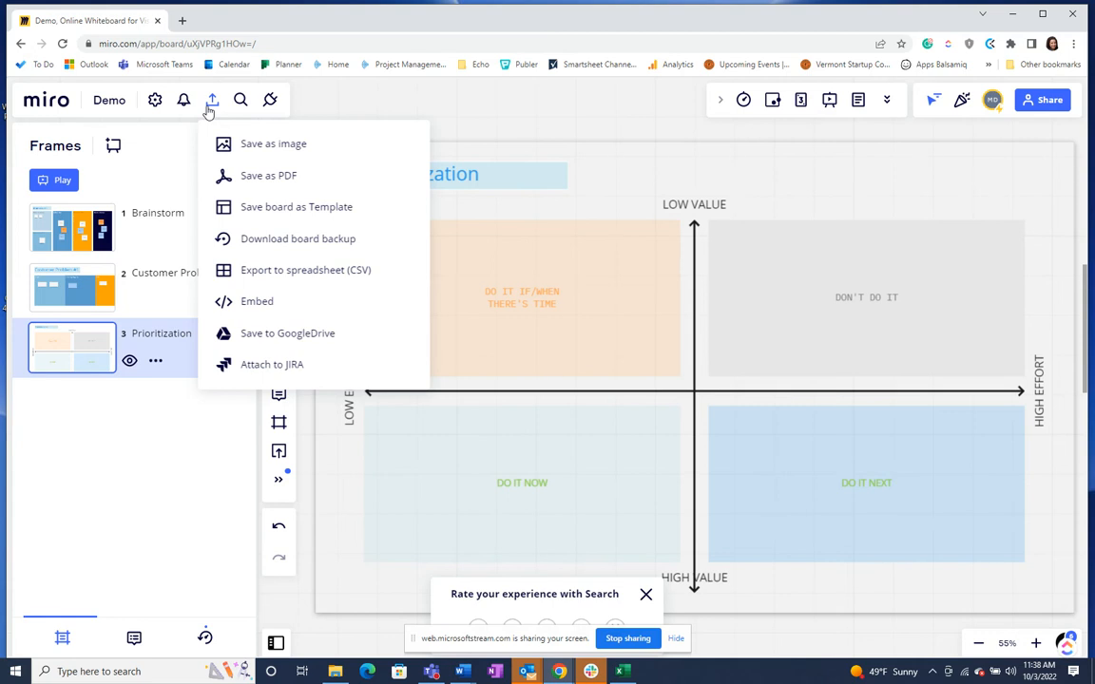
{"action": "mouse_move", "coordinate": [273, 145]}
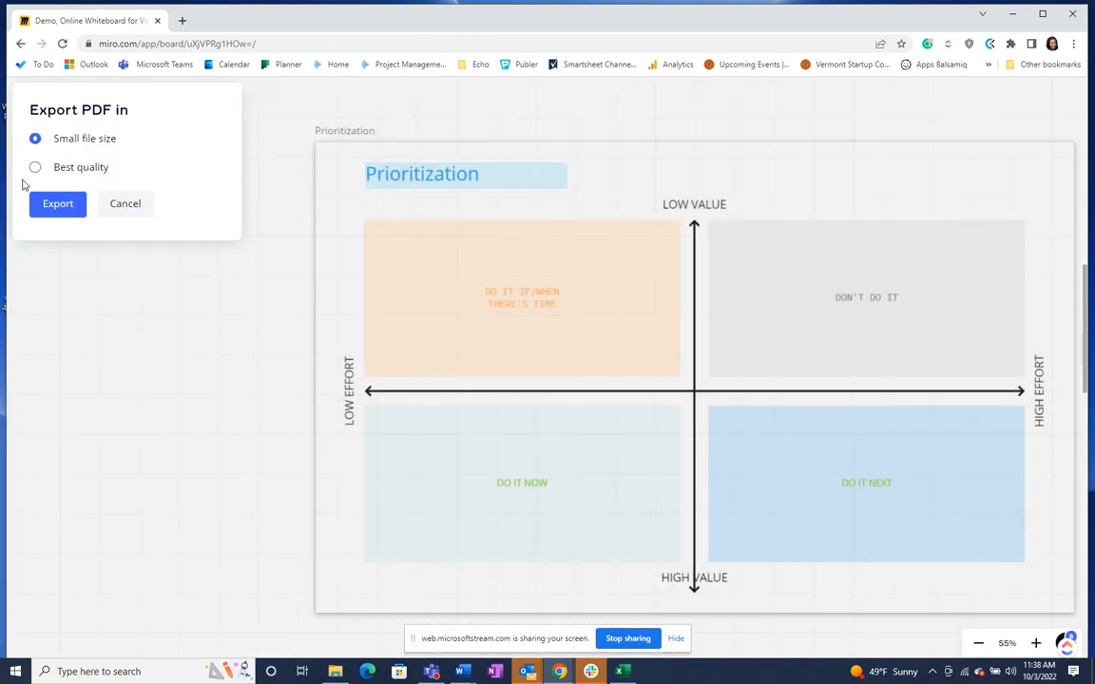
{"action": "left_click", "coordinate": [57, 204]}
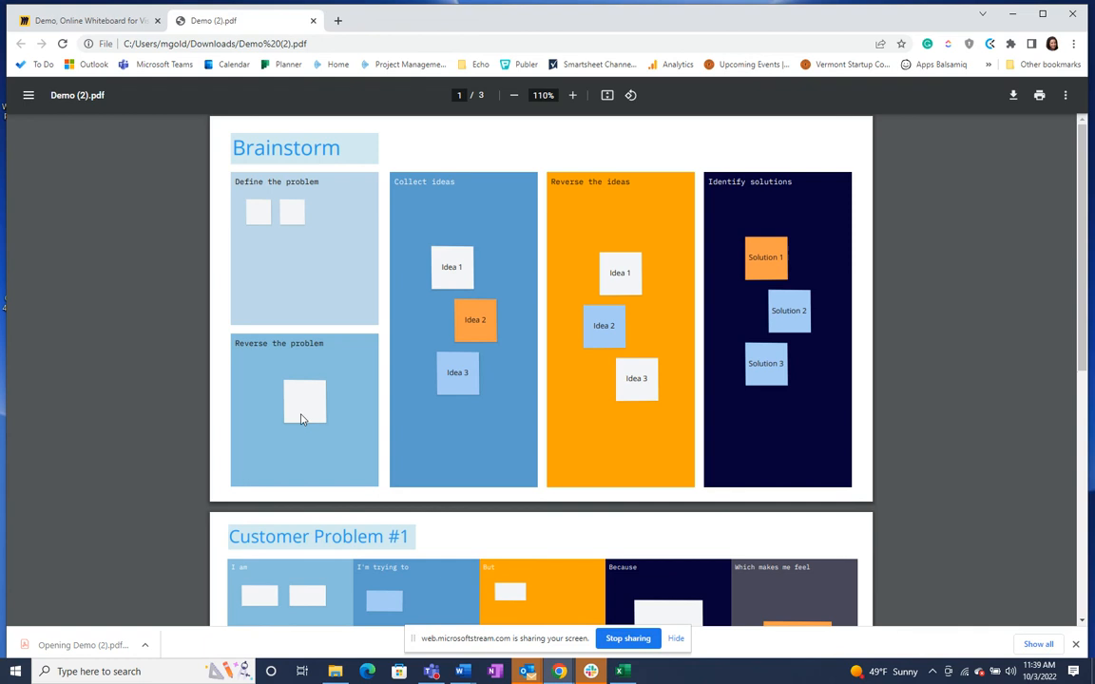
- Scroll through the exported Demo (2).pdf pages from Brainstorm to Customer Problem #1
{"action": "scroll", "scroll_direction": "down", "scroll_amount": 3}
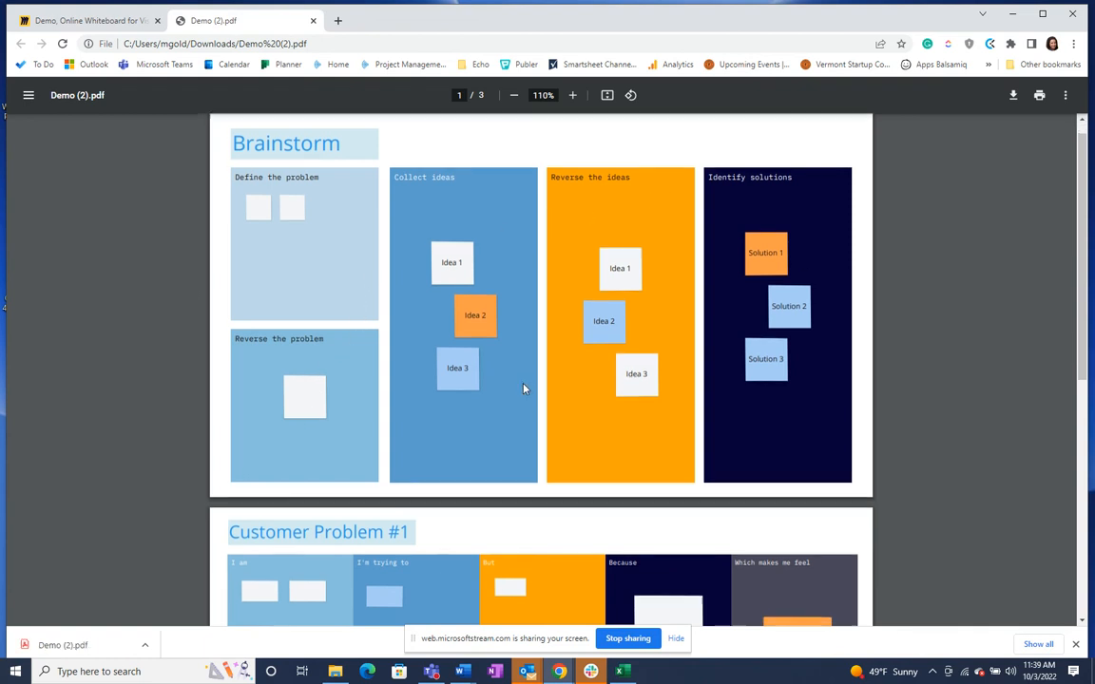
{"action": "scroll", "scroll_direction": "down", "scroll_amount": 3}
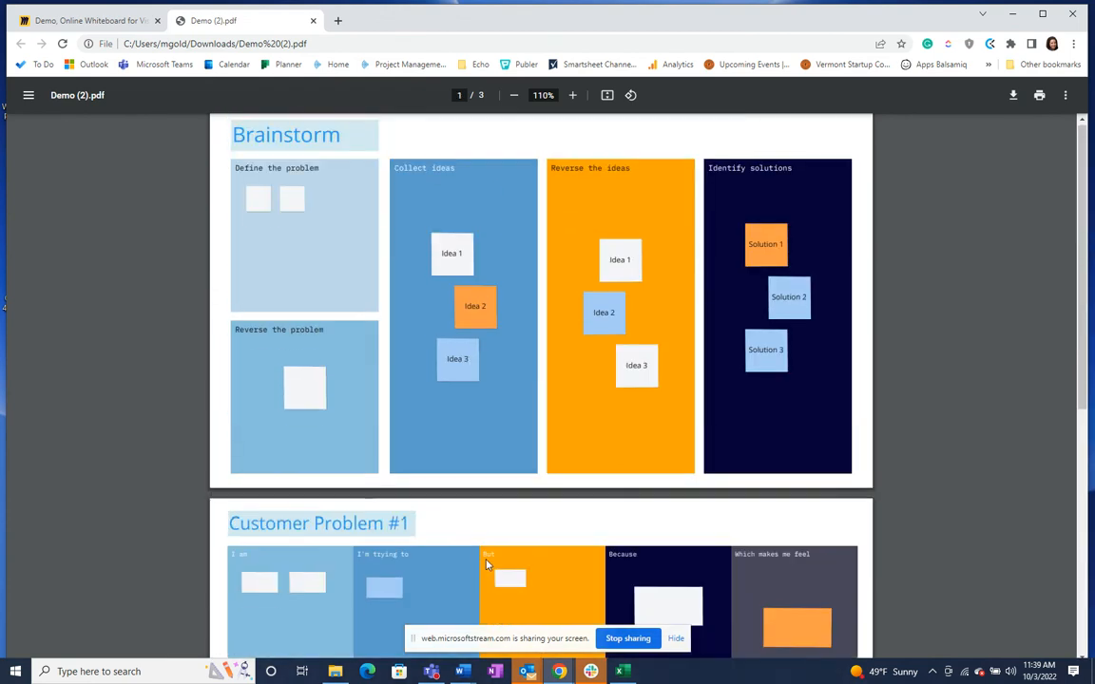
{"action": "scroll", "scroll_direction": "down", "scroll_amount": 3}
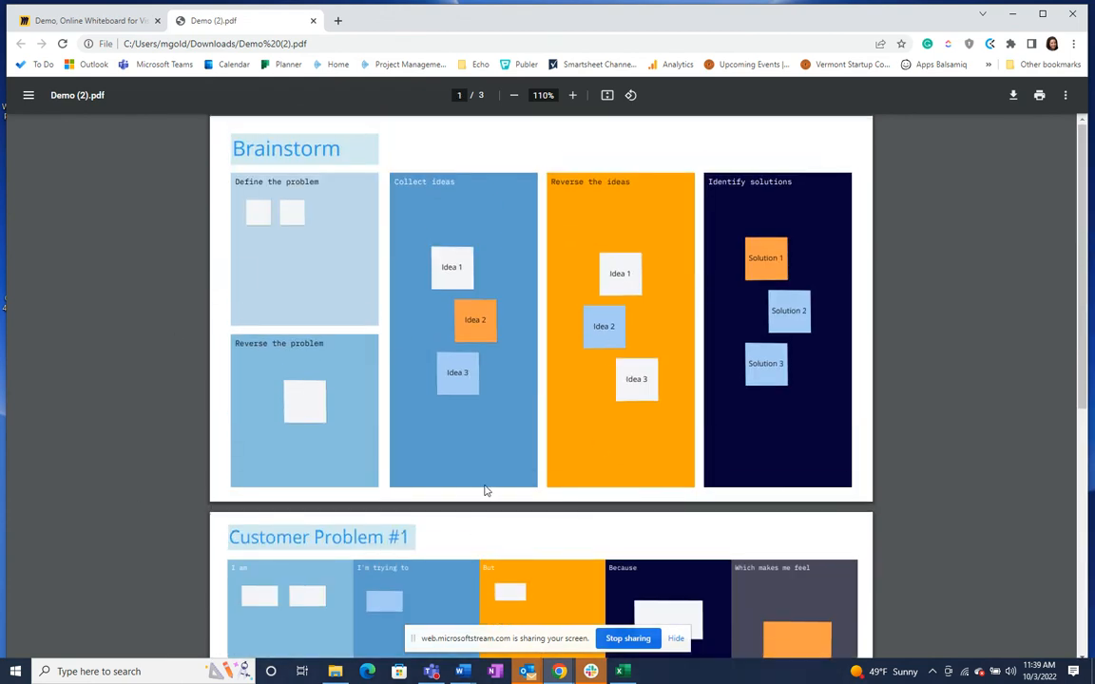
{"action": "mouse_move", "coordinate": [639, 506]}
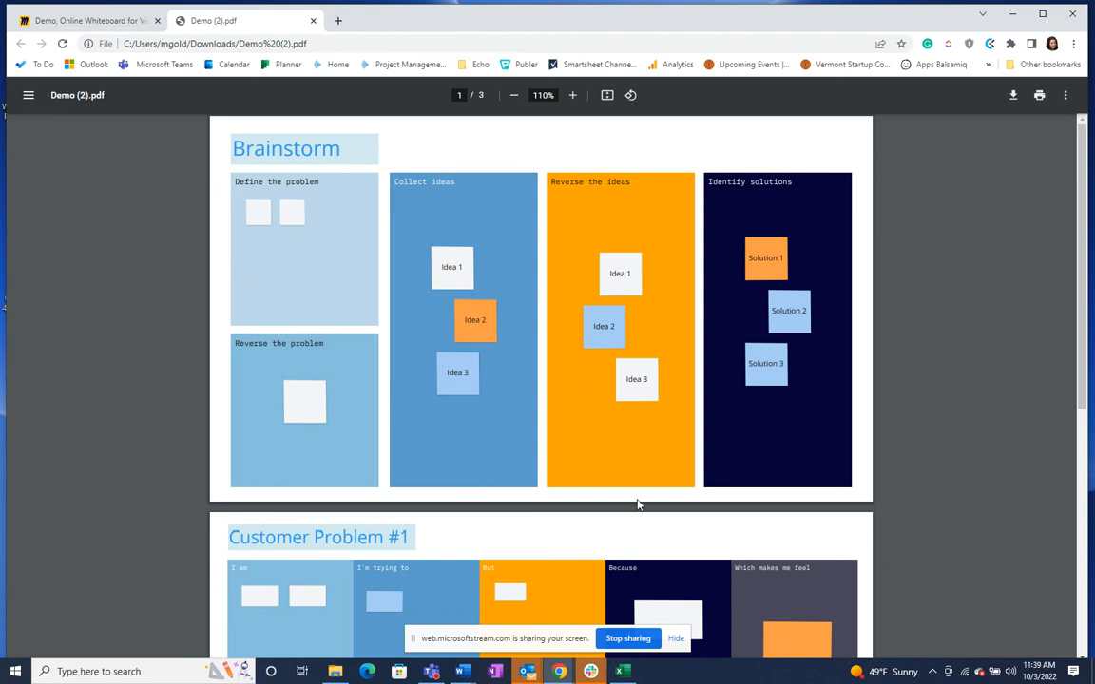
{"action": "mouse_move", "coordinate": [650, 486]}
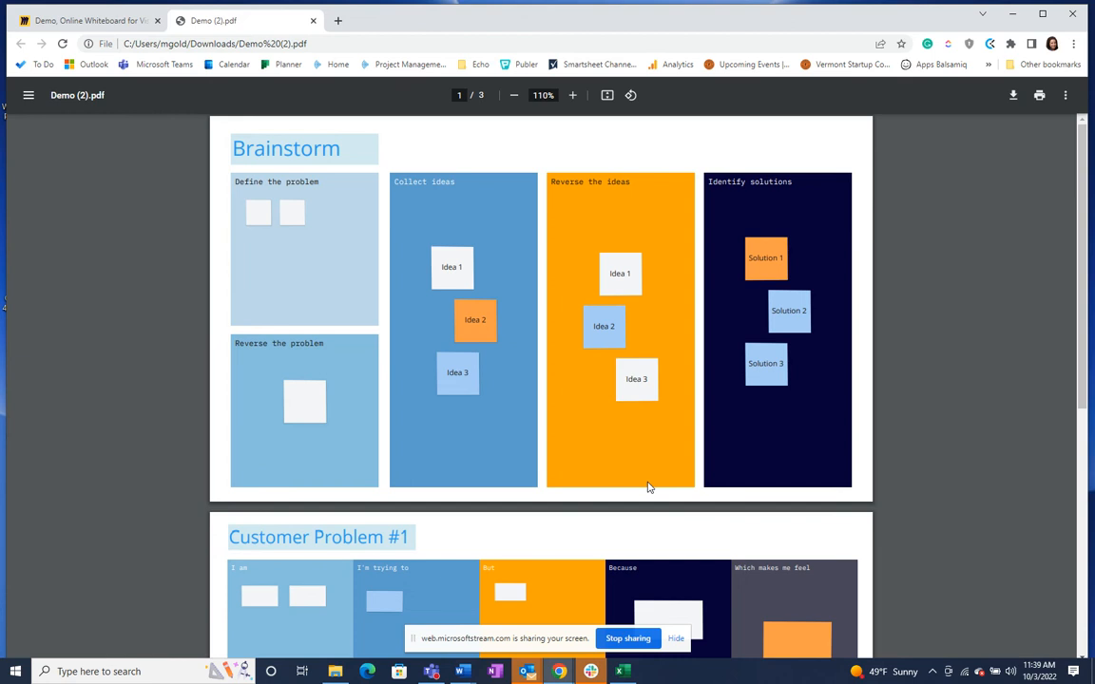
{"action": "mouse_move", "coordinate": [918, 464]}
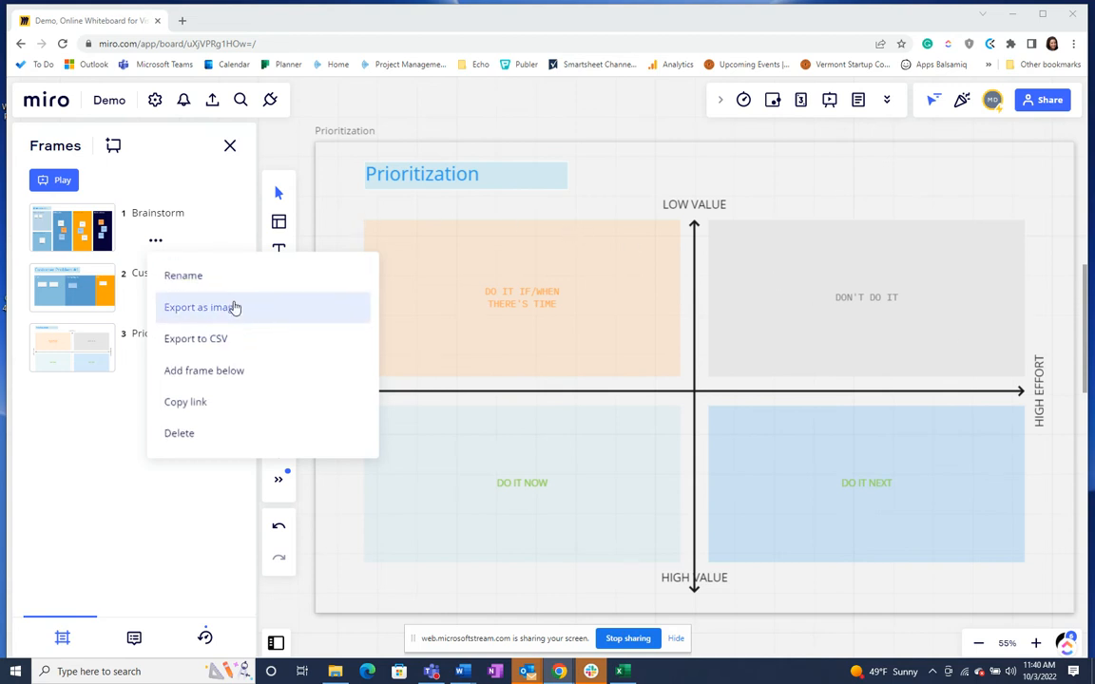
{"action": "mouse_move", "coordinate": [194, 414]}
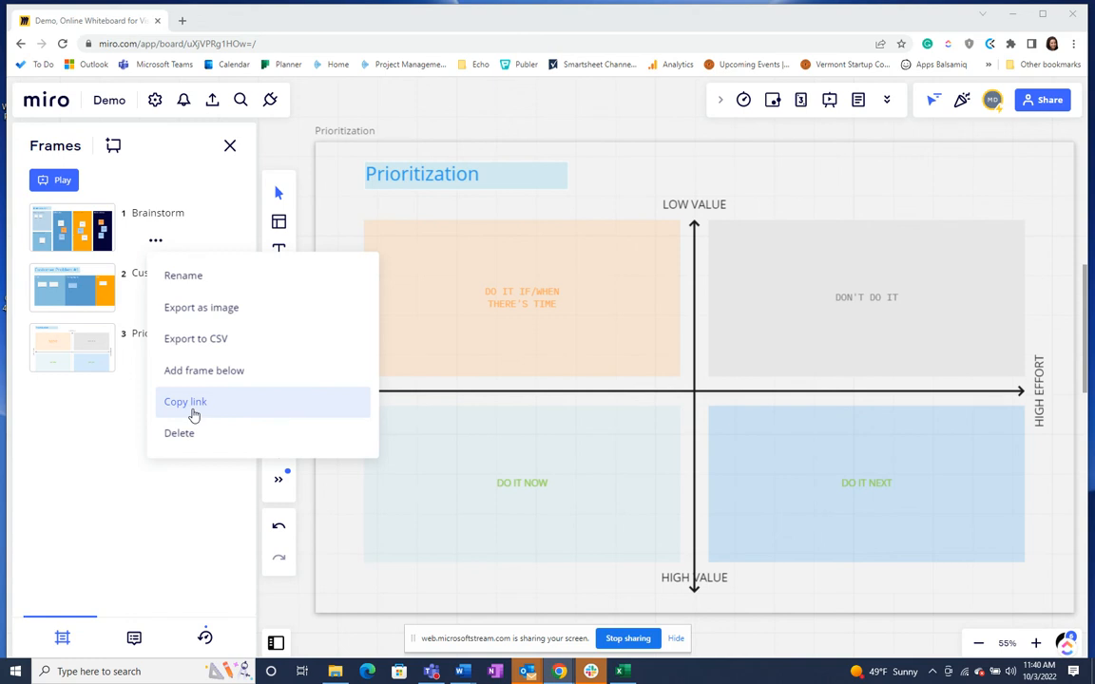
{"action": "mouse_move", "coordinate": [194, 411]}
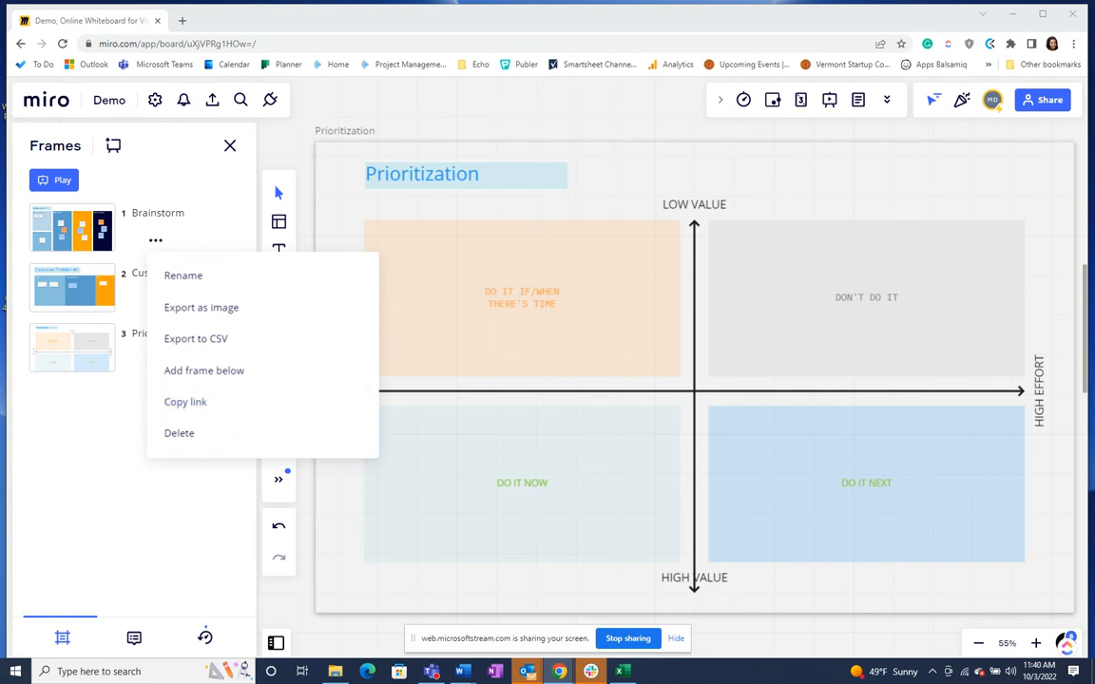
- Review the Brainstorm frame's export options from the Frames panel and return to the board
{"action": "left_click", "coordinate": [72, 228]}
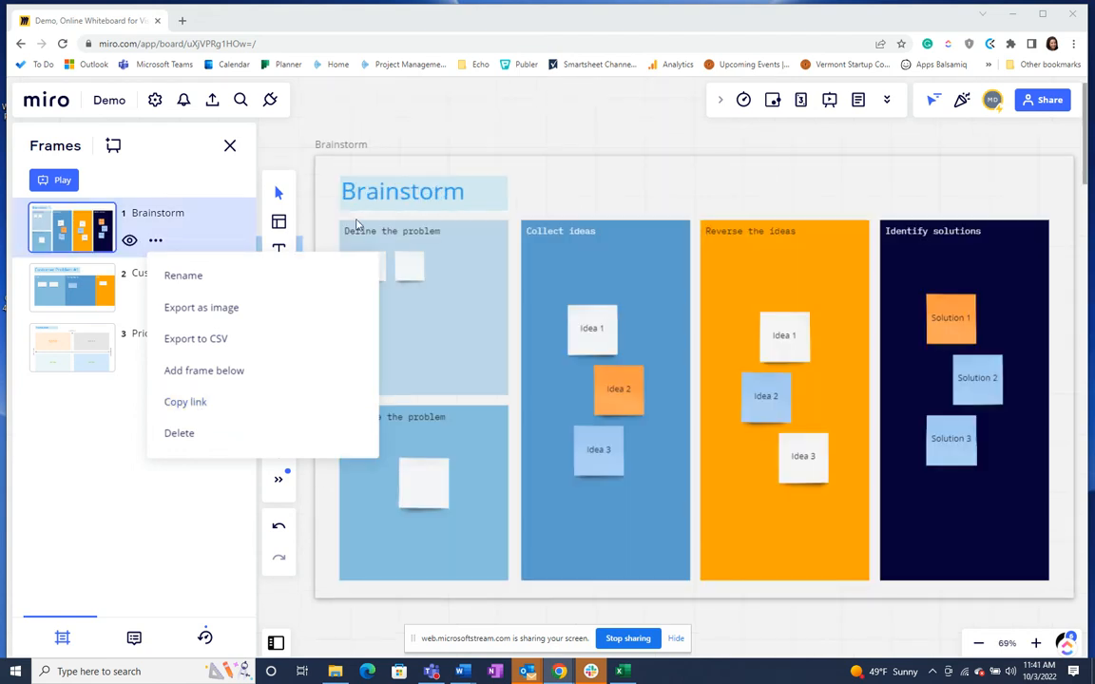
{"action": "mouse_move", "coordinate": [201, 213]}
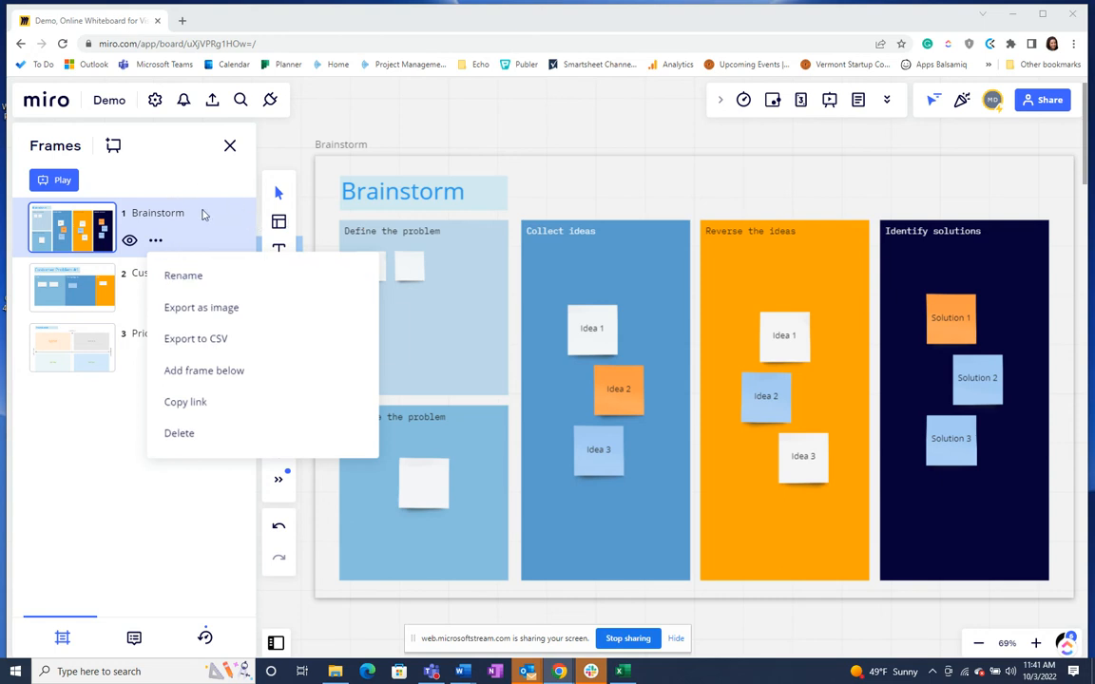
{"action": "mouse_move", "coordinate": [232, 239]}
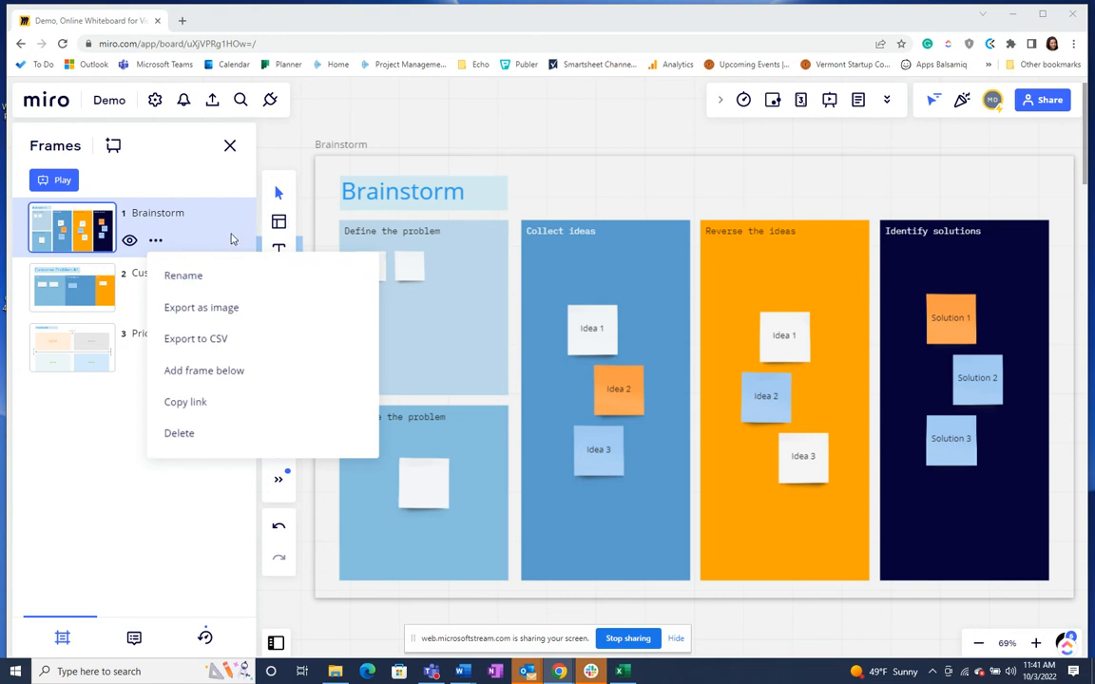
{"action": "mouse_move", "coordinate": [226, 312]}
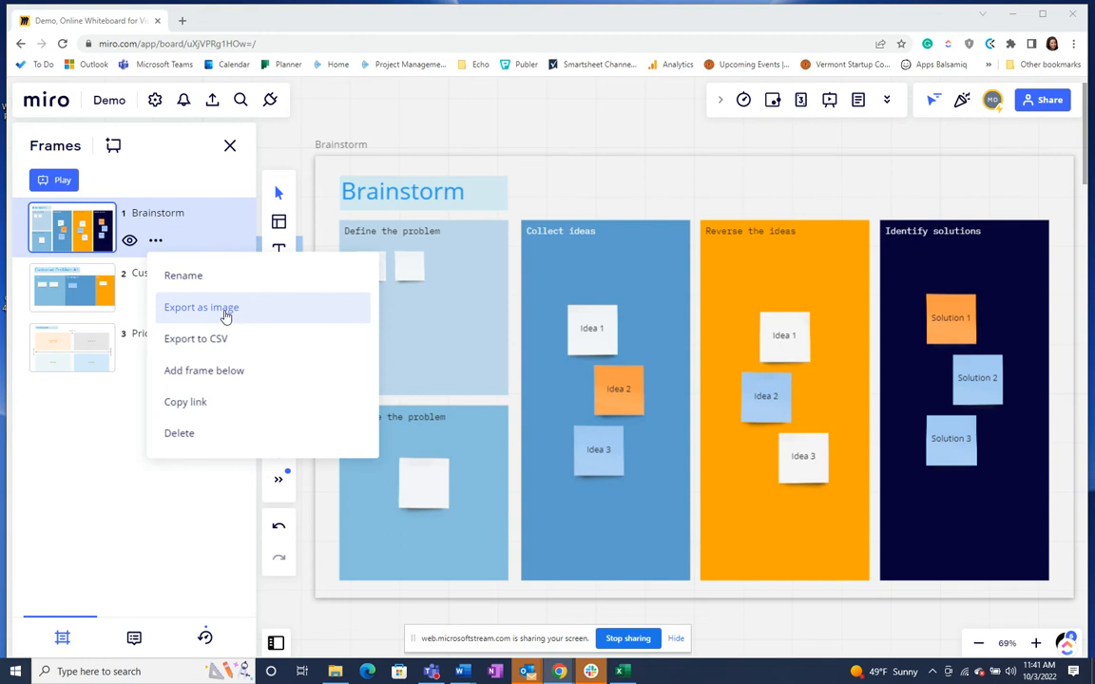
{"action": "mouse_move", "coordinate": [209, 346]}
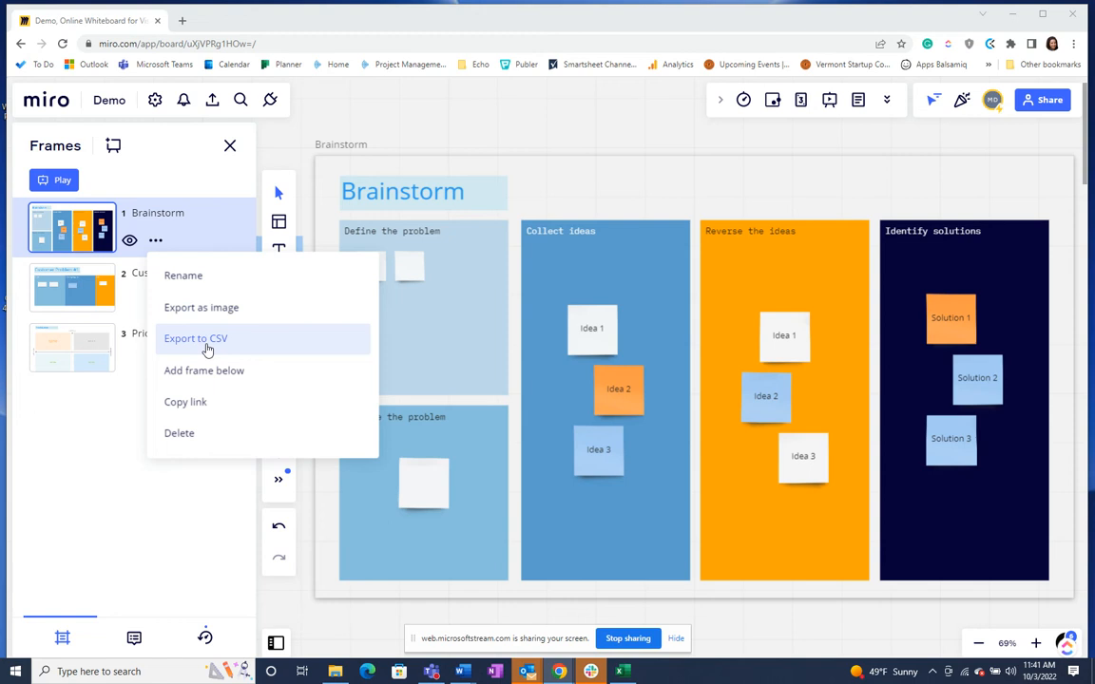
{"action": "left_click", "coordinate": [228, 145]}
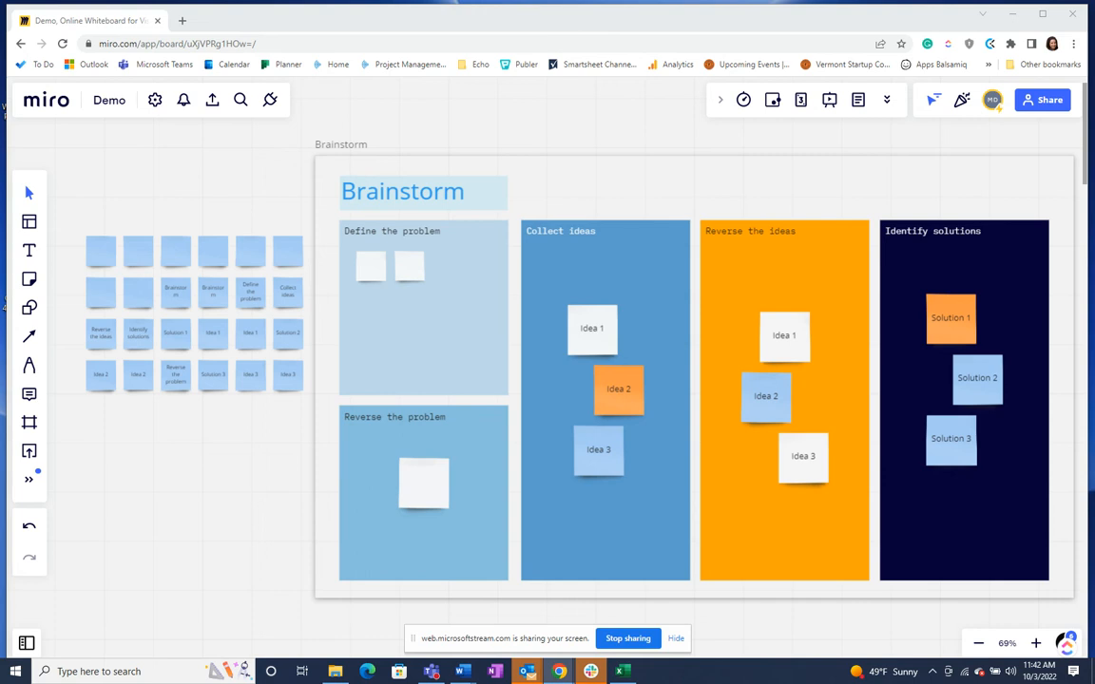
{"action": "mouse_move", "coordinate": [422, 126]}
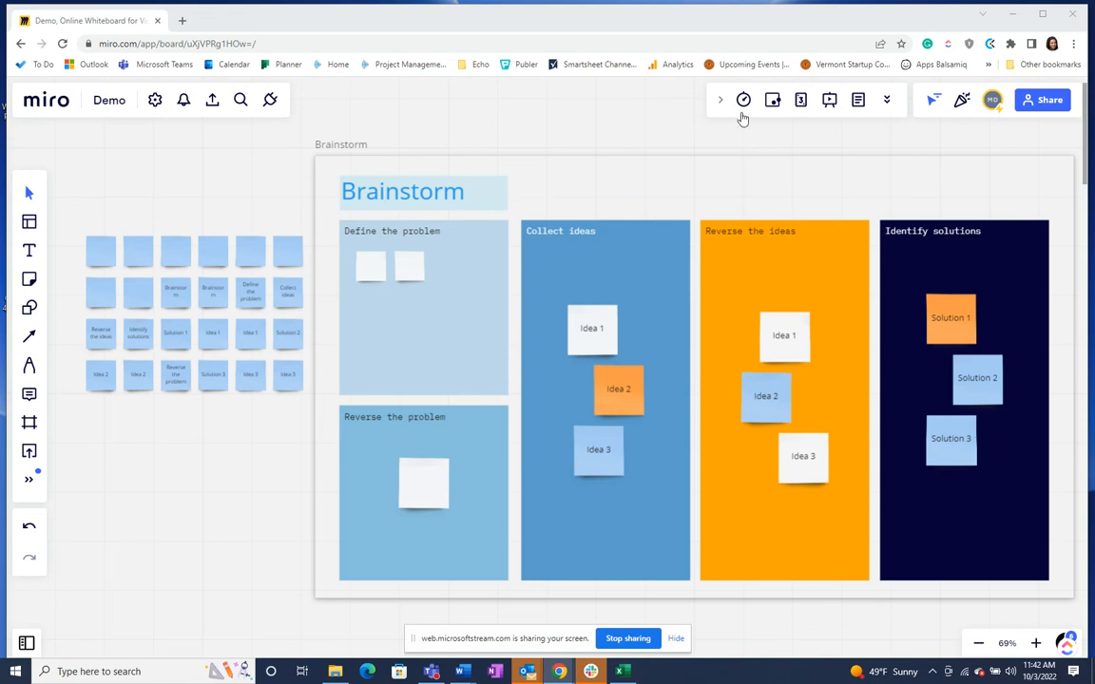
{"action": "mouse_move", "coordinate": [743, 98]}
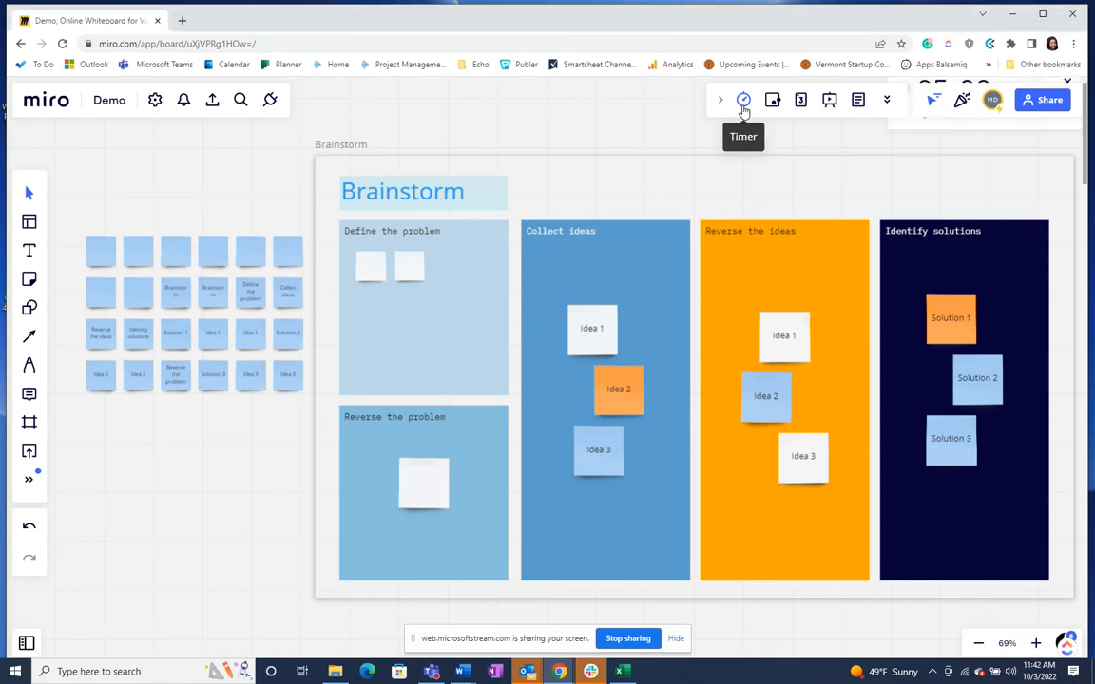
{"action": "left_click", "coordinate": [744, 99]}
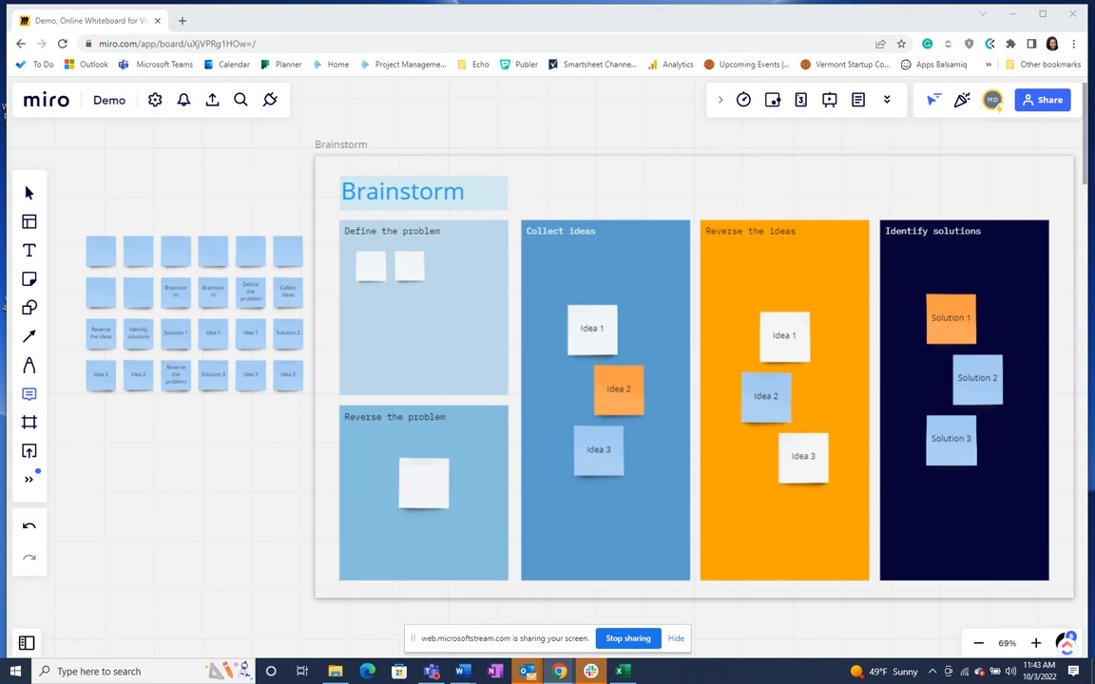
{"action": "mouse_move", "coordinate": [505, 445]}
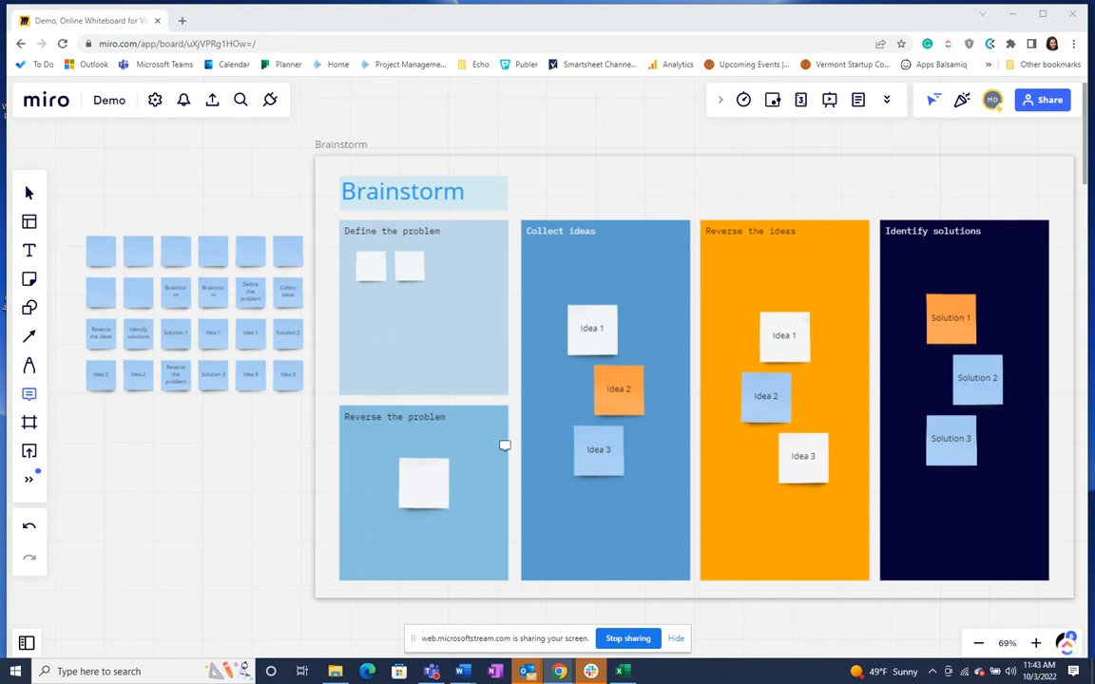
{"action": "mouse_move", "coordinate": [225, 228]}
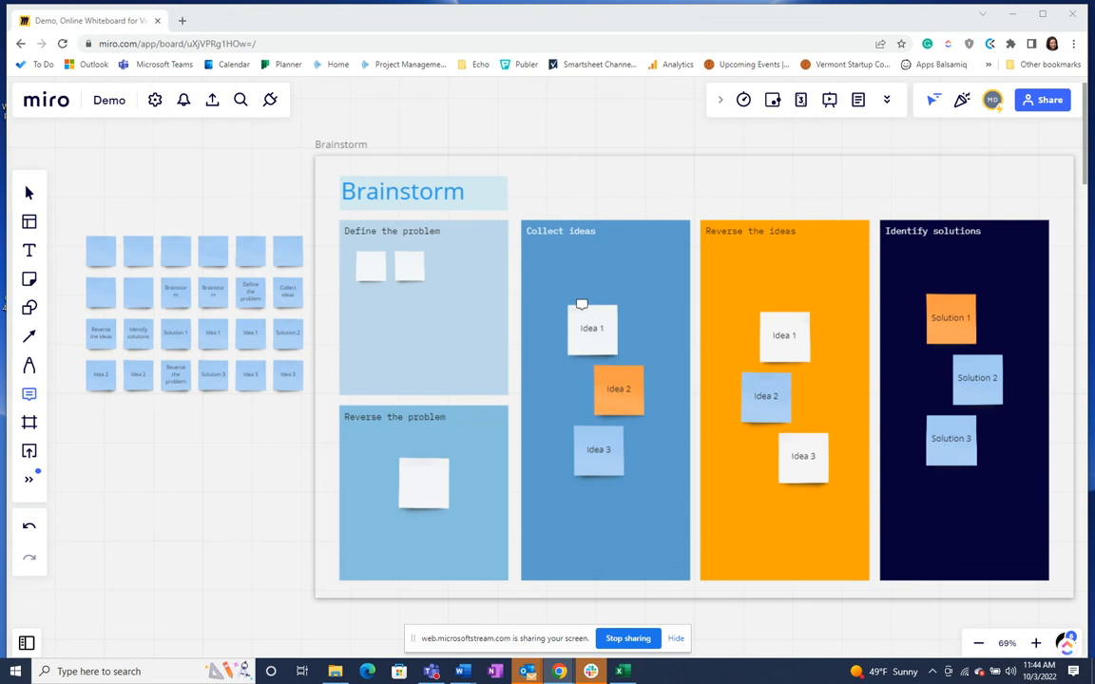
{"action": "left_click", "coordinate": [582, 304]}
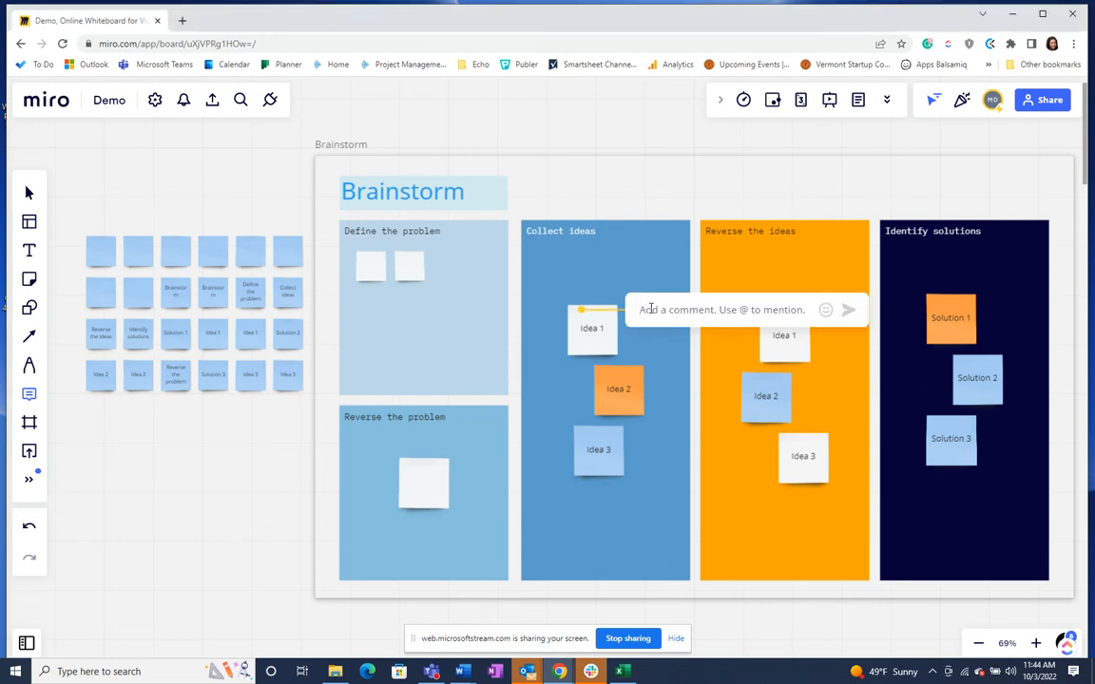
{"action": "type", "text": "@nel"}
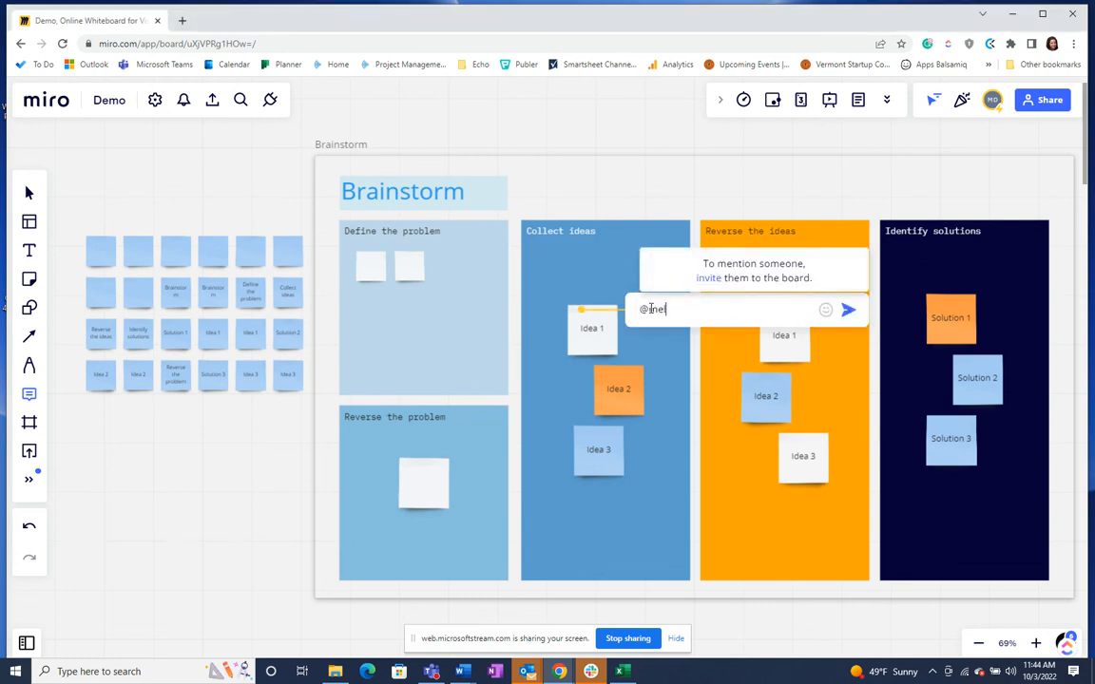
{"action": "type", "text": "meli"}
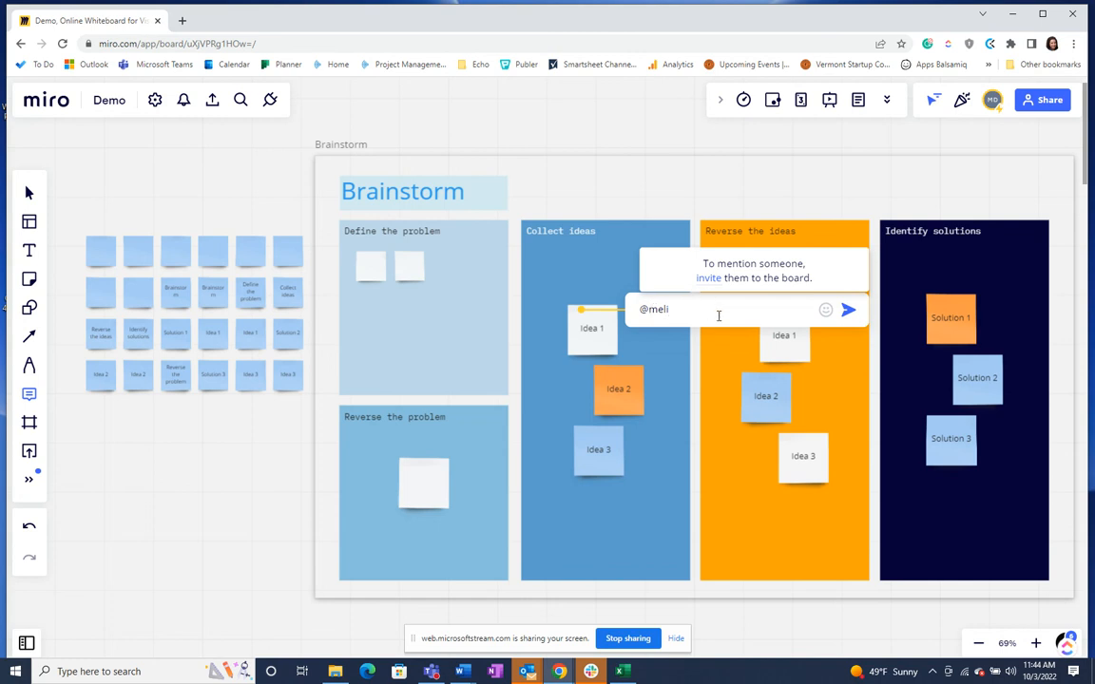
{"action": "type", "text": "ssa"}
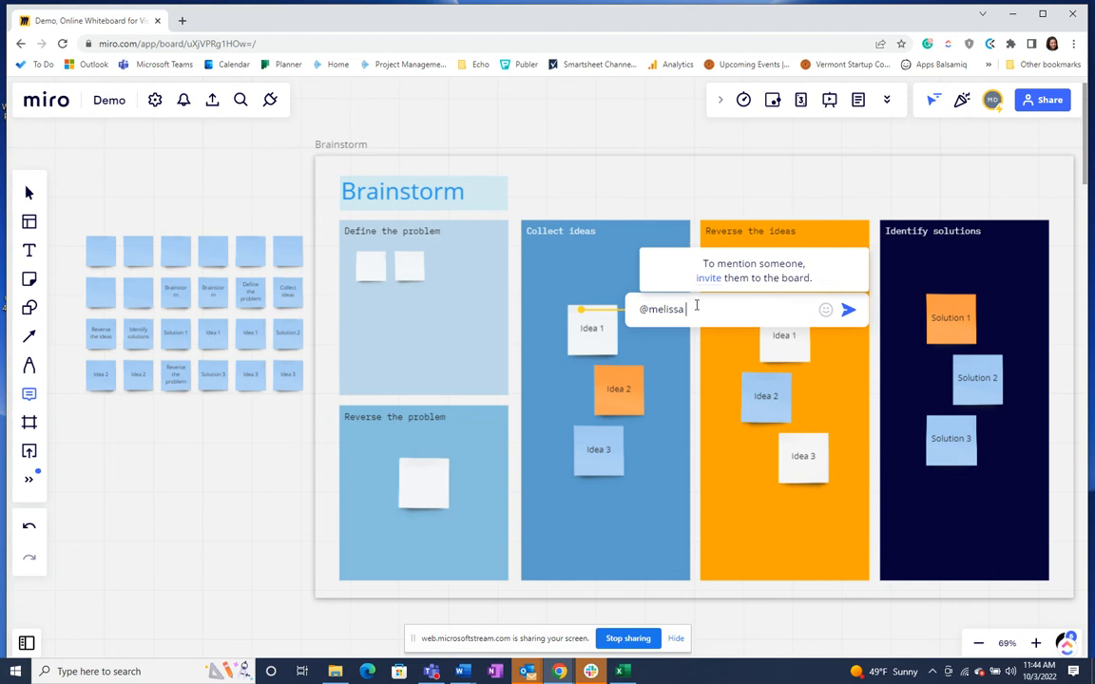
{"action": "type", "text": "Qe"}
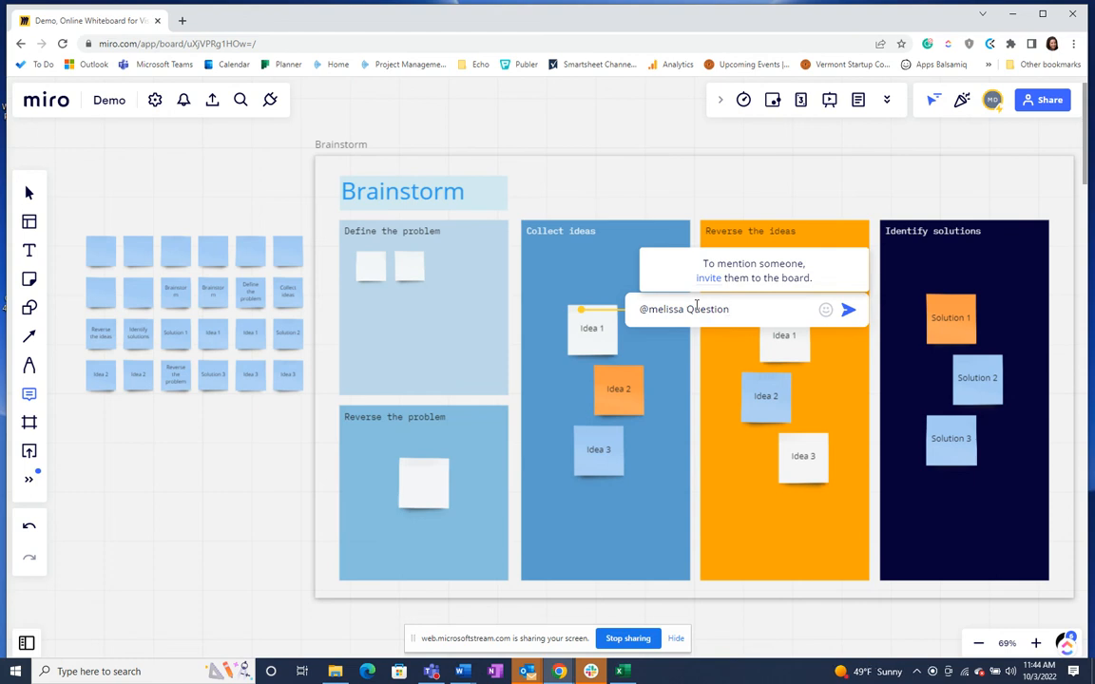
{"action": "mouse_move", "coordinate": [713, 248]}
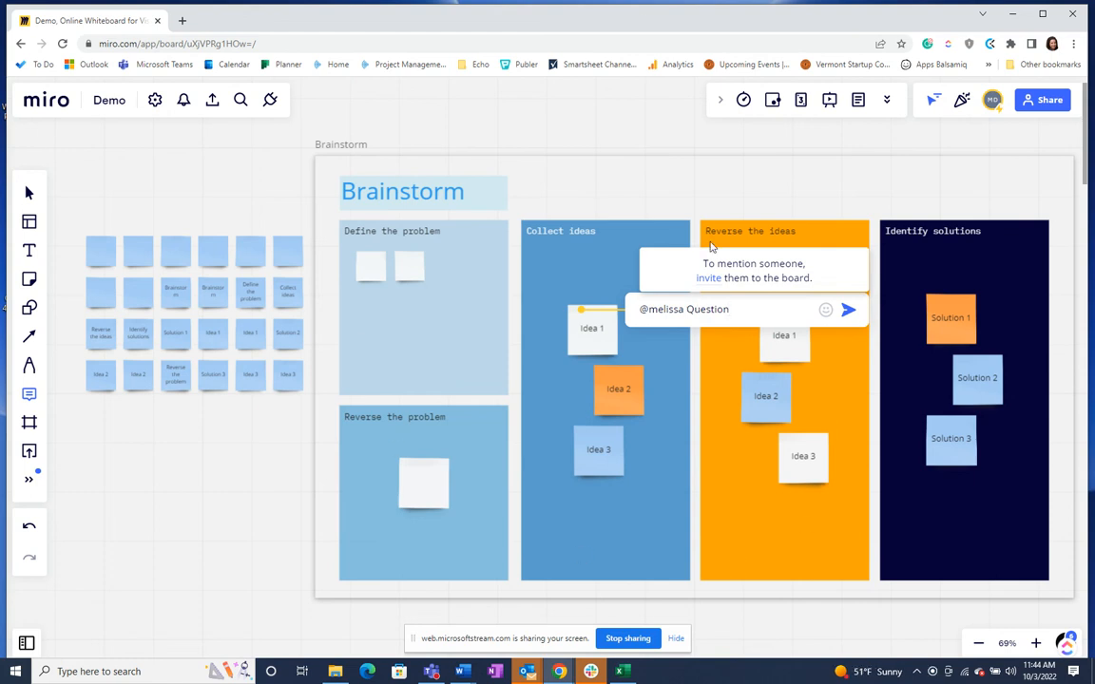
{"action": "mouse_move", "coordinate": [886, 99]}
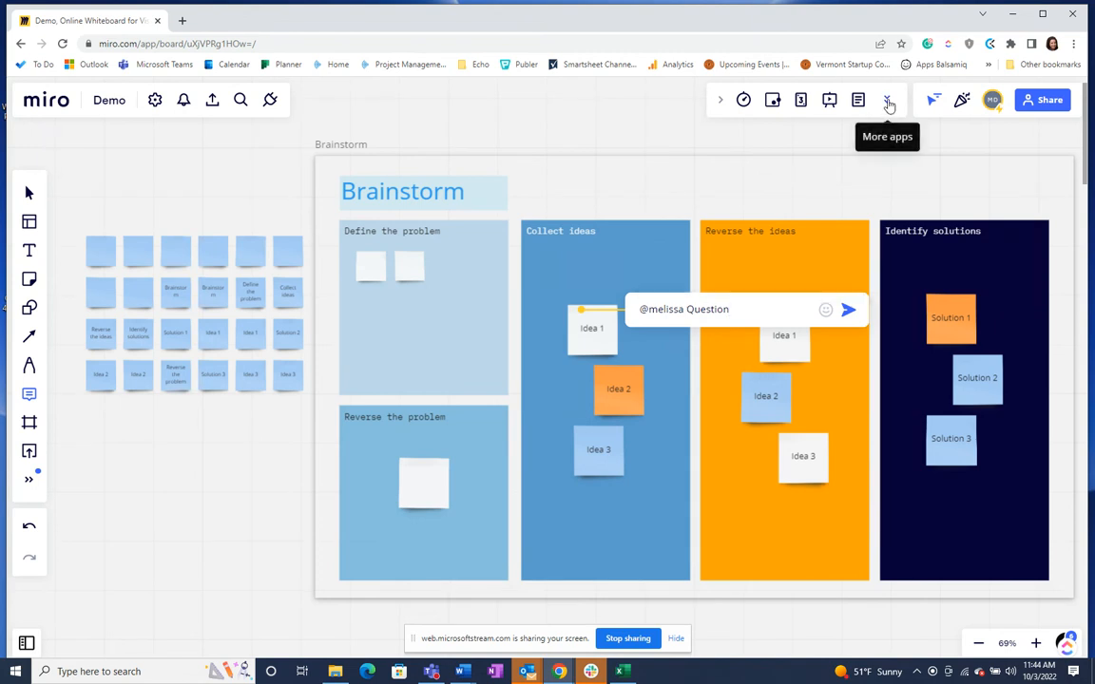
- Show the board Chat from the extra apps list and close it again
{"action": "left_click", "coordinate": [886, 99]}
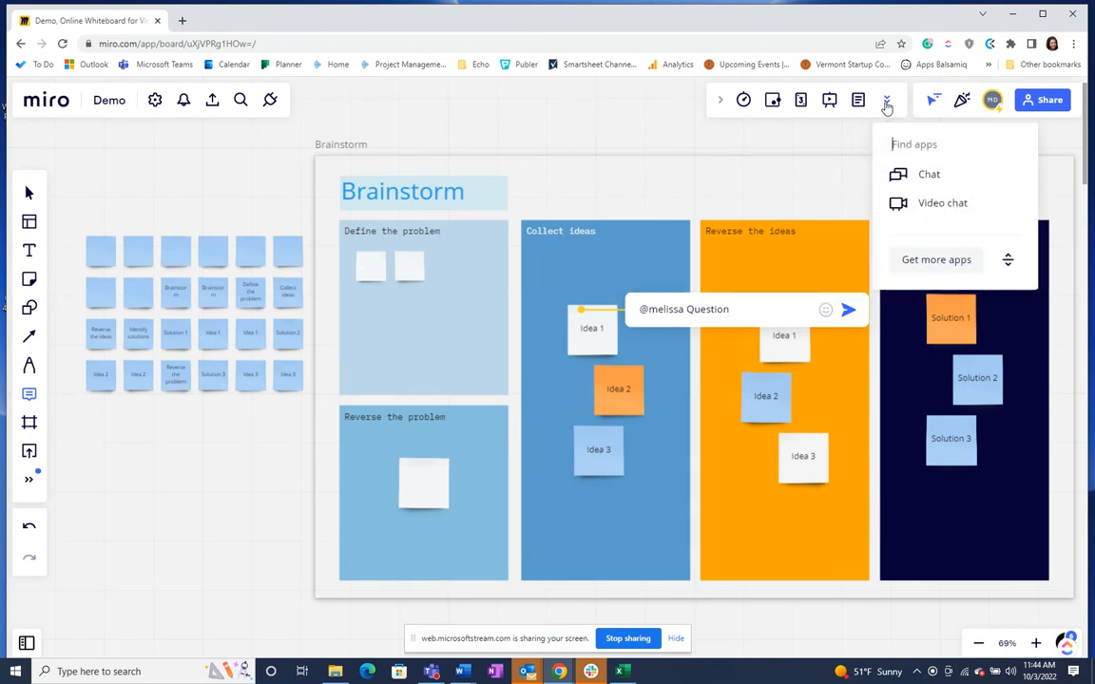
{"action": "left_click", "coordinate": [928, 175]}
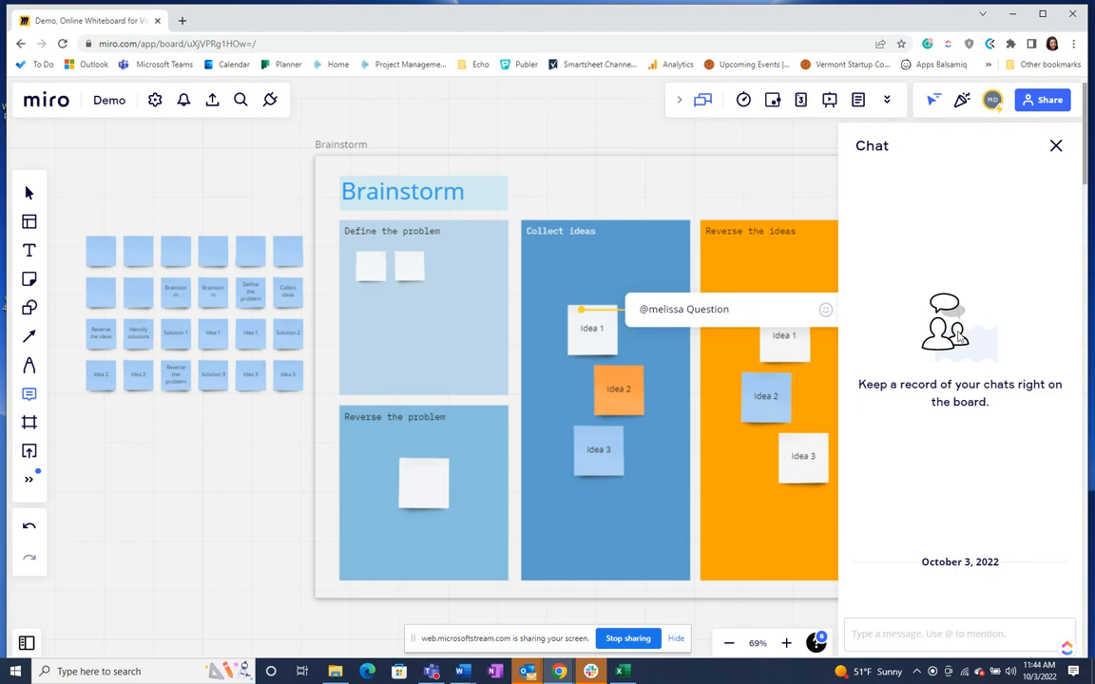
{"action": "mouse_move", "coordinate": [978, 244]}
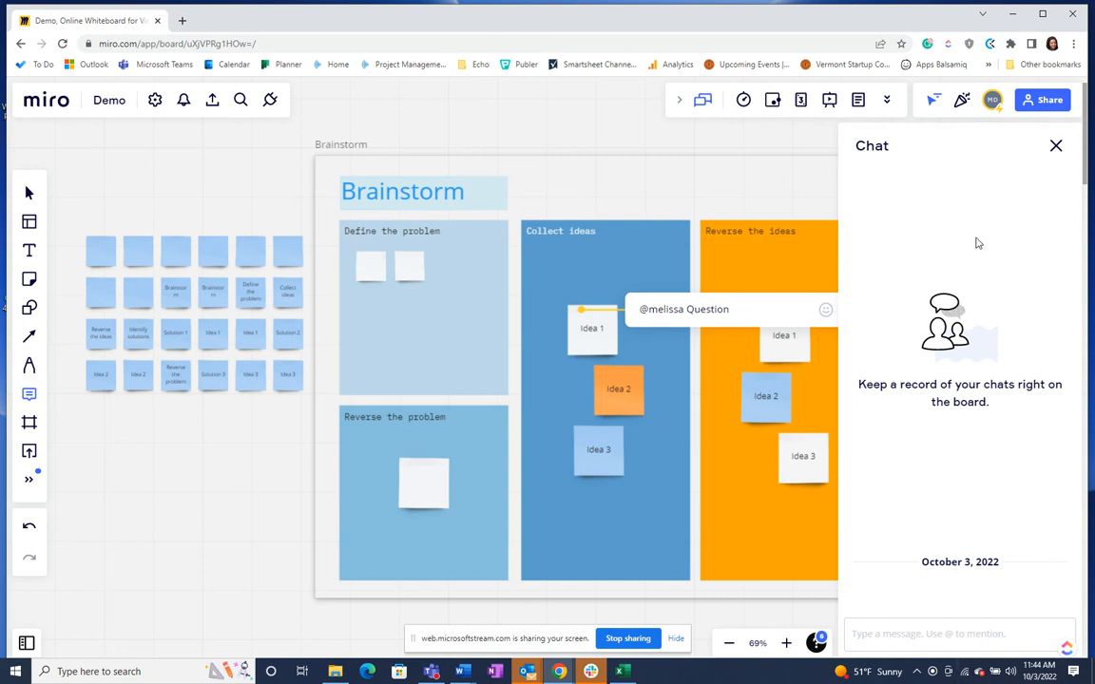
{"action": "left_click", "coordinate": [1056, 145]}
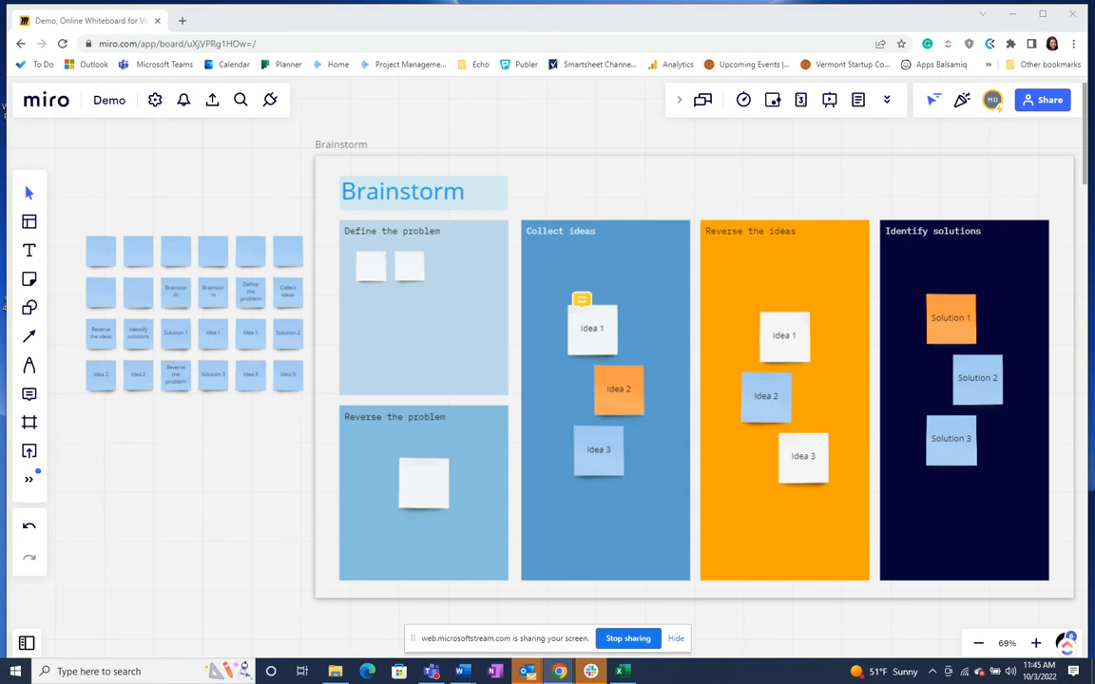
{"action": "mouse_move", "coordinate": [964, 171]}
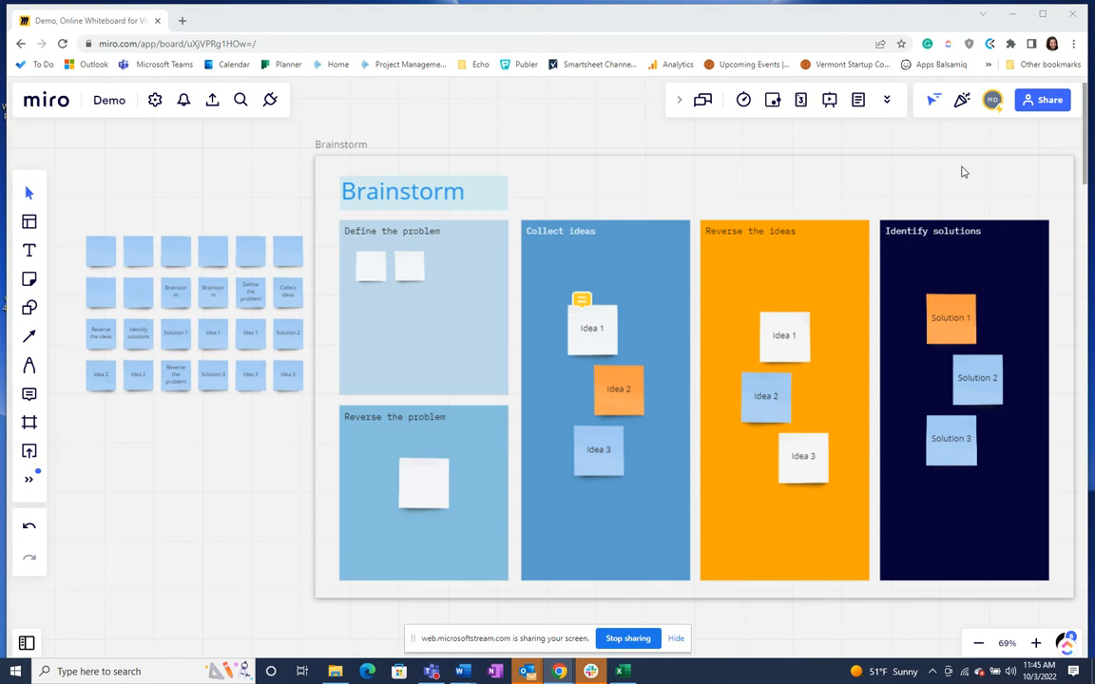
{"action": "mouse_move", "coordinate": [599, 166]}
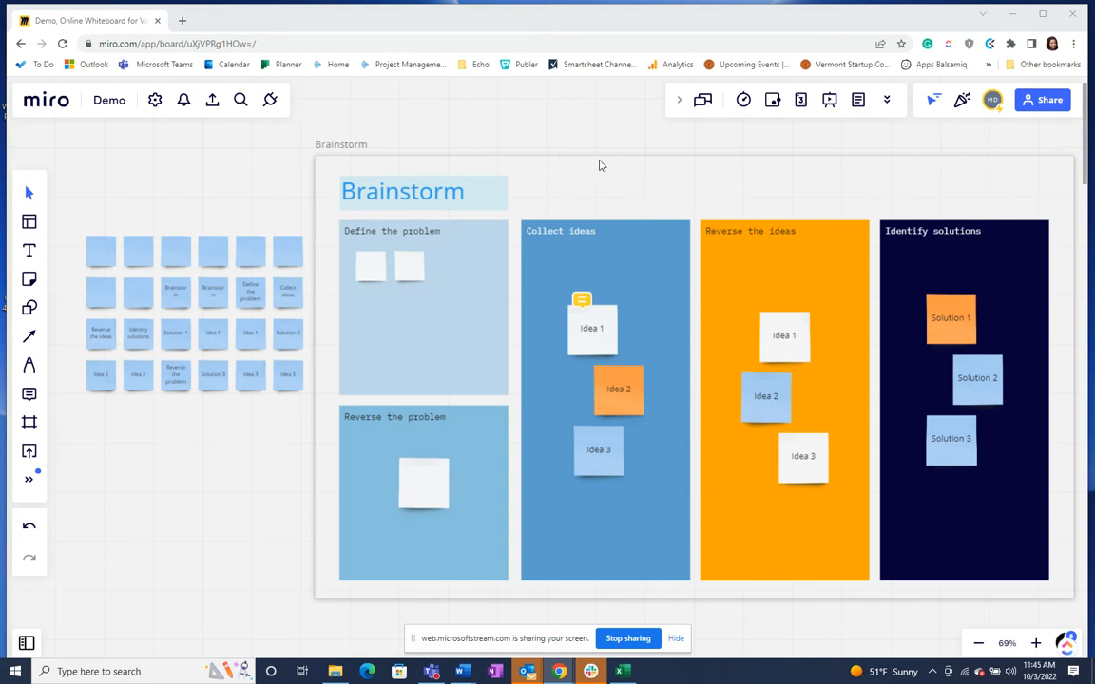
{"action": "mouse_move", "coordinate": [803, 99]}
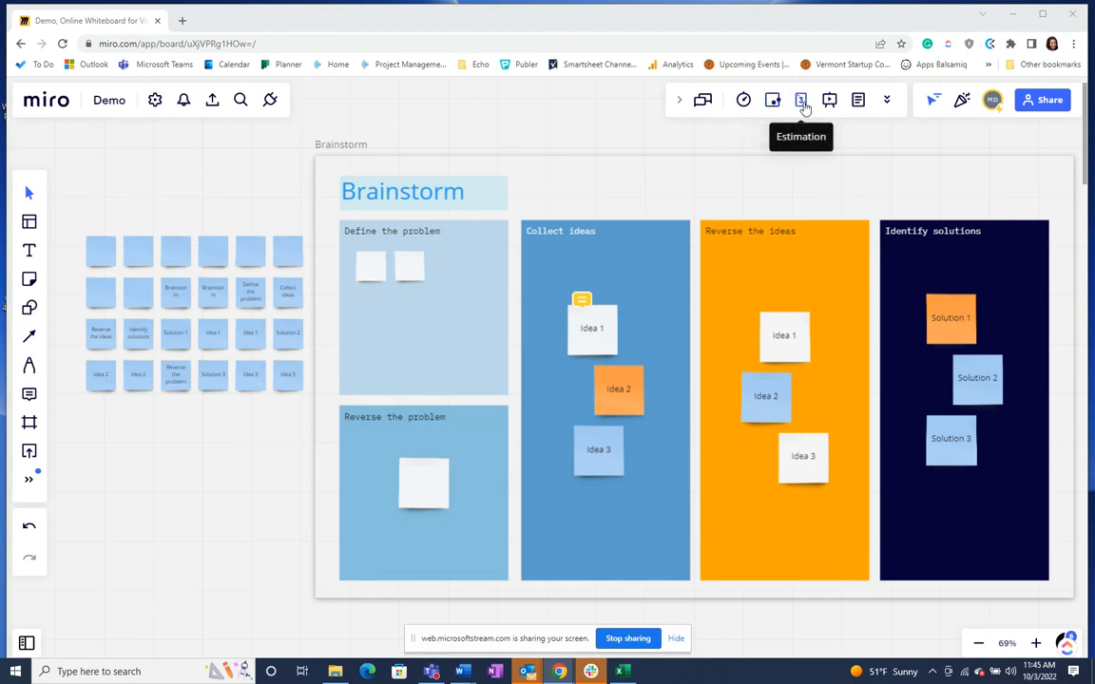
{"action": "mouse_move", "coordinate": [74, 502]}
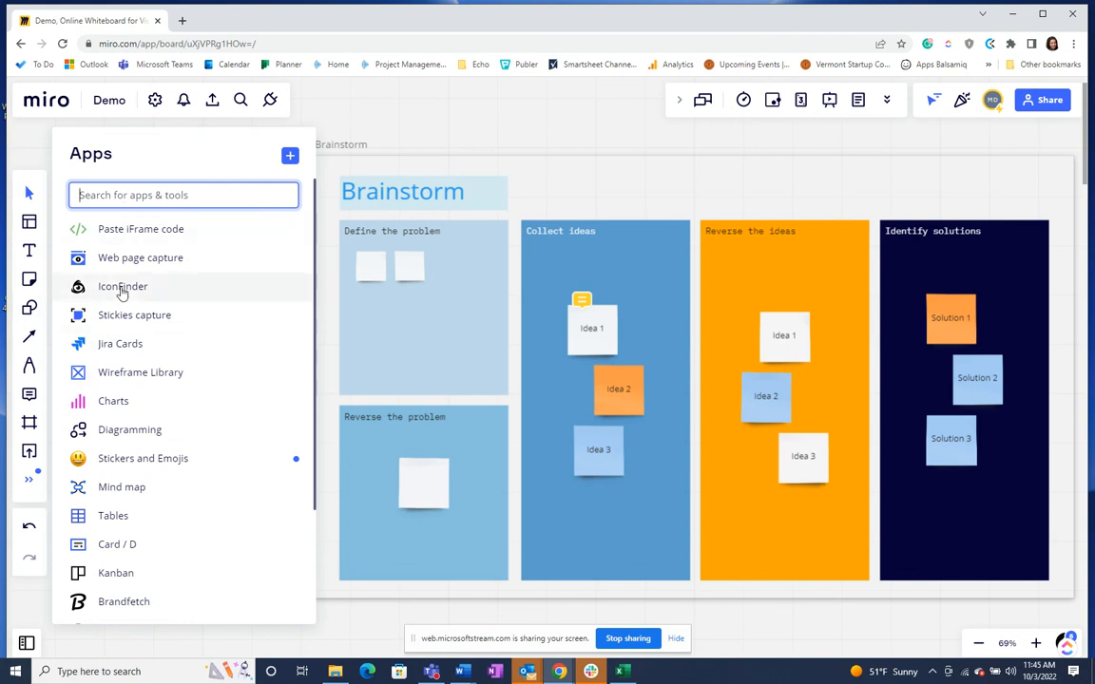
- Scroll the Apps panel list of add-ons such as Mind map, Tables and Kanban
{"action": "scroll", "scroll_direction": "down", "scroll_amount": 3}
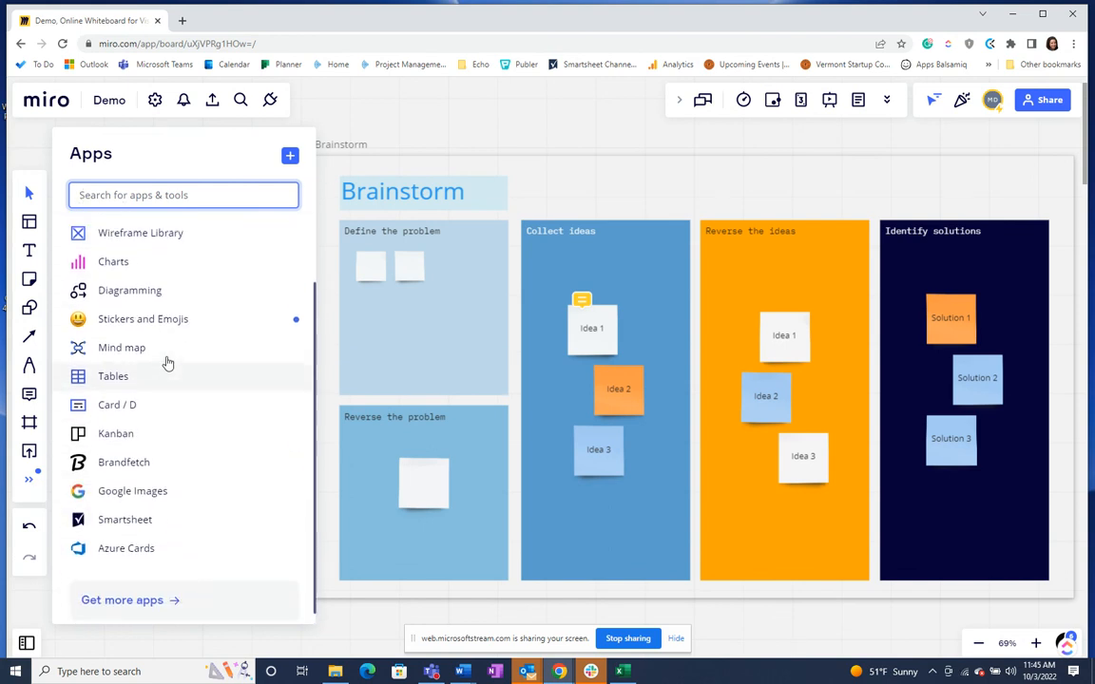